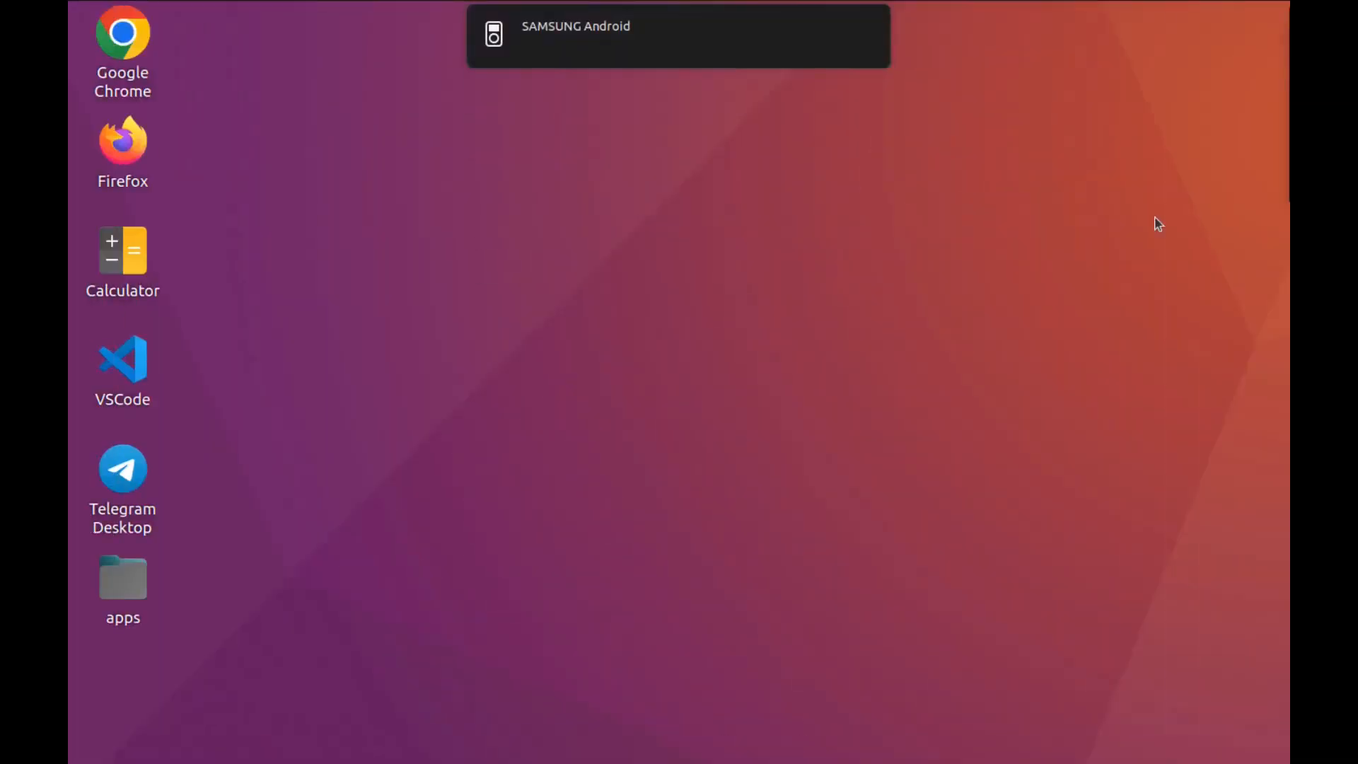
{"action": "mouse_move", "coordinate": [121, 78]}
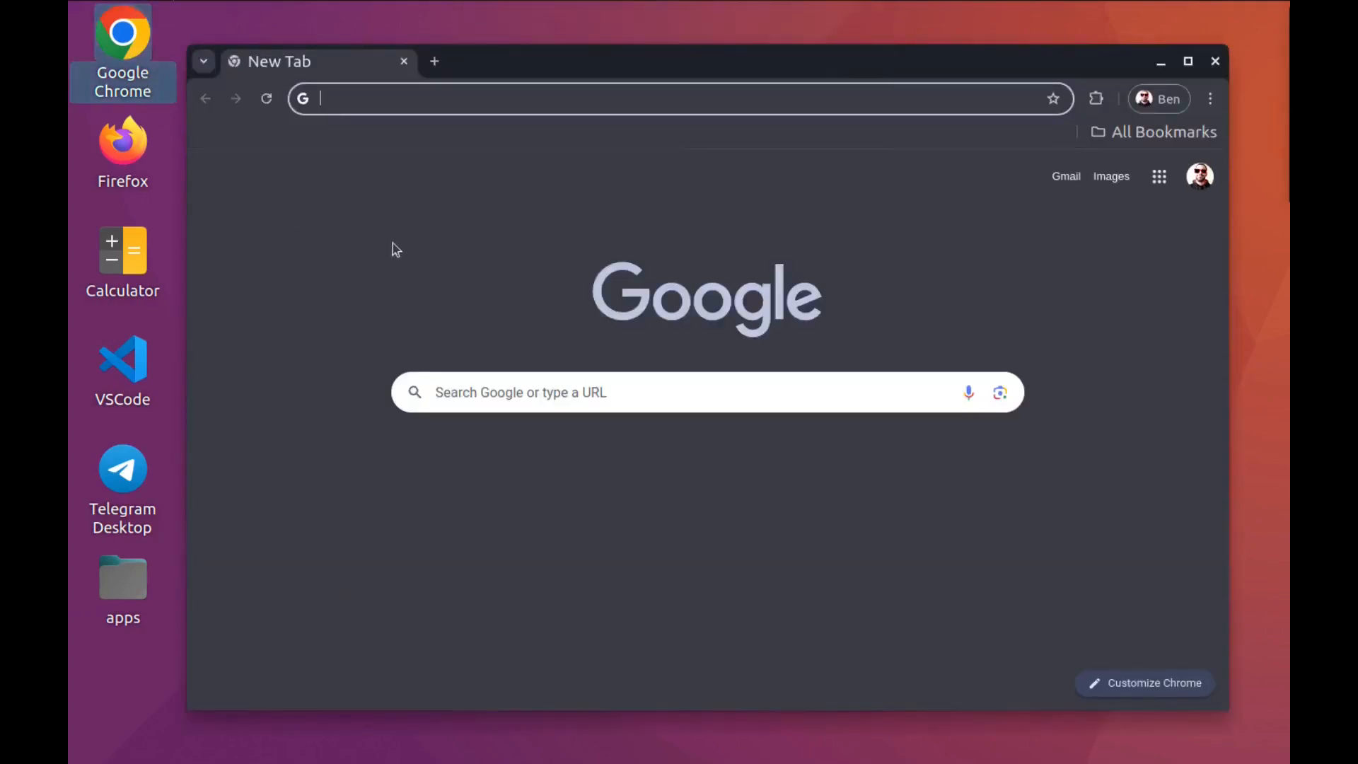
Step: Navigate the address bar to chrome://inspect to list the phone's inspectable pages
{"action": "type", "text": "ch"}
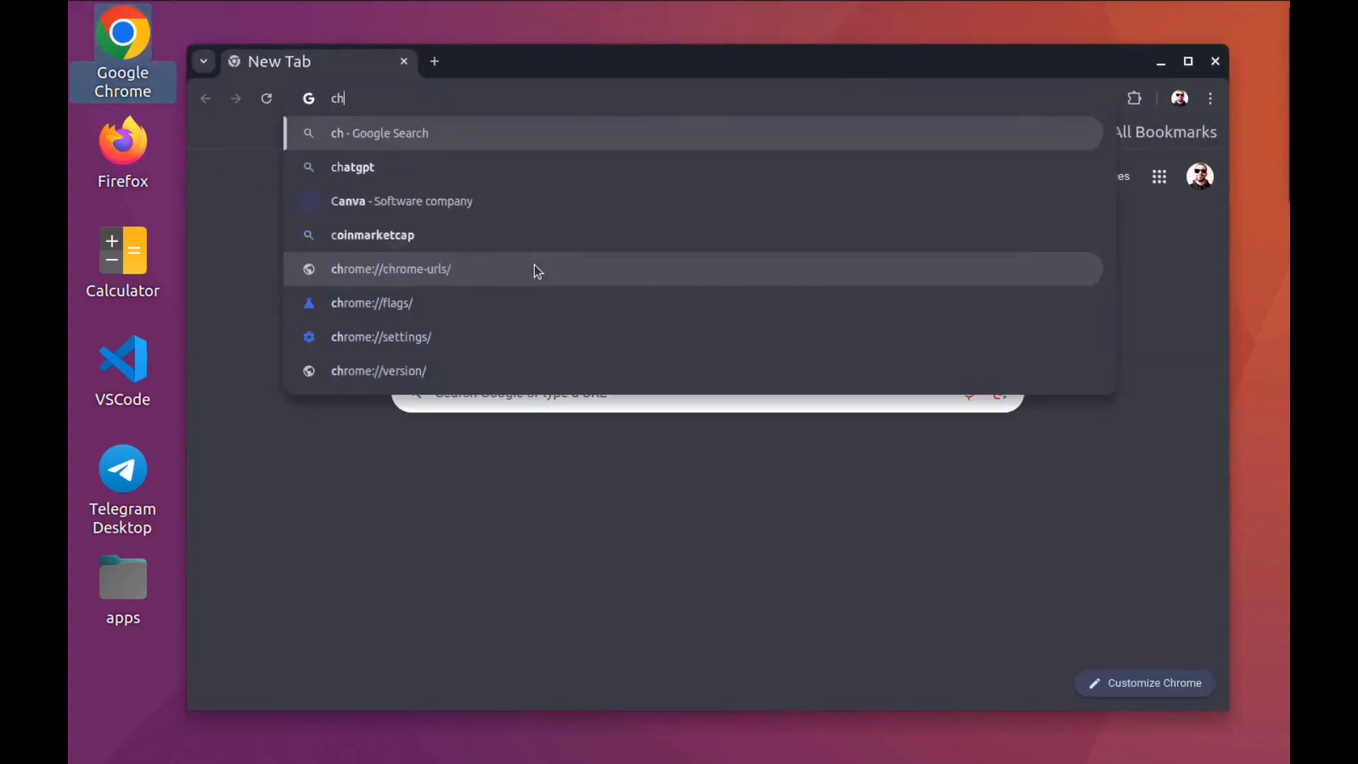
{"action": "type", "text": "rome"}
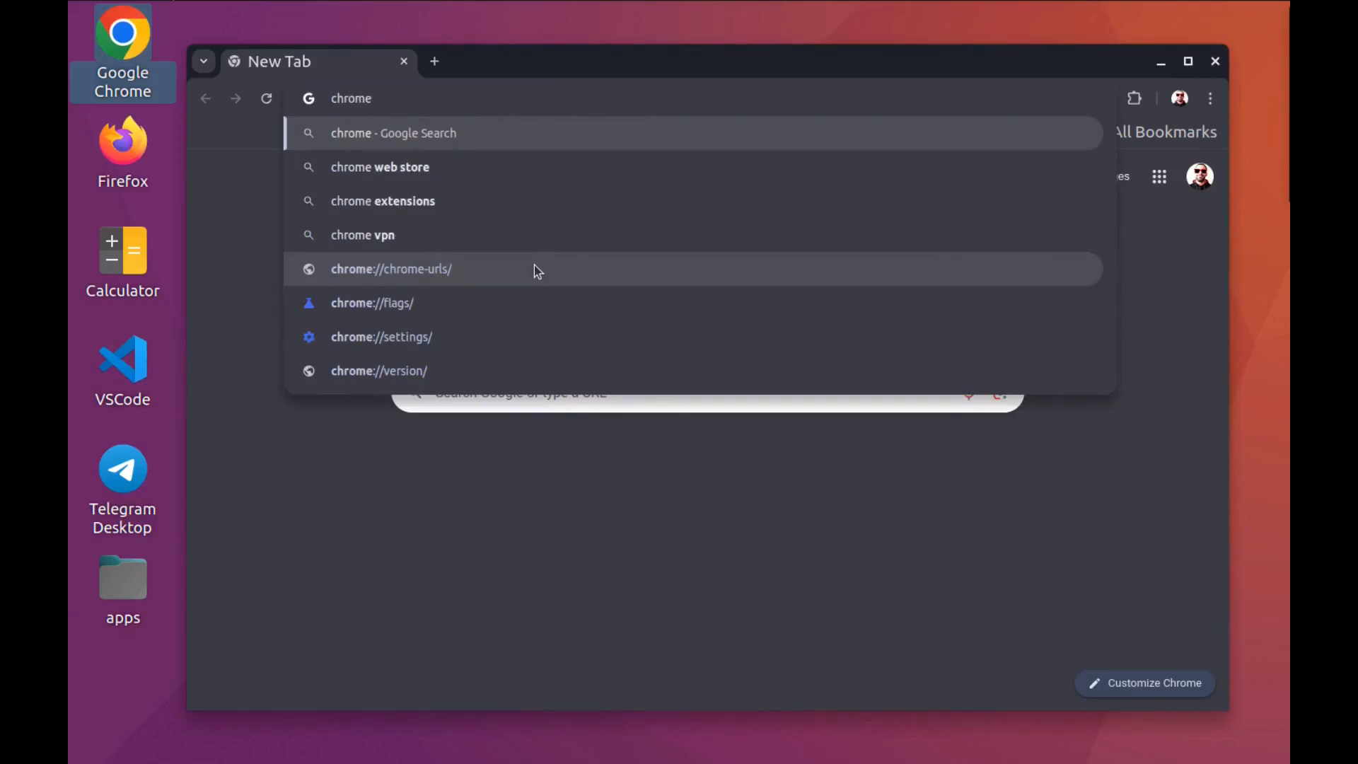
{"action": "type", "text": "chrome://inspect/#devices"}
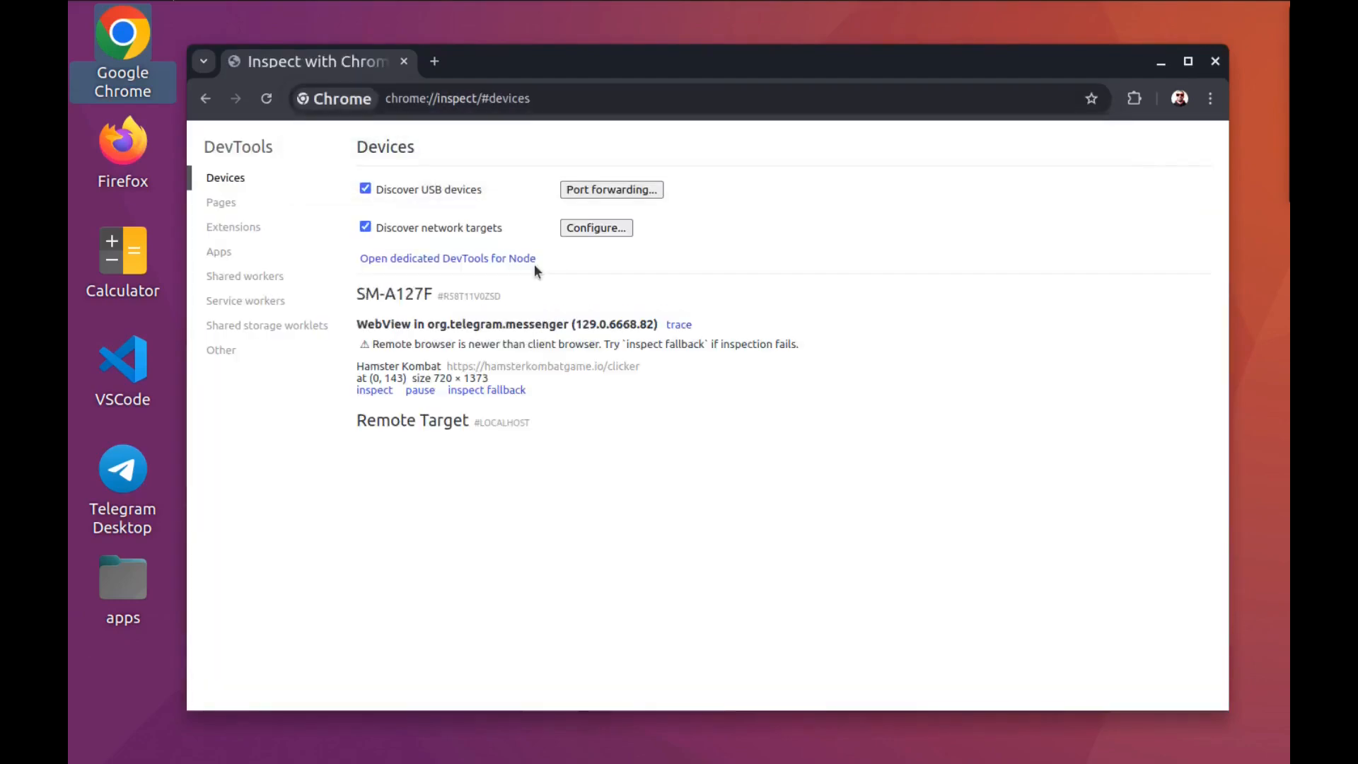
{"action": "mouse_move", "coordinate": [632, 402]}
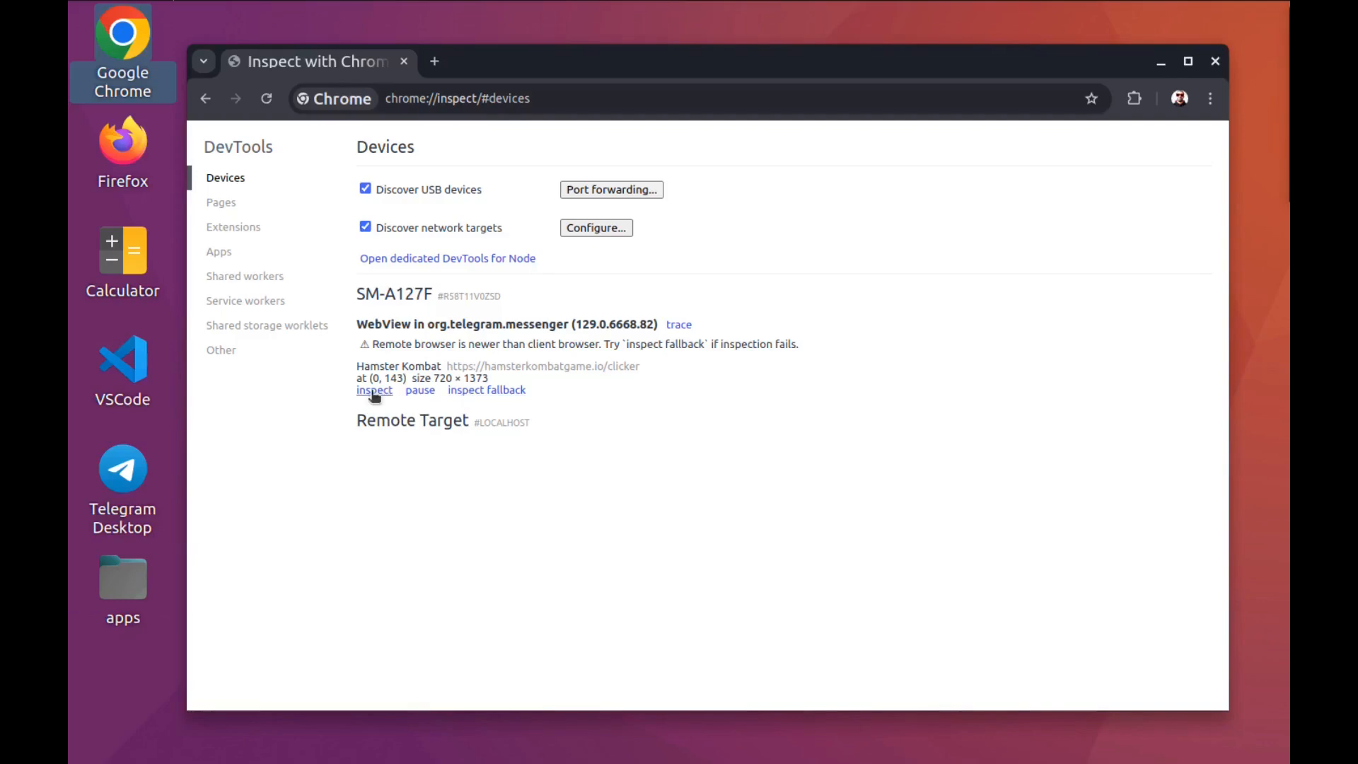
Step: Launch the inspector for the Hamster Kombat webview, retrying with 'inspect fallback' after the 404 window
{"action": "left_click", "coordinate": [374, 390]}
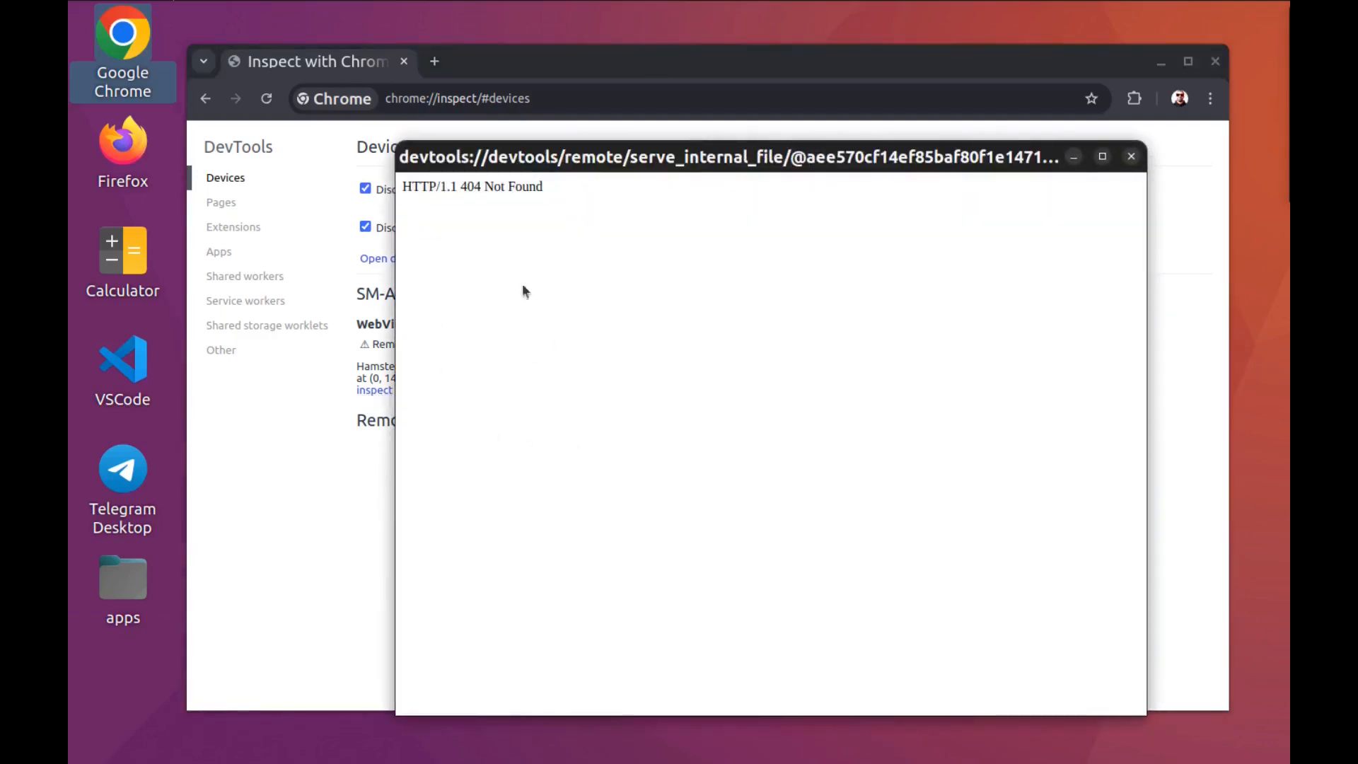
{"action": "left_click", "coordinate": [1131, 157]}
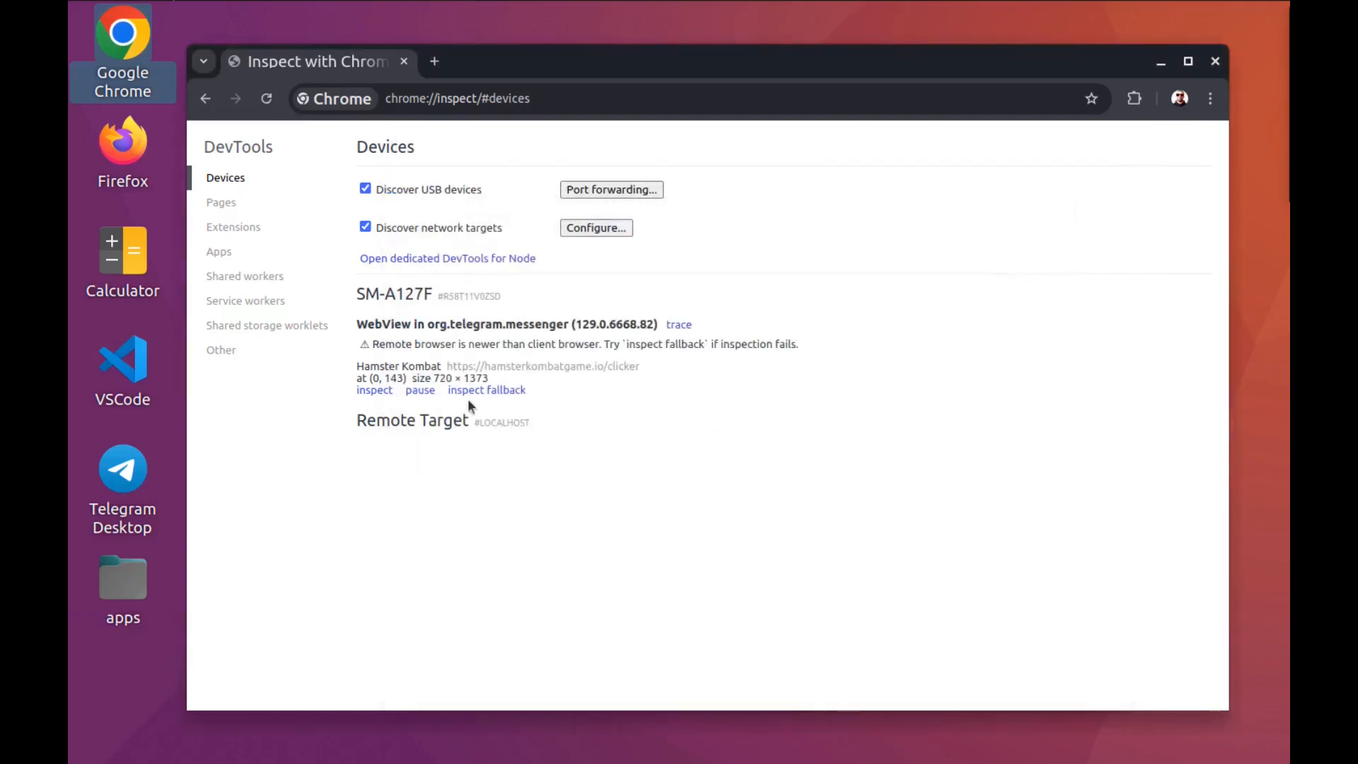
{"action": "left_click", "coordinate": [374, 391]}
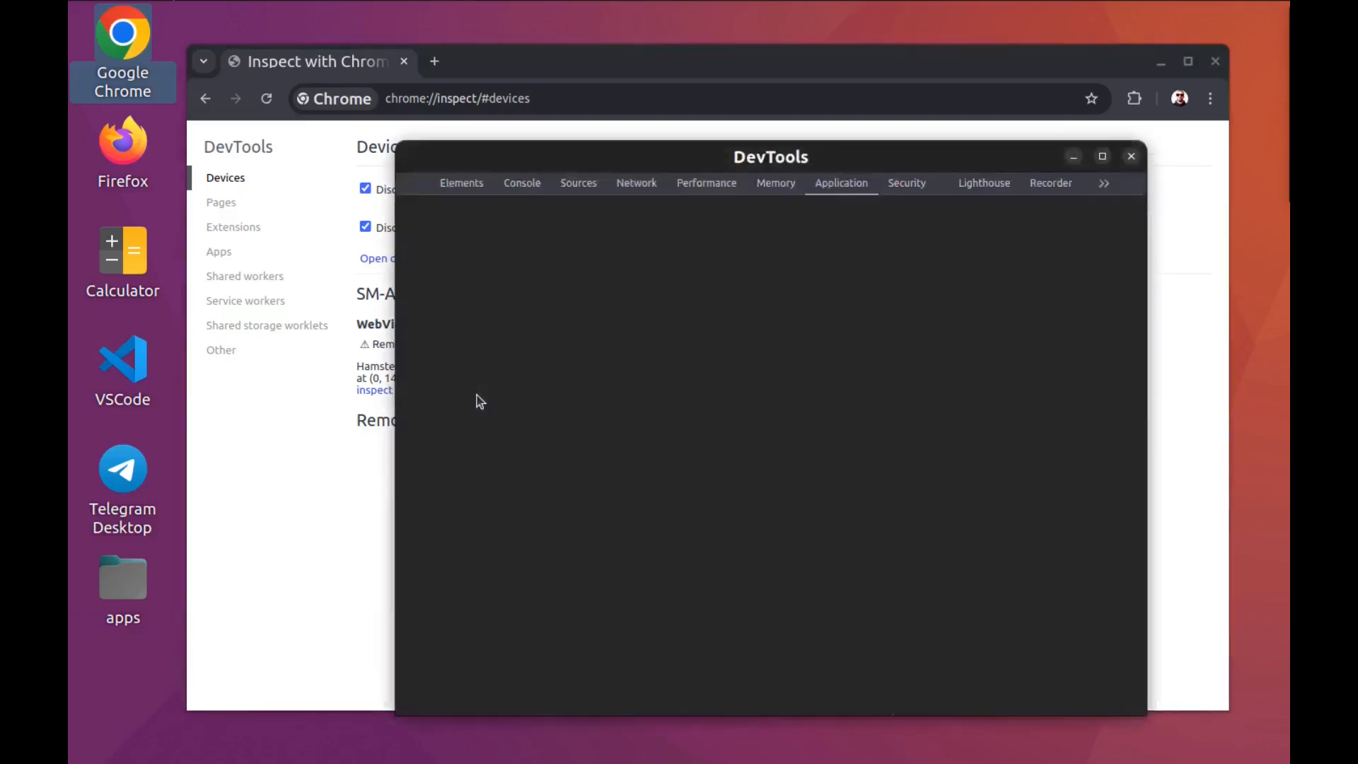
Step: Maximize the DevTools window and tap the hamster several times to earn coins
{"action": "left_click", "coordinate": [374, 391]}
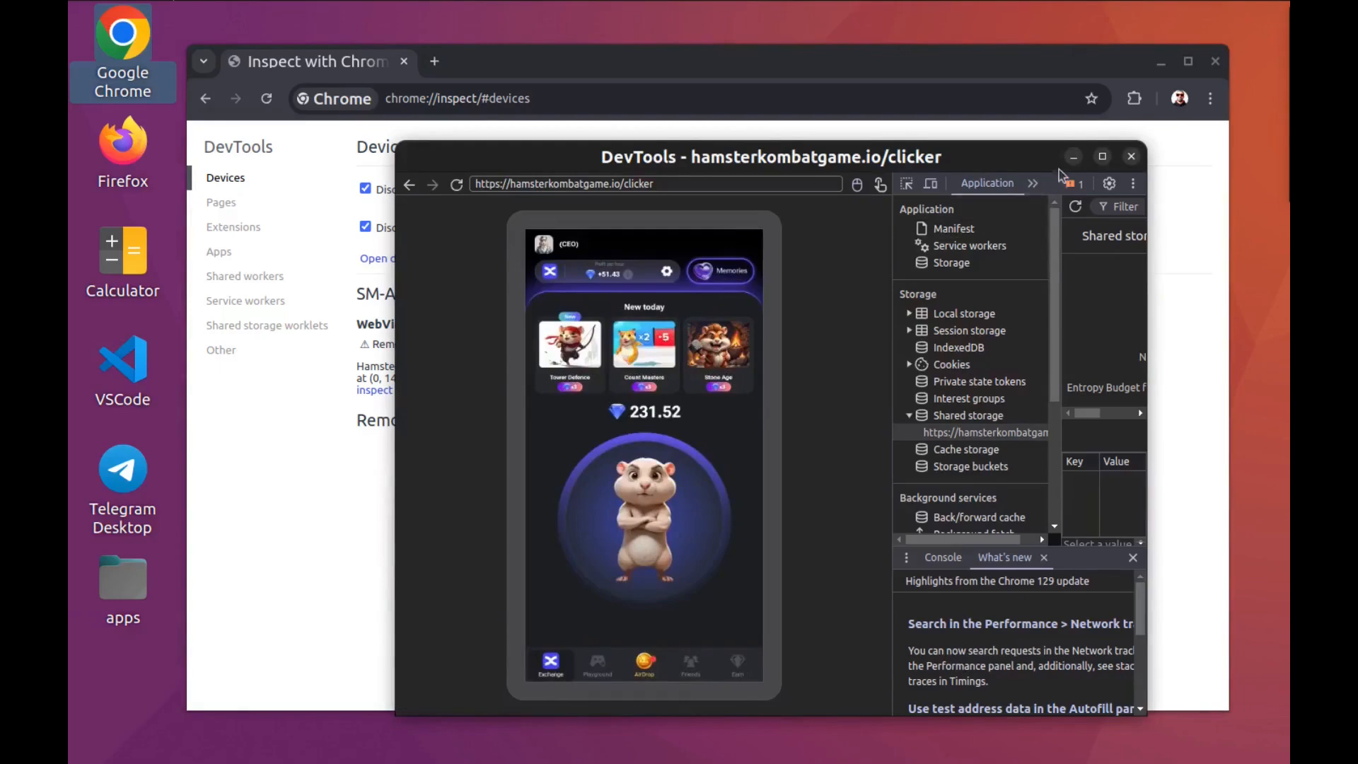
{"action": "left_click", "coordinate": [1103, 157]}
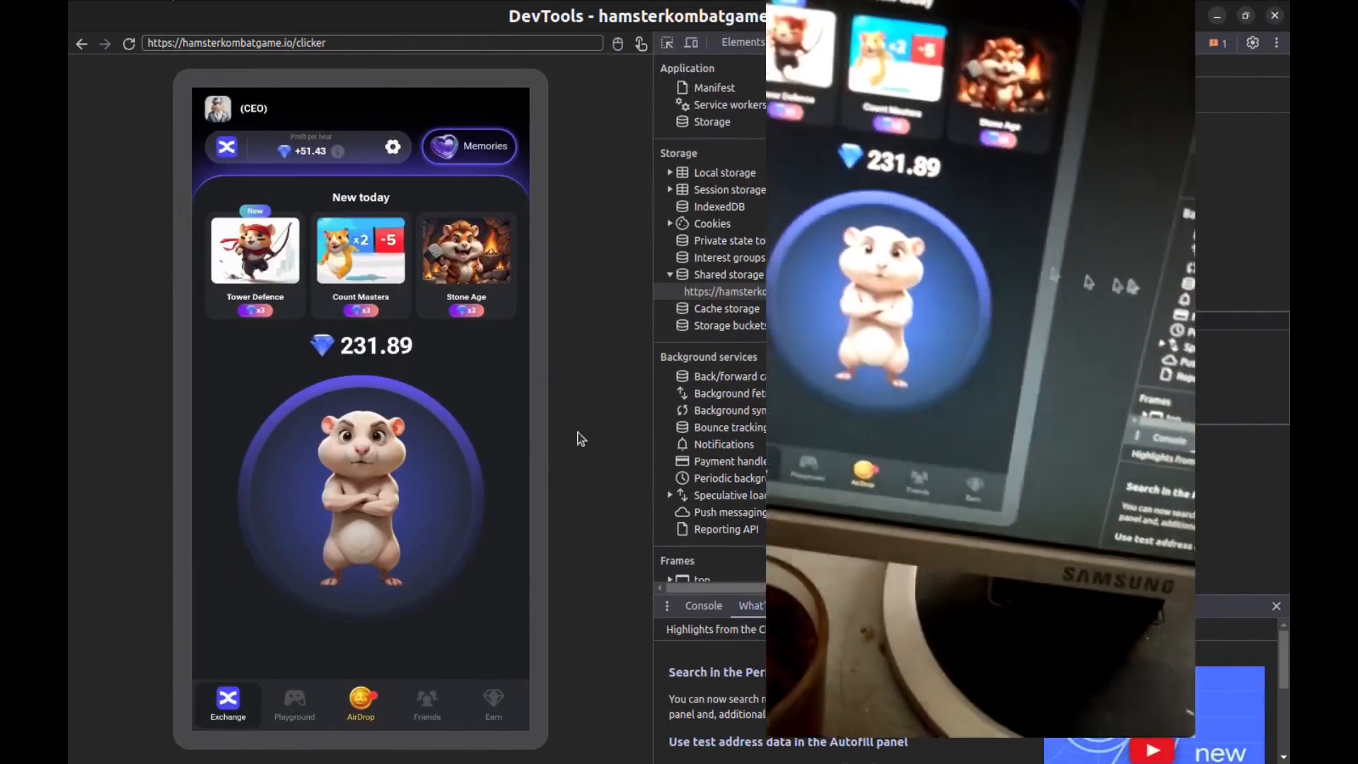
{"action": "left_click", "coordinate": [361, 490]}
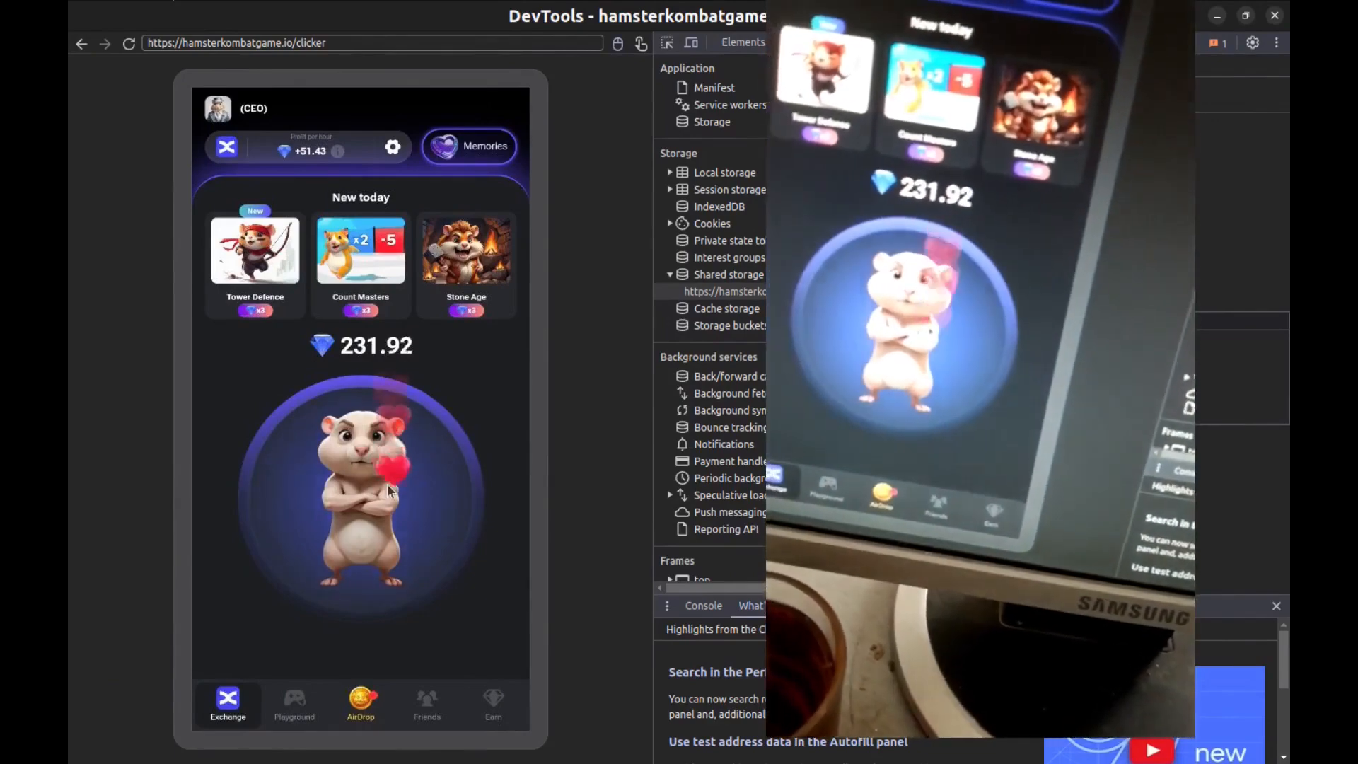
{"action": "left_click", "coordinate": [361, 489]}
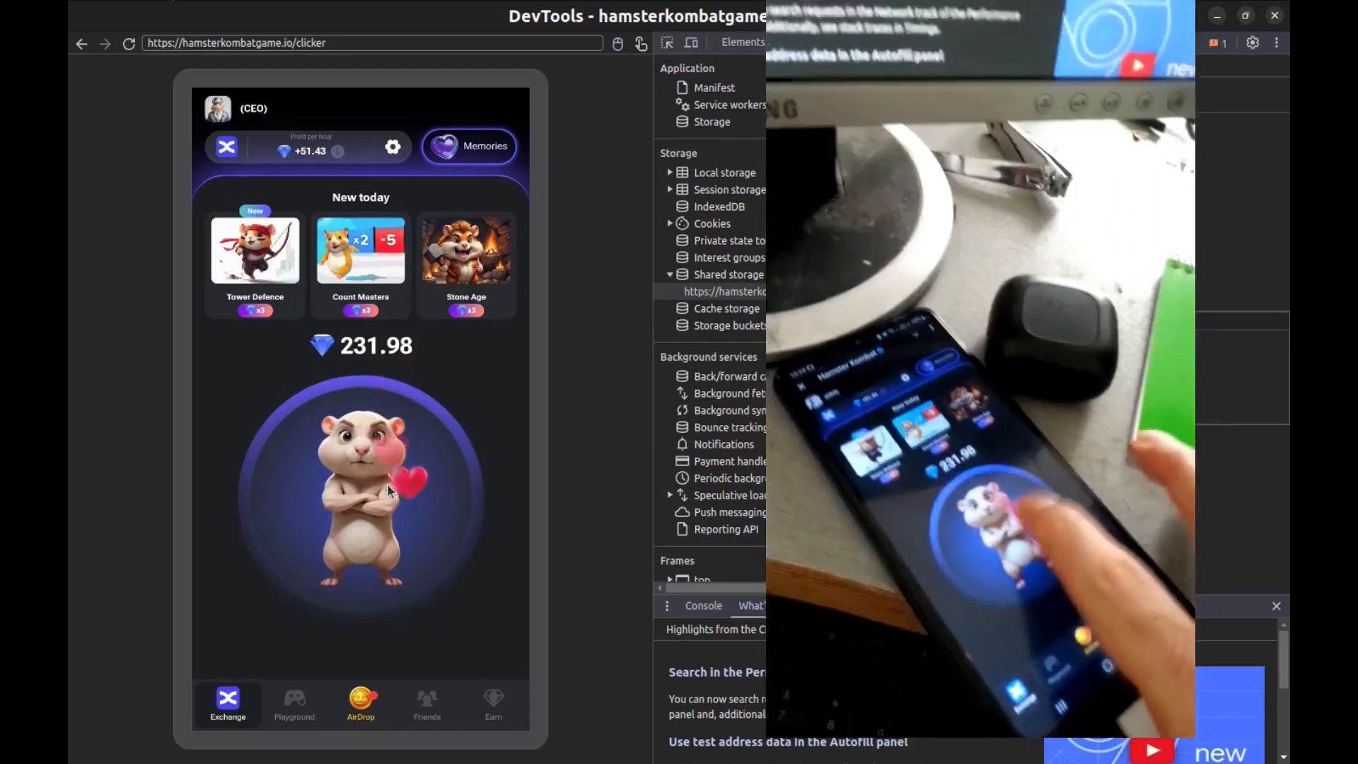
{"action": "left_click", "coordinate": [361, 494]}
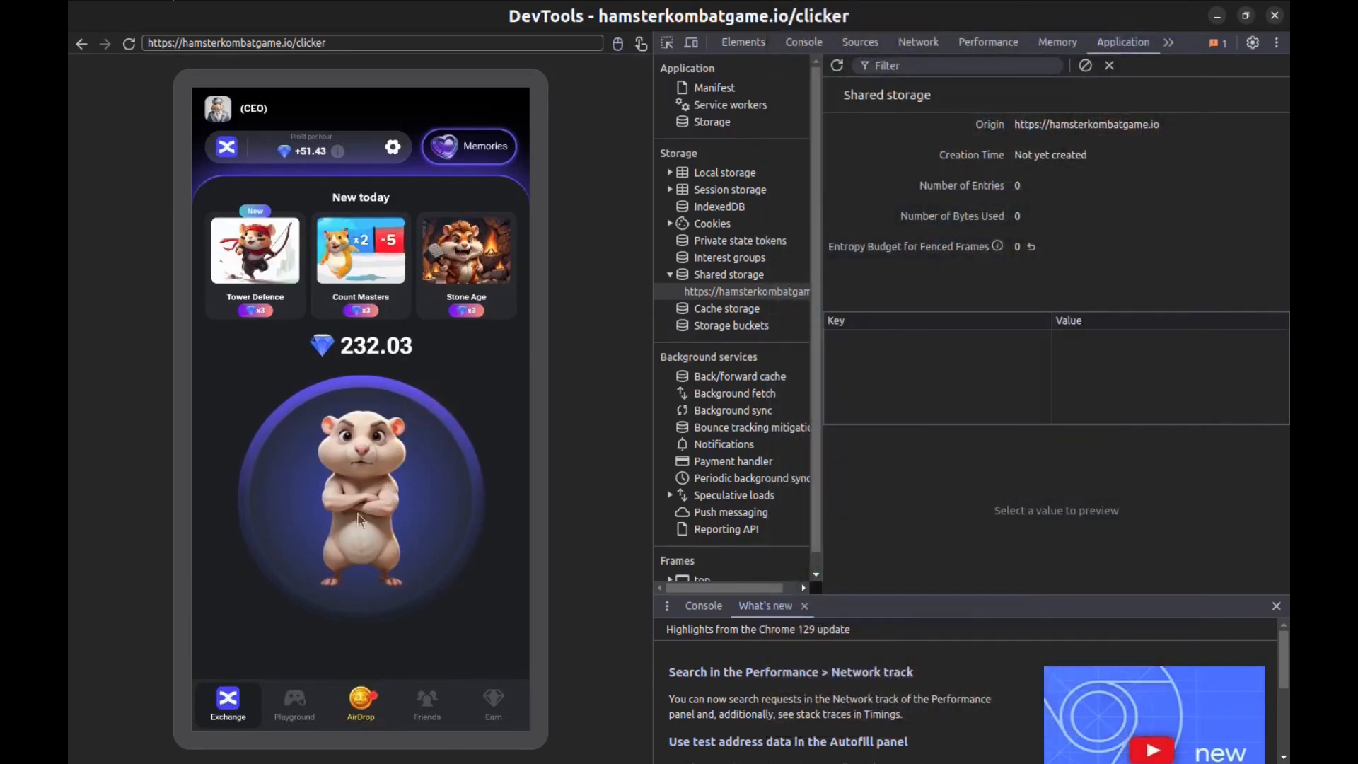
Step: Visit the game's Playground and Exchange sections, then bring up the Network request log
{"action": "left_click", "coordinate": [294, 701]}
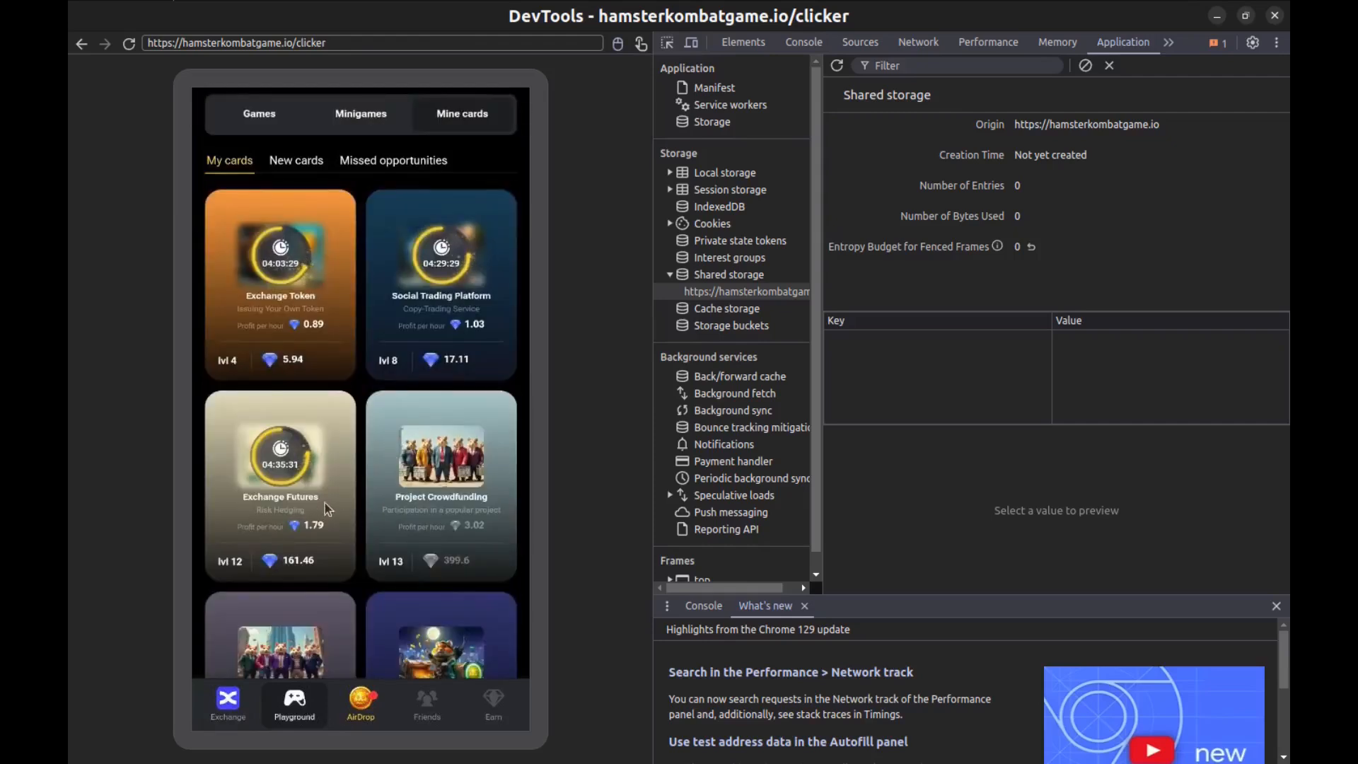
{"action": "left_click", "coordinate": [227, 701]}
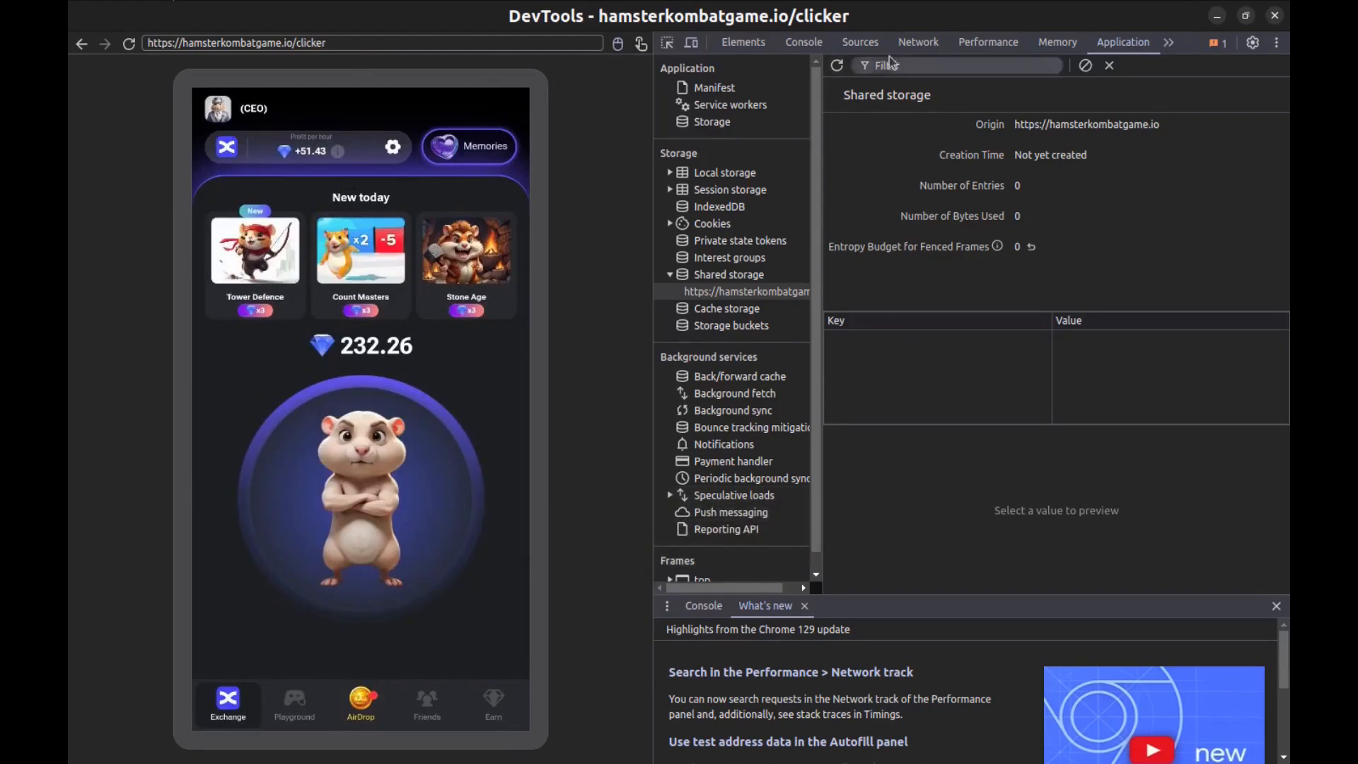
{"action": "left_click", "coordinate": [916, 41]}
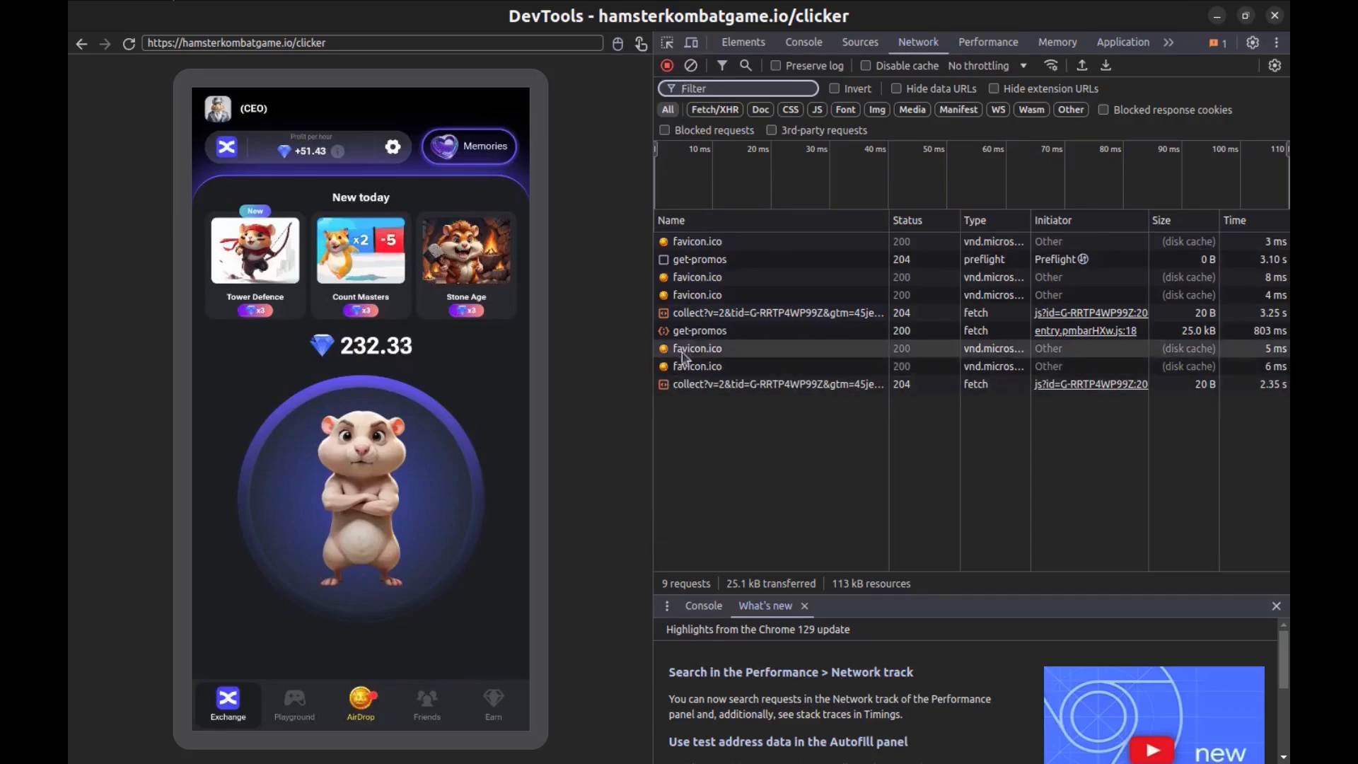
Step: Inspect the get-promos request's response and headers, then move to the Elements tree
{"action": "left_click", "coordinate": [699, 330]}
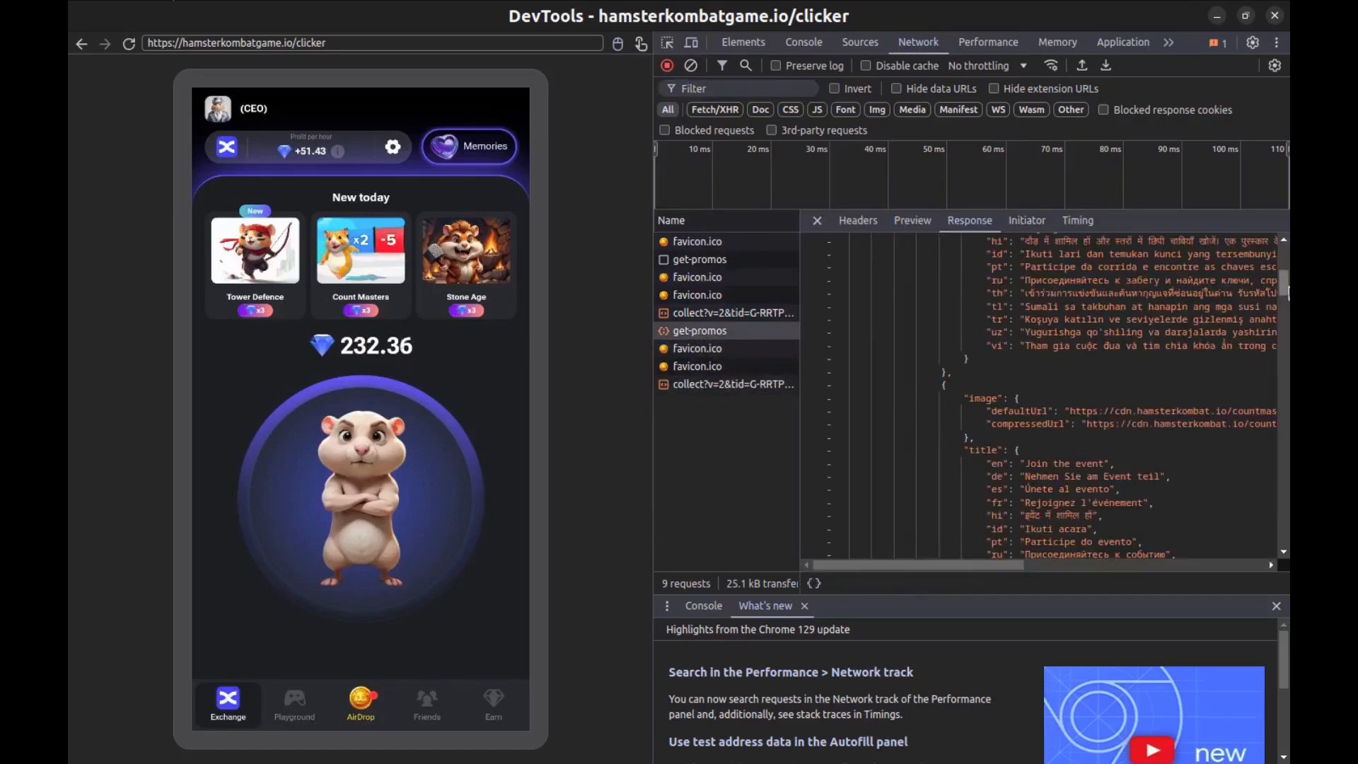
{"action": "left_click", "coordinate": [858, 221]}
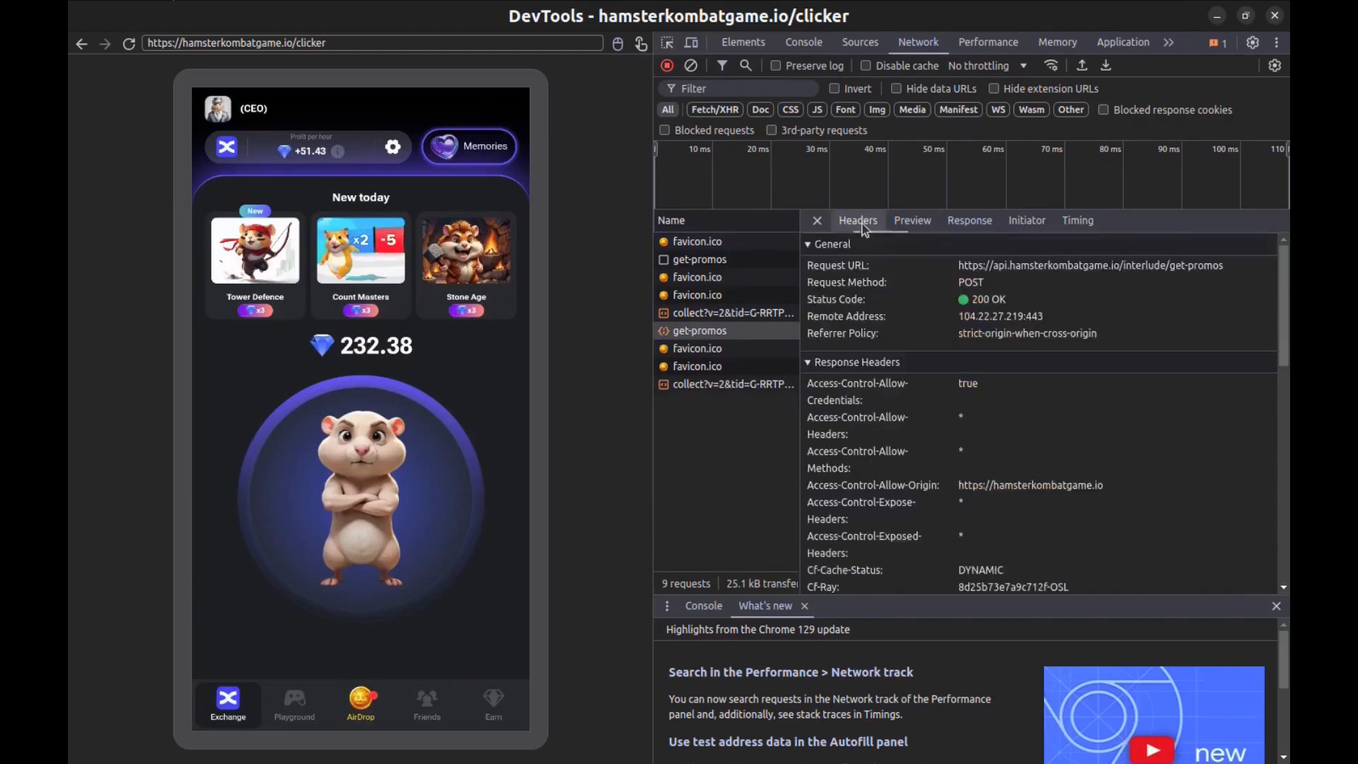
{"action": "scroll", "scroll_direction": "down", "scroll_amount": 3}
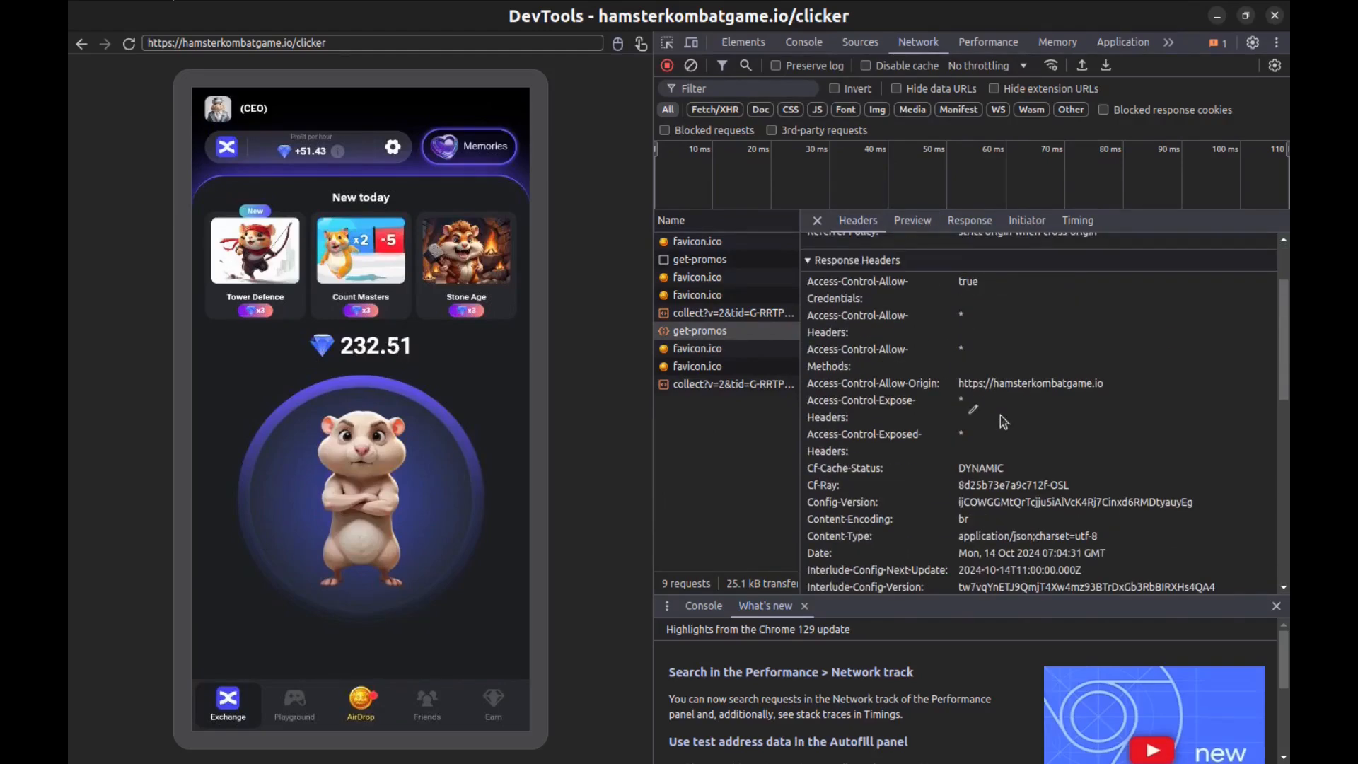
{"action": "left_click", "coordinate": [741, 41]}
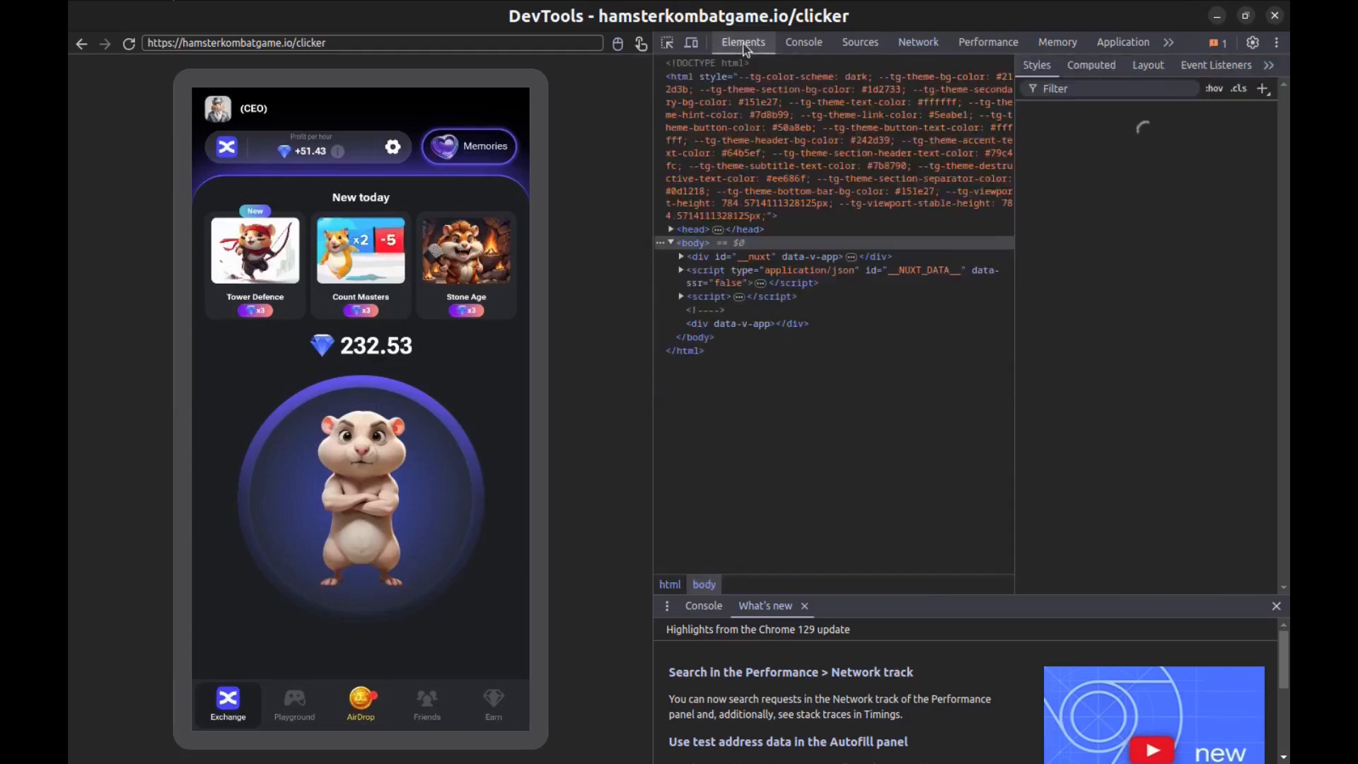
Step: Expand the nuxt app container and main content elements in the DOM tree
{"action": "left_click", "coordinate": [697, 218]}
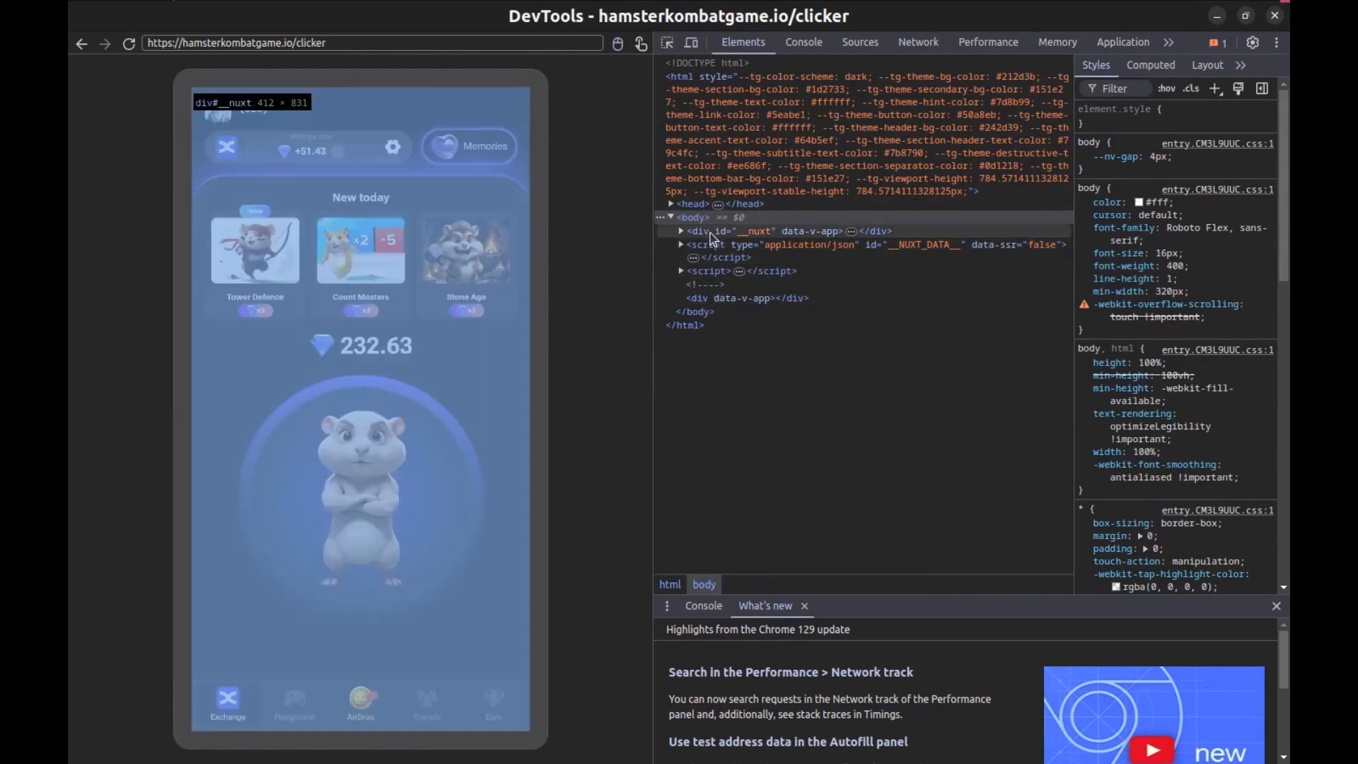
{"action": "left_click", "coordinate": [681, 243]}
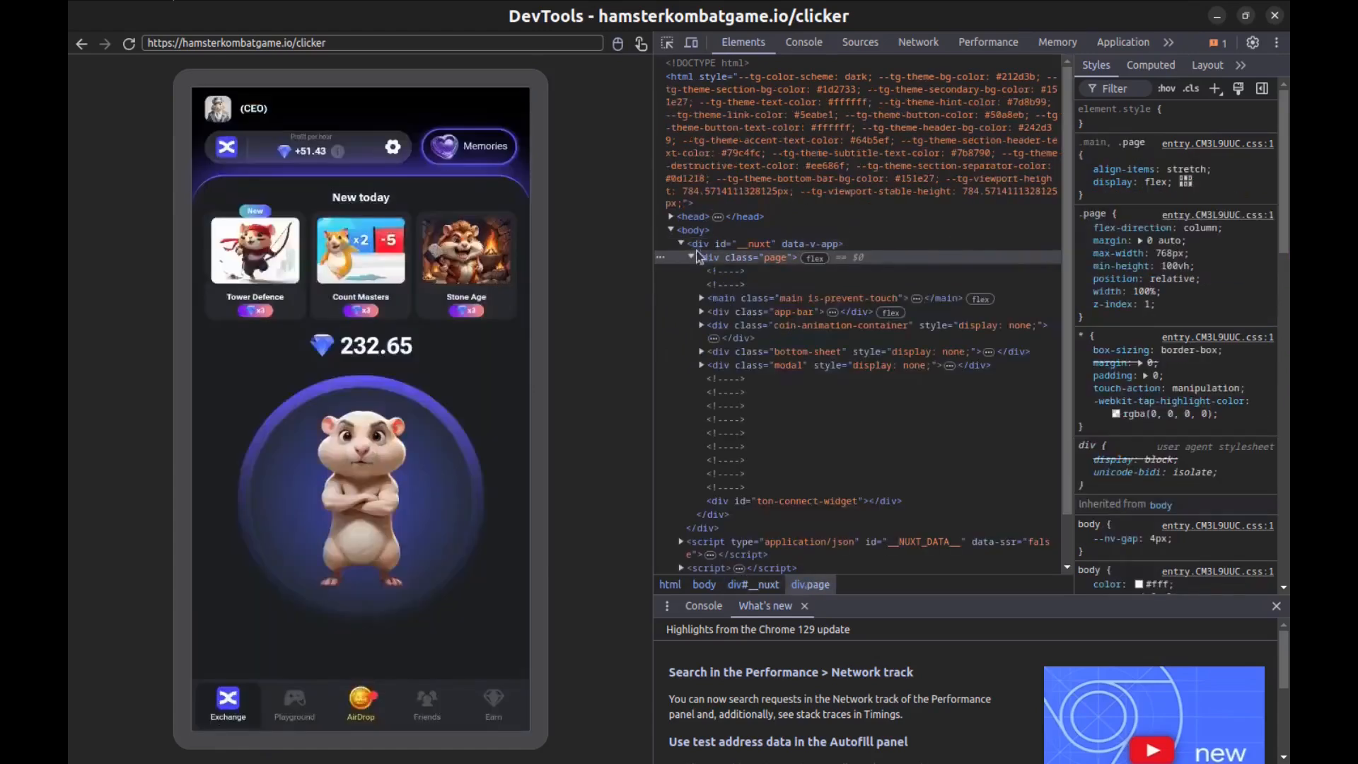
{"action": "mouse_move", "coordinate": [733, 474]}
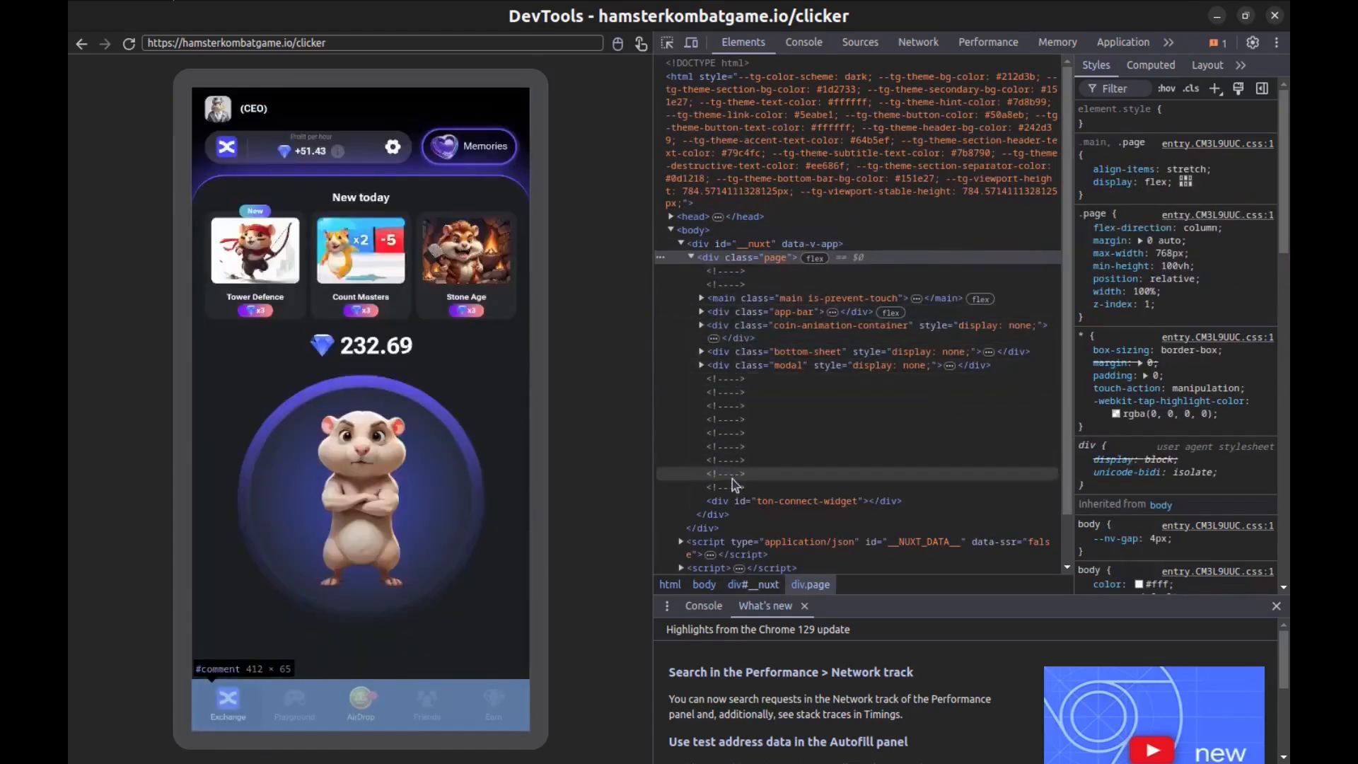
{"action": "left_click", "coordinate": [702, 298]}
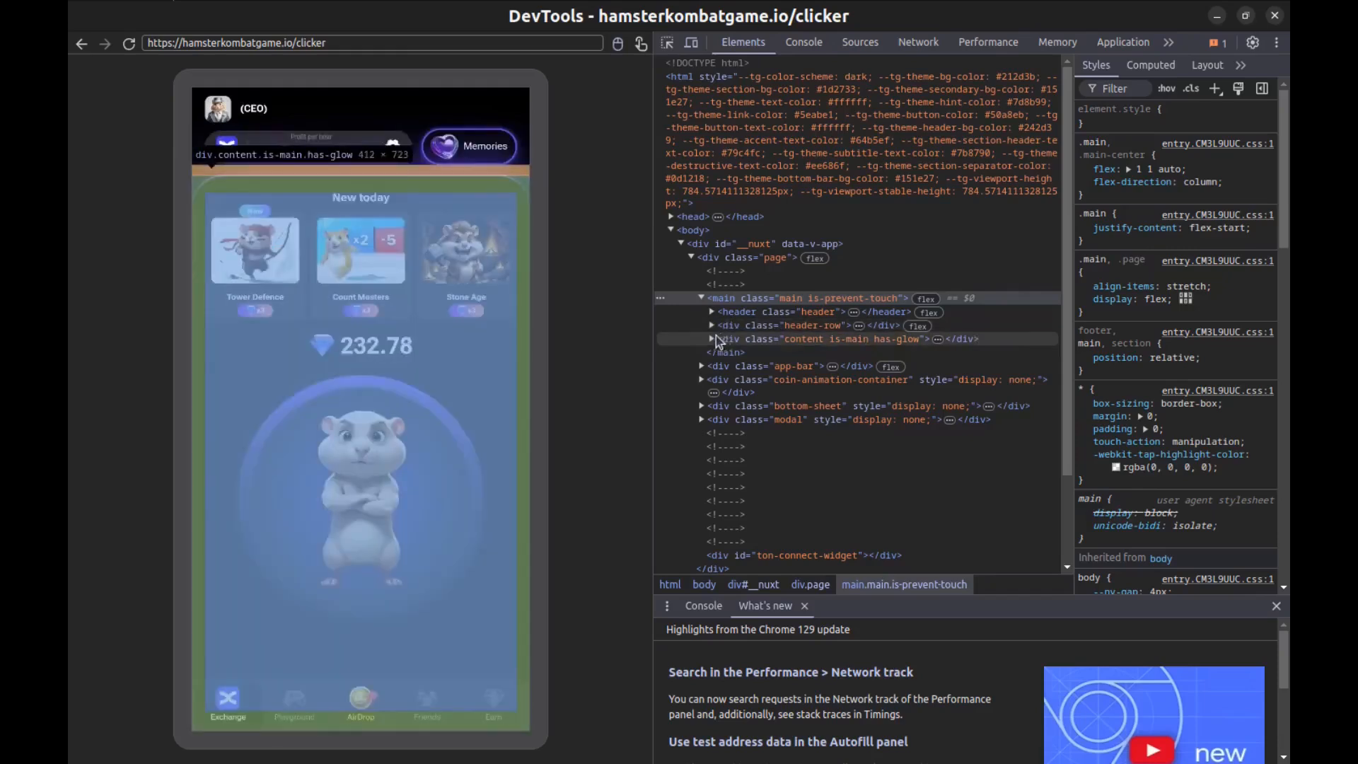
{"action": "left_click", "coordinate": [711, 338]}
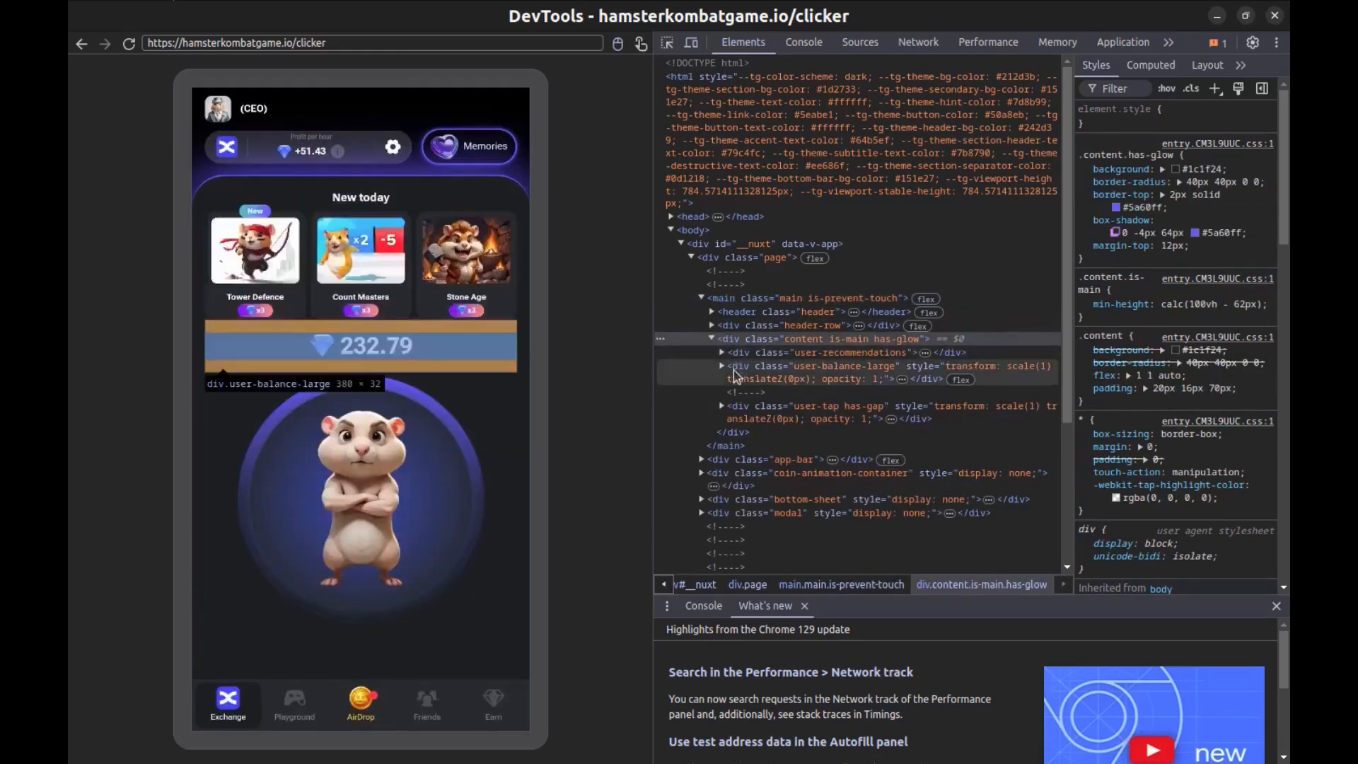
Step: Expand div.user-balance-large and its inner container to reach the balance number element
{"action": "left_click", "coordinate": [722, 365]}
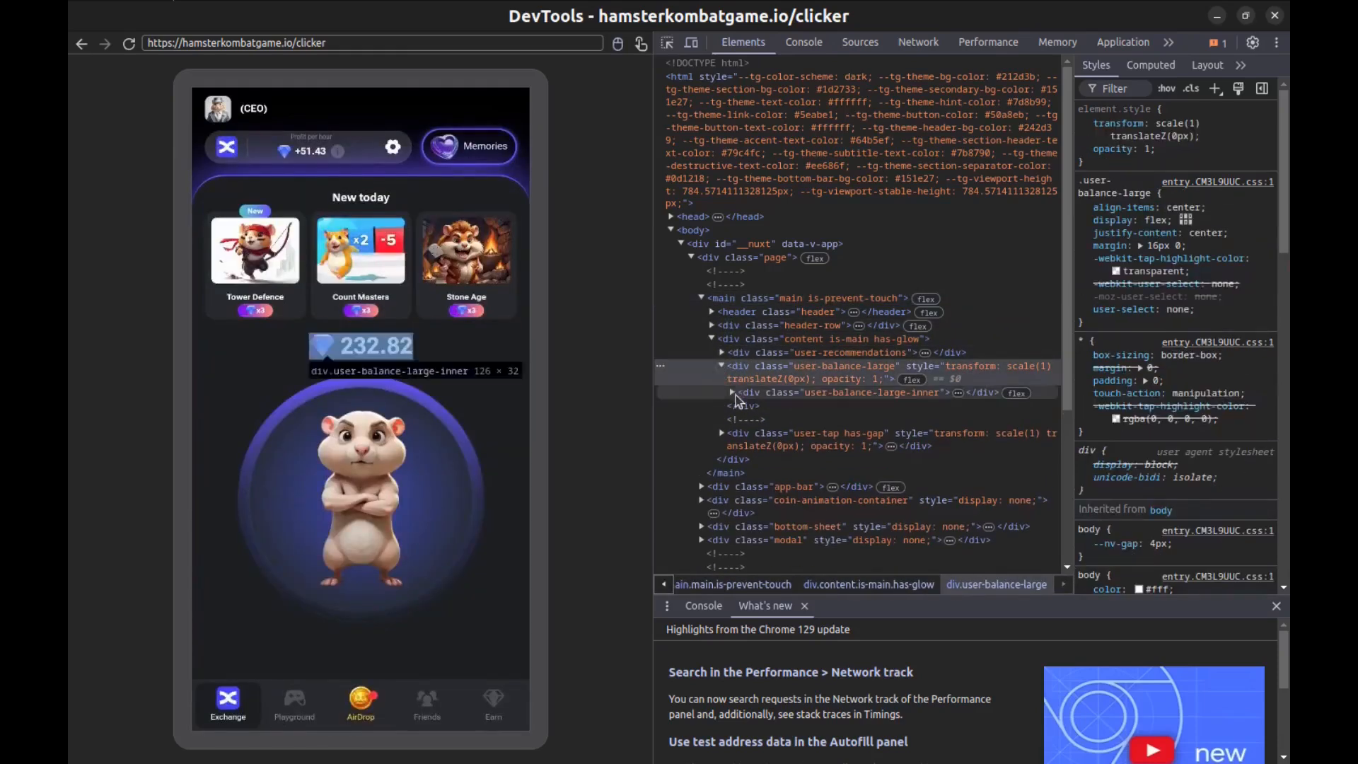
{"action": "left_click", "coordinate": [731, 392]}
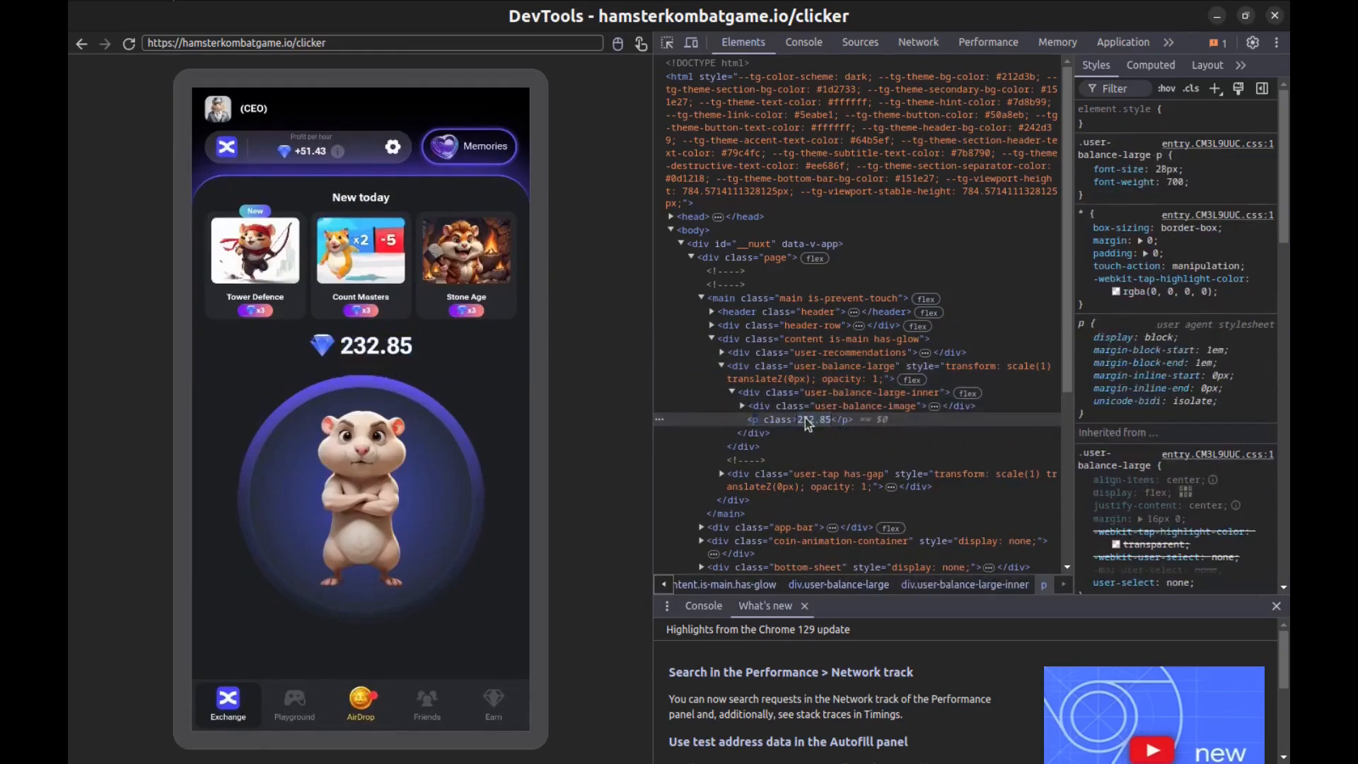
{"action": "left_click", "coordinate": [359, 498]}
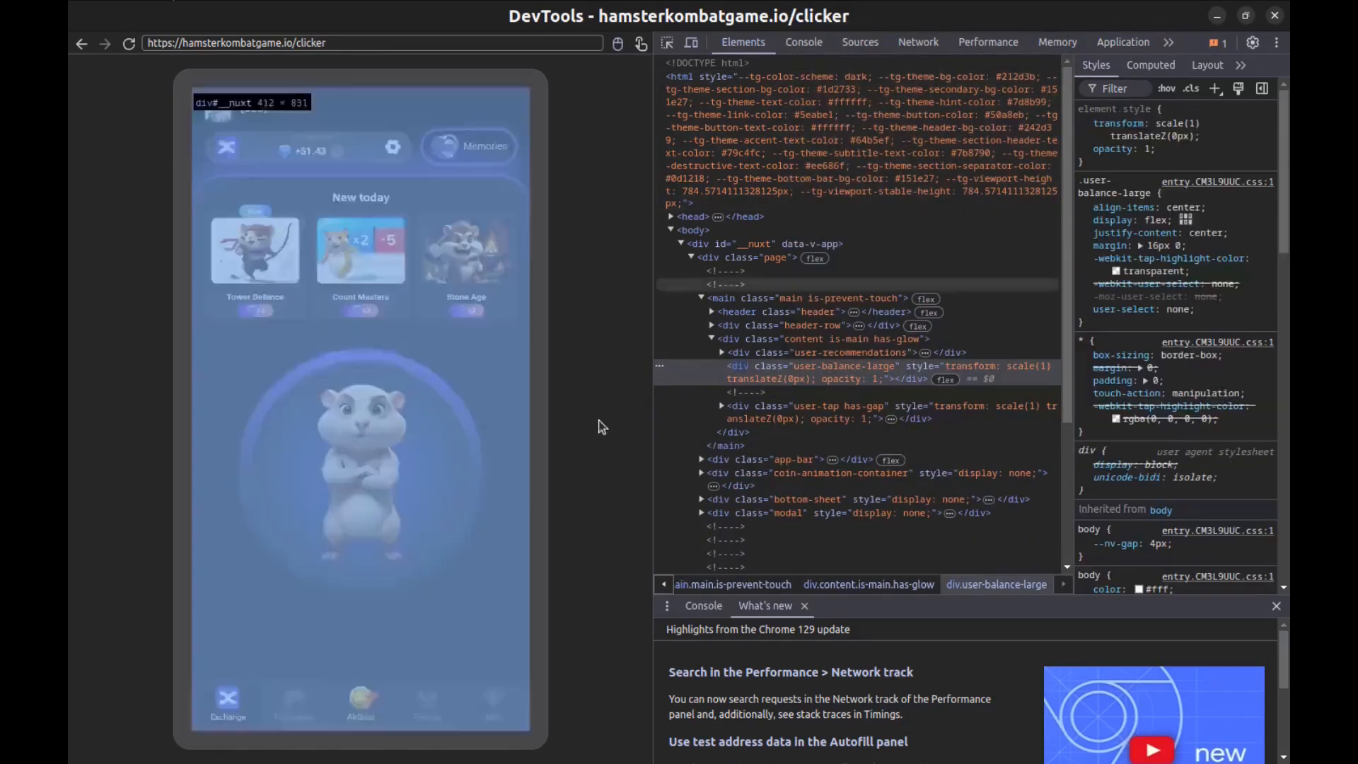
{"action": "scroll", "scroll_direction": "down", "scroll_amount": 3}
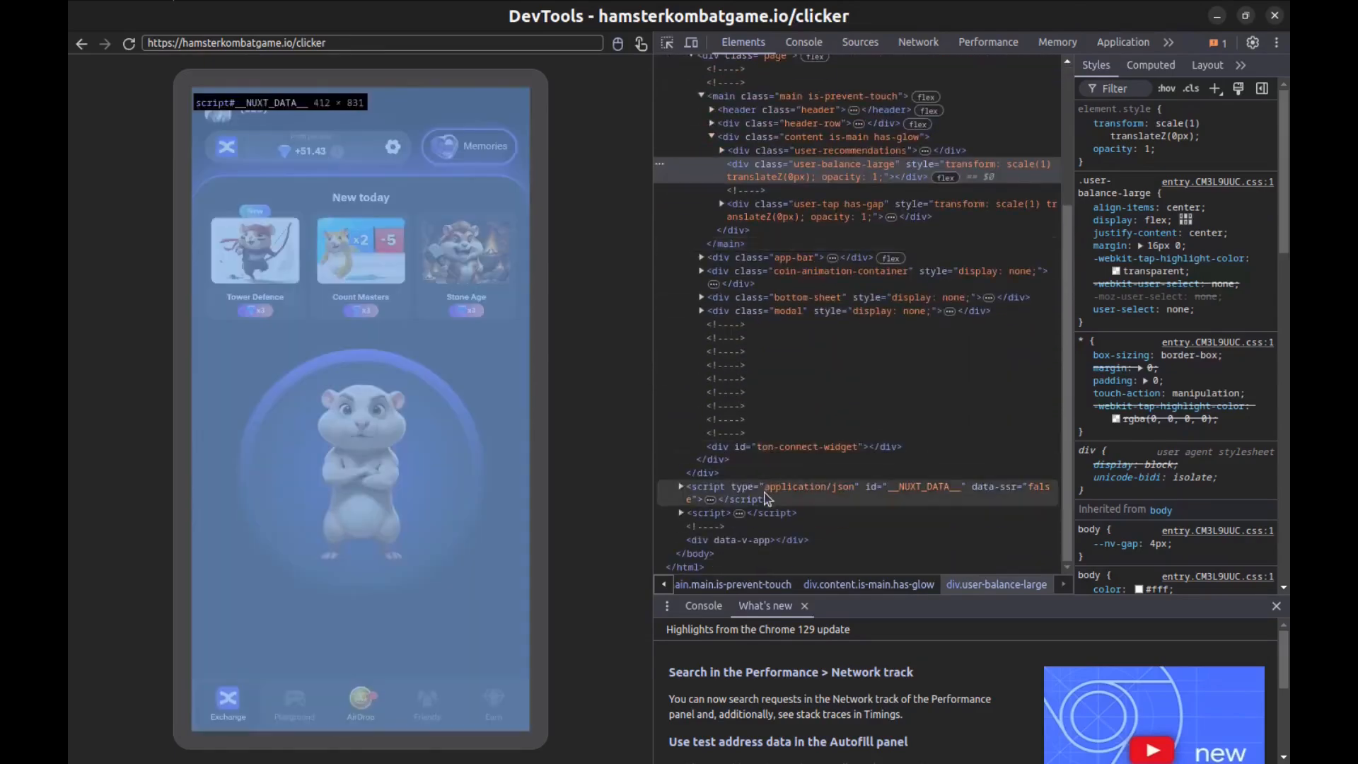
{"action": "scroll", "scroll_direction": "up", "scroll_amount": 3}
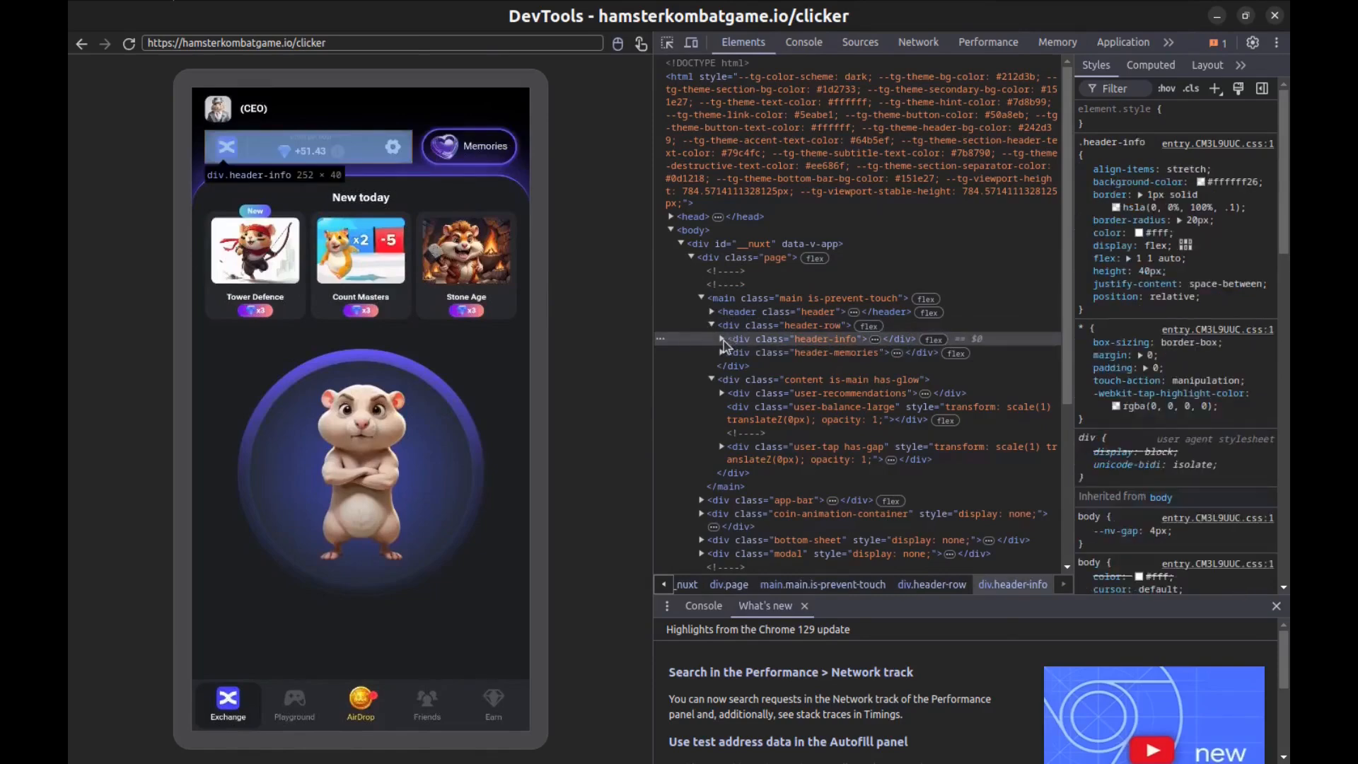
Step: Expand header-info to div.price-value and edit the +51.43 profit per hour to +6000000
{"action": "left_click", "coordinate": [720, 338]}
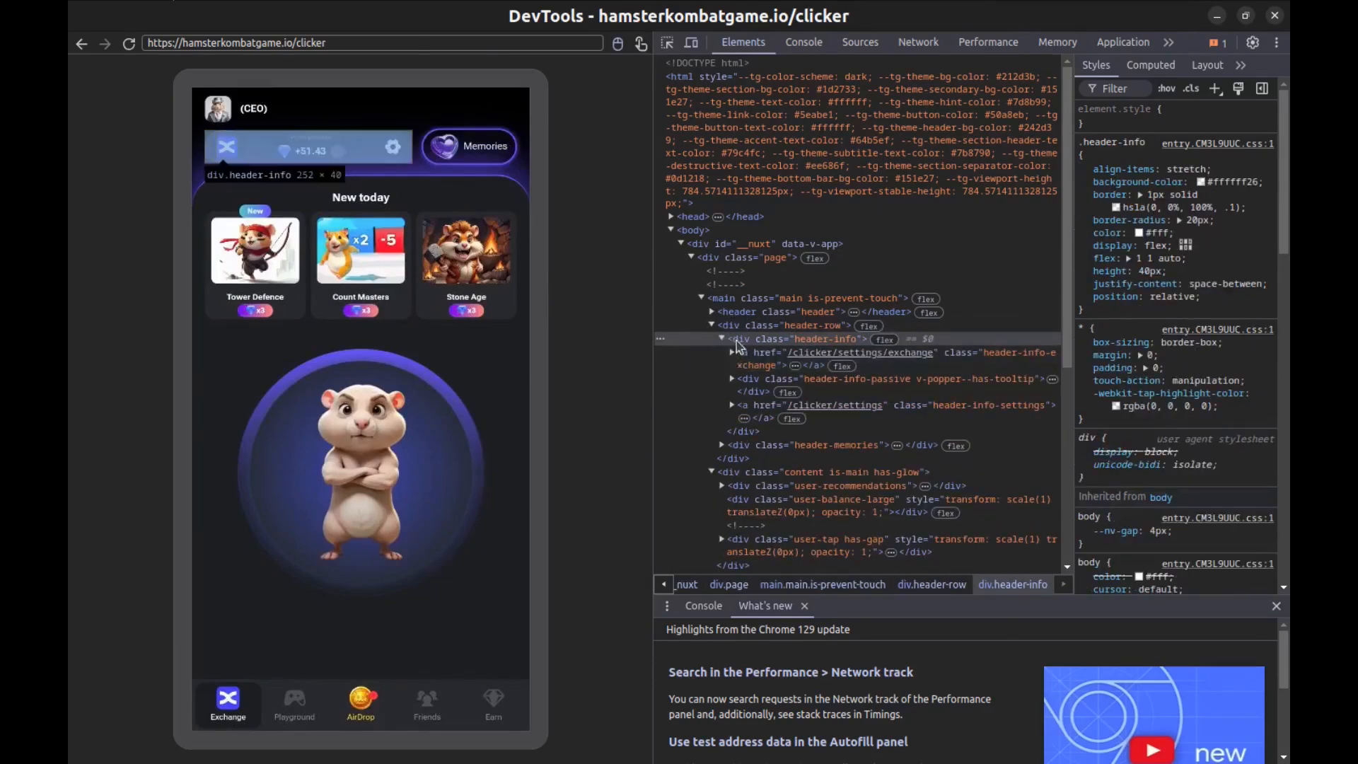
{"action": "left_click", "coordinate": [735, 379]}
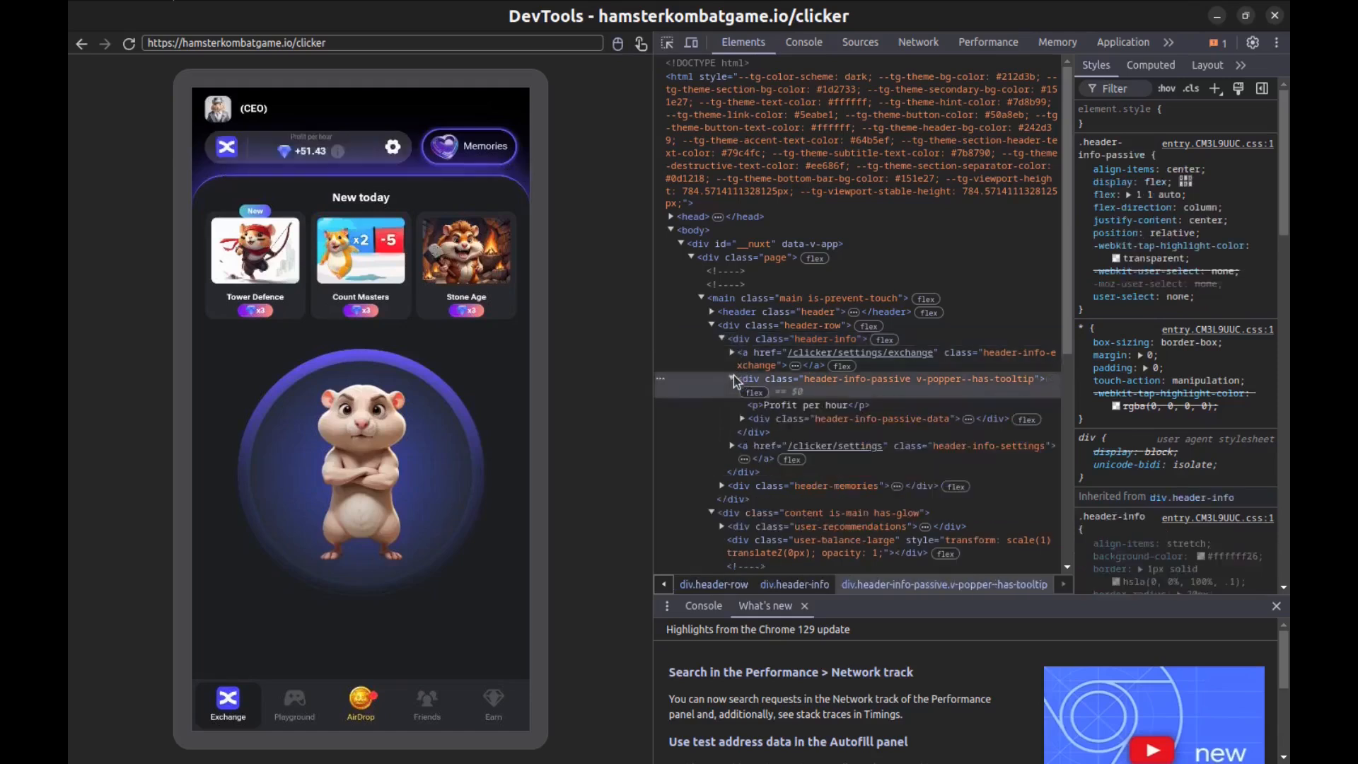
{"action": "mouse_move", "coordinate": [754, 433]}
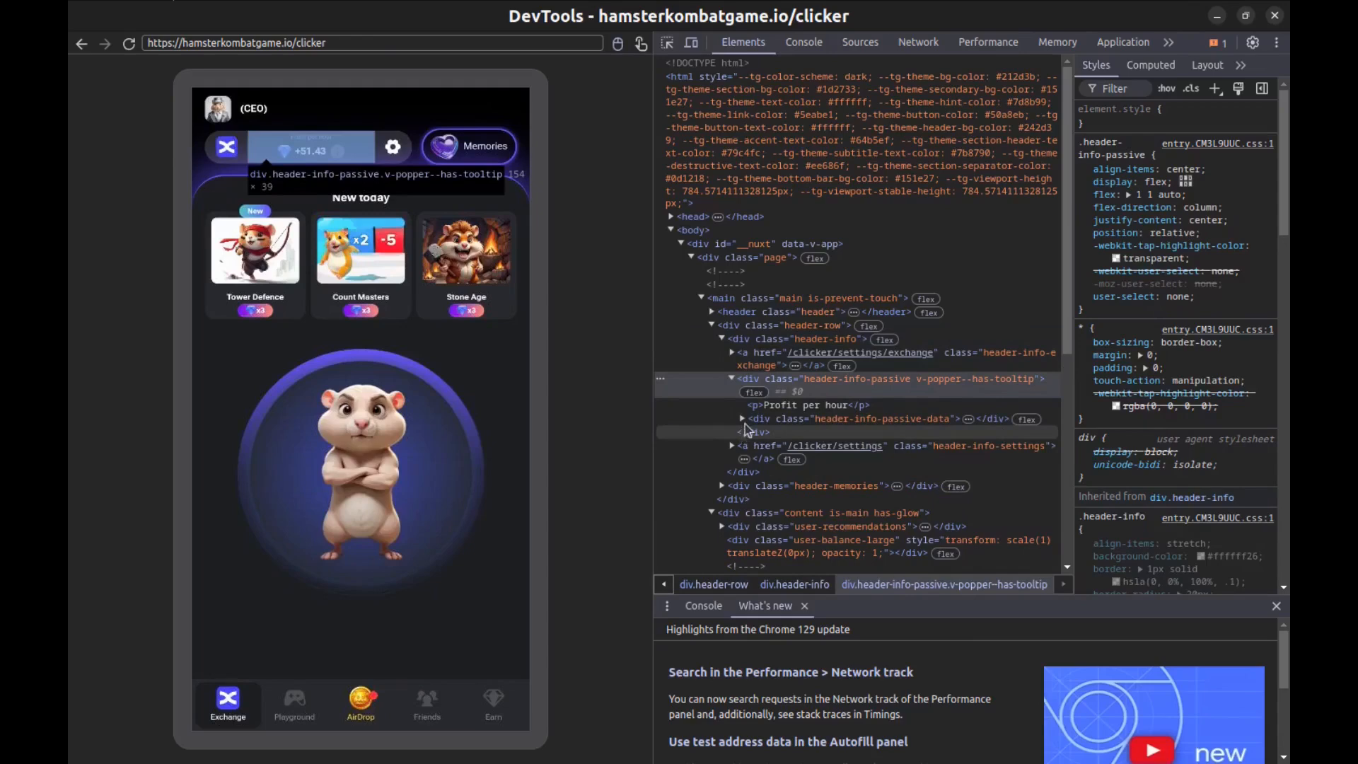
{"action": "left_click", "coordinate": [719, 419]}
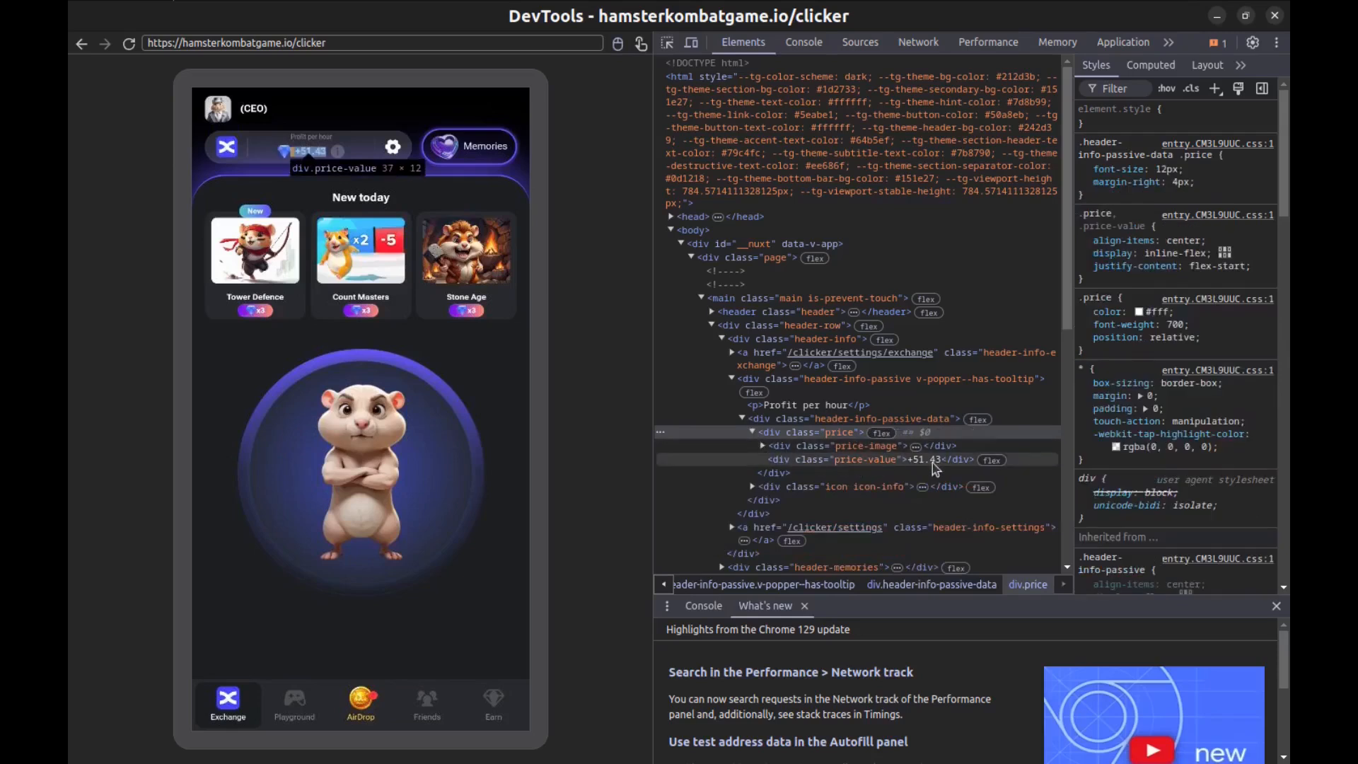
{"action": "left_click", "coordinate": [841, 458]}
{"action": "type", "text": "+6000000"}
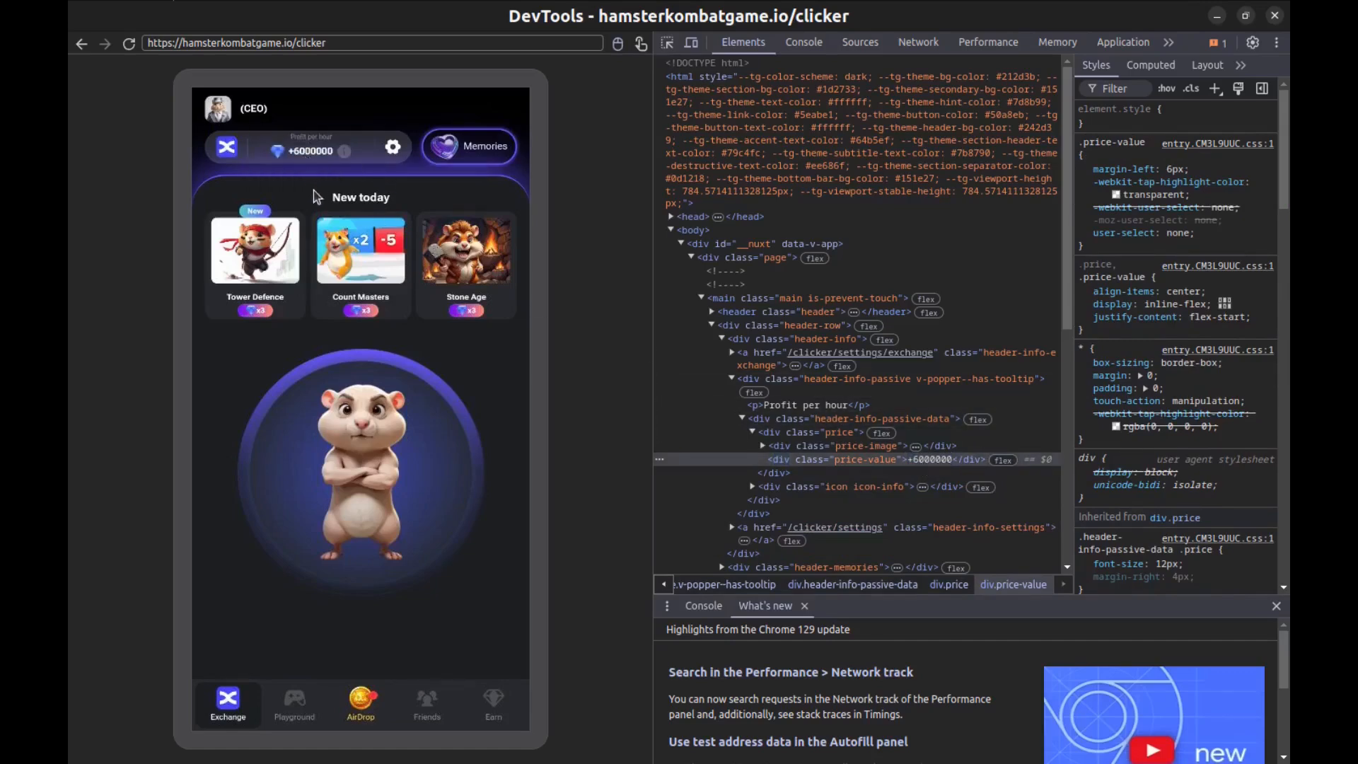
{"action": "mouse_move", "coordinate": [468, 145]}
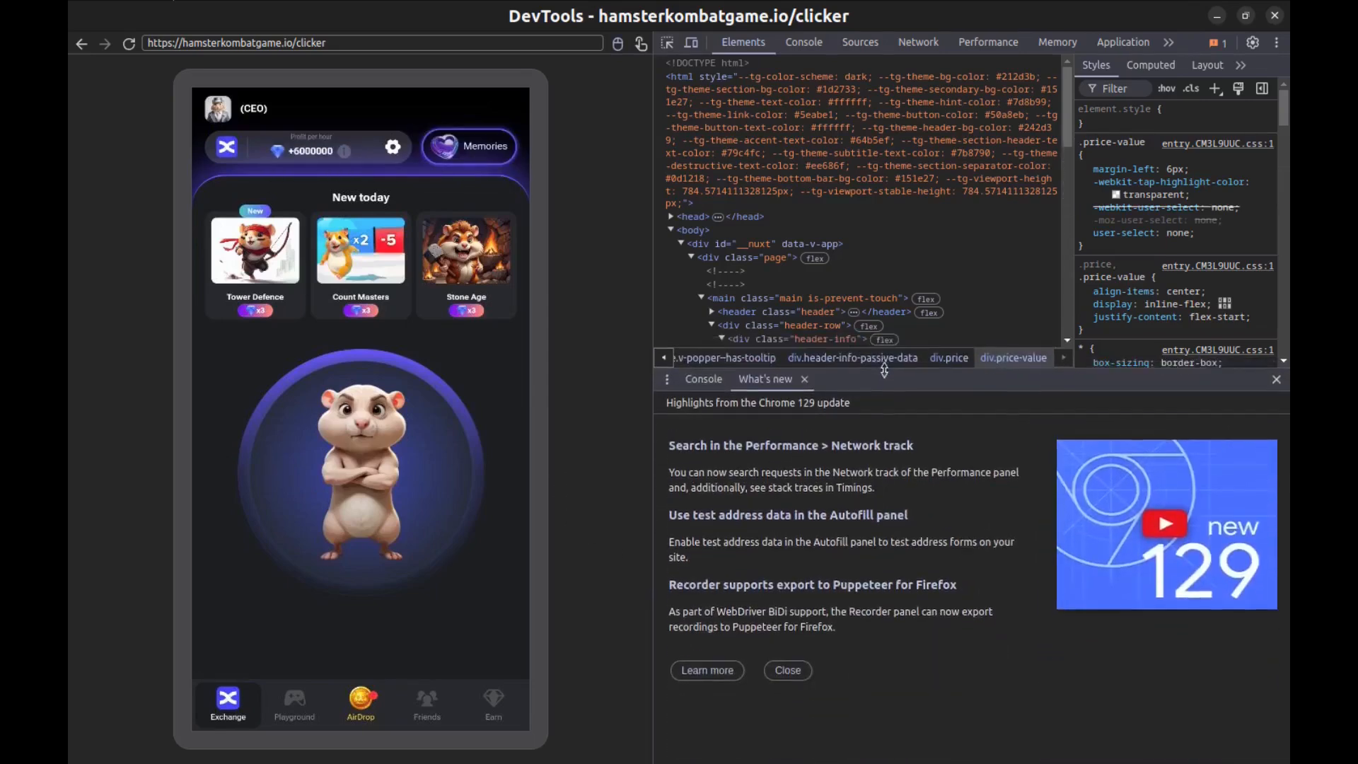
Step: View the site's Session storage entries in the Application panel, then return to Network
{"action": "left_click", "coordinate": [1122, 41]}
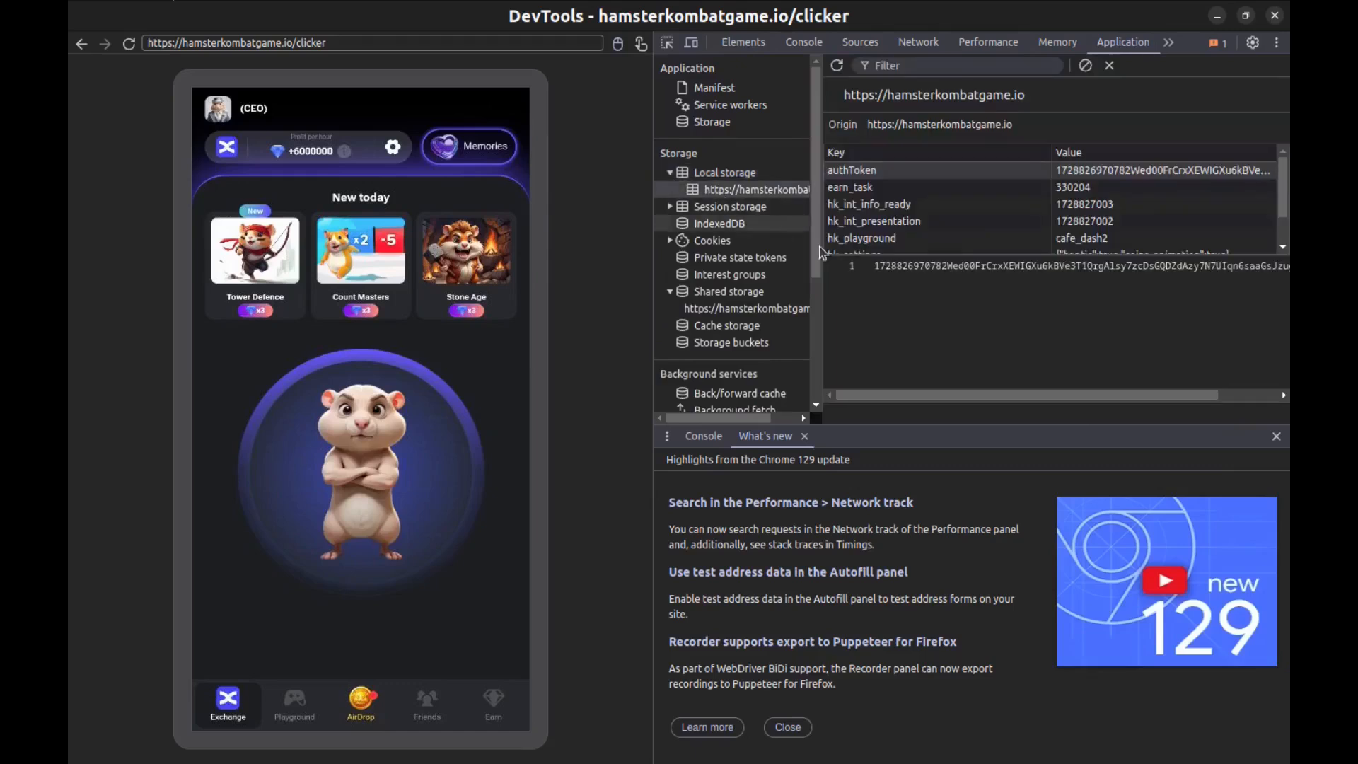
{"action": "left_click", "coordinate": [669, 207]}
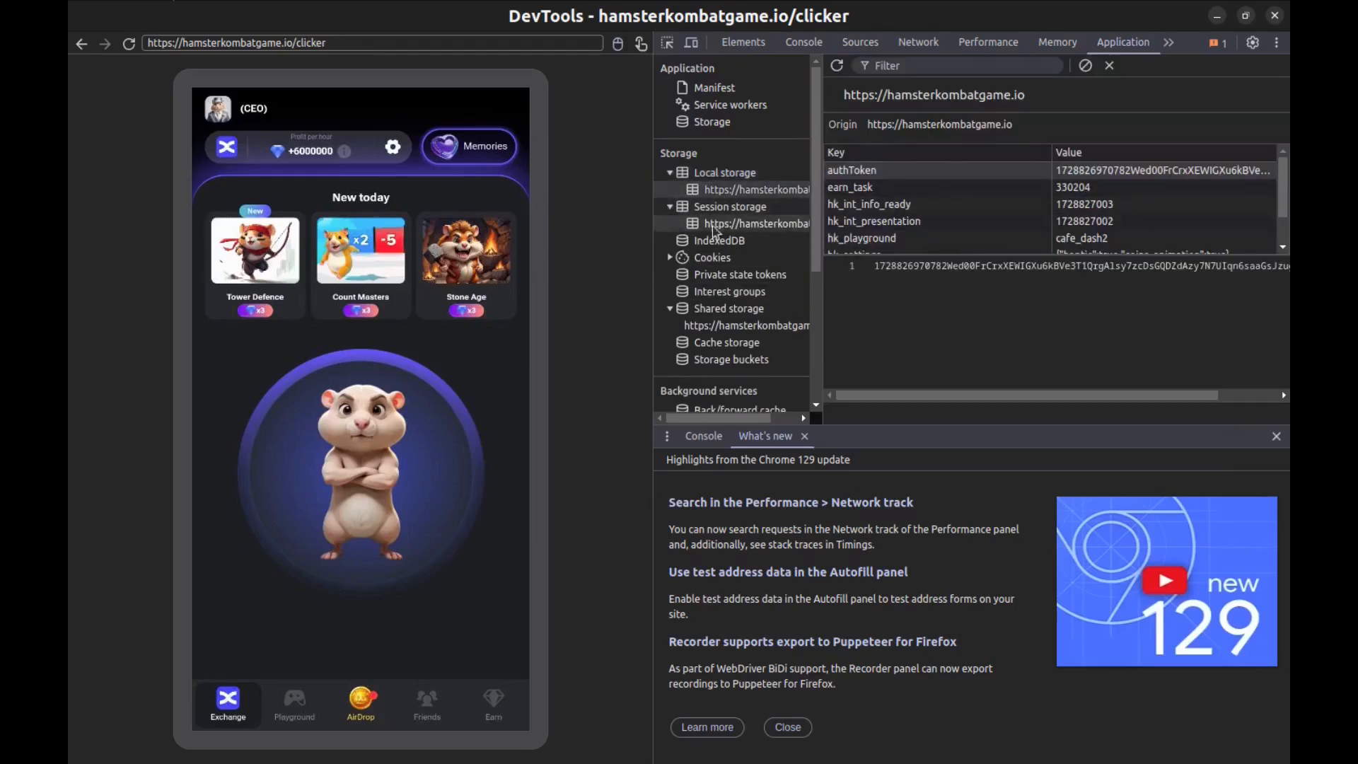
{"action": "left_click", "coordinate": [742, 224]}
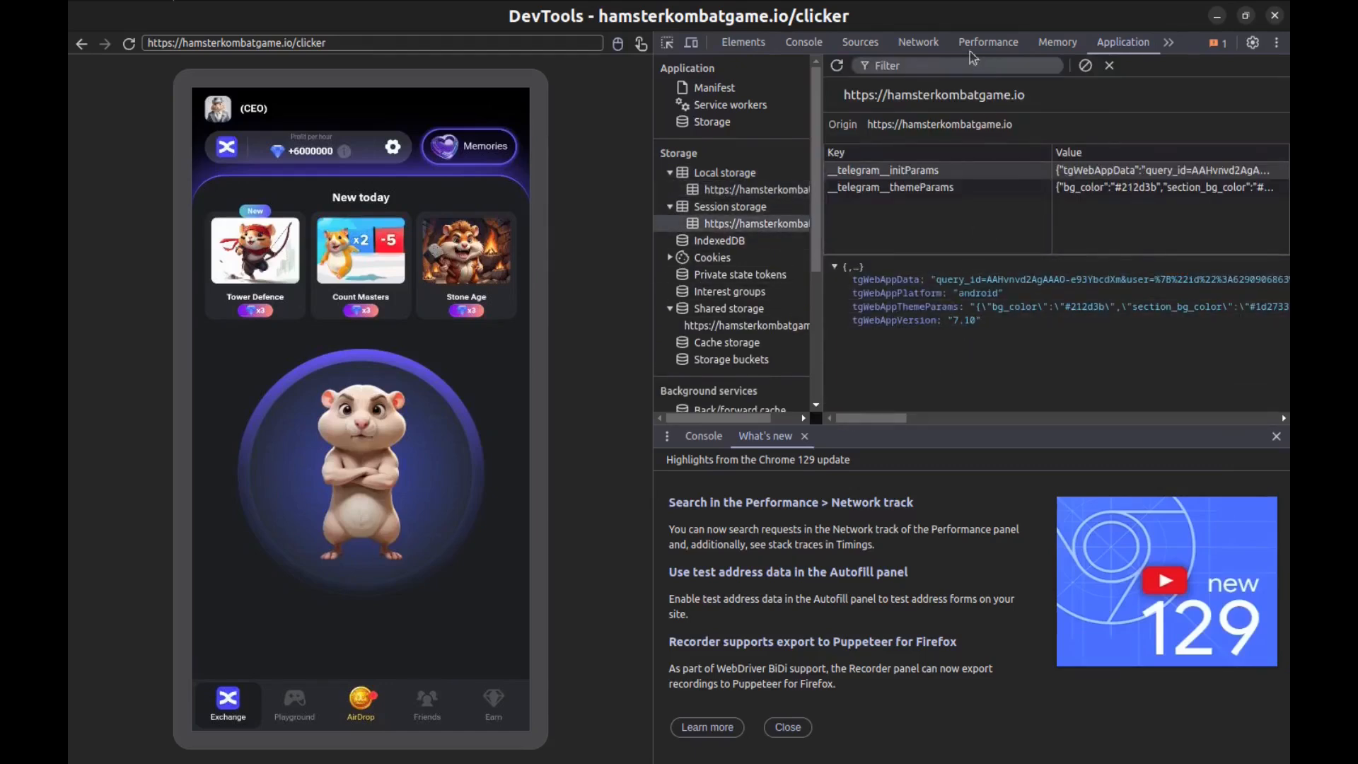
{"action": "left_click", "coordinate": [916, 41]}
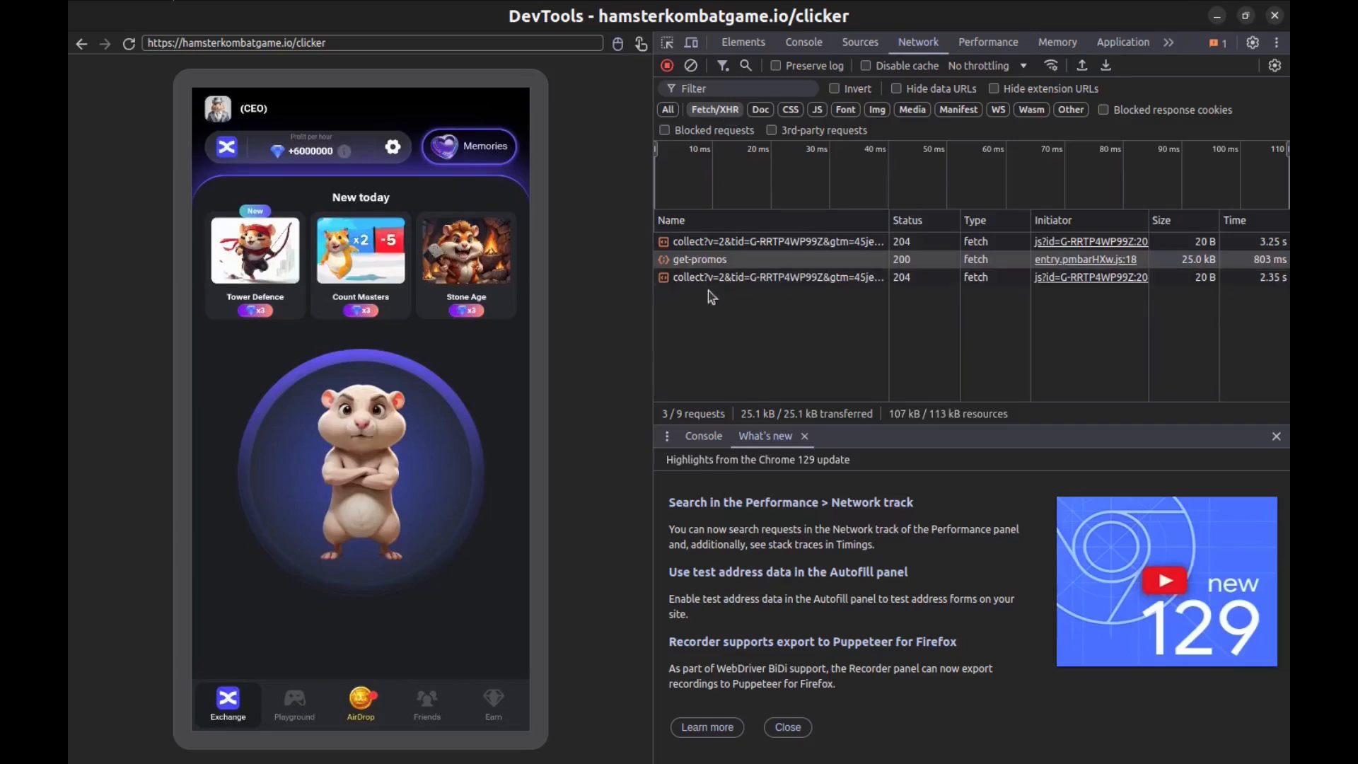
Step: Toggle the request type filter and reload the game page, restoring profit per hour to +51.43
{"action": "left_click", "coordinate": [700, 259]}
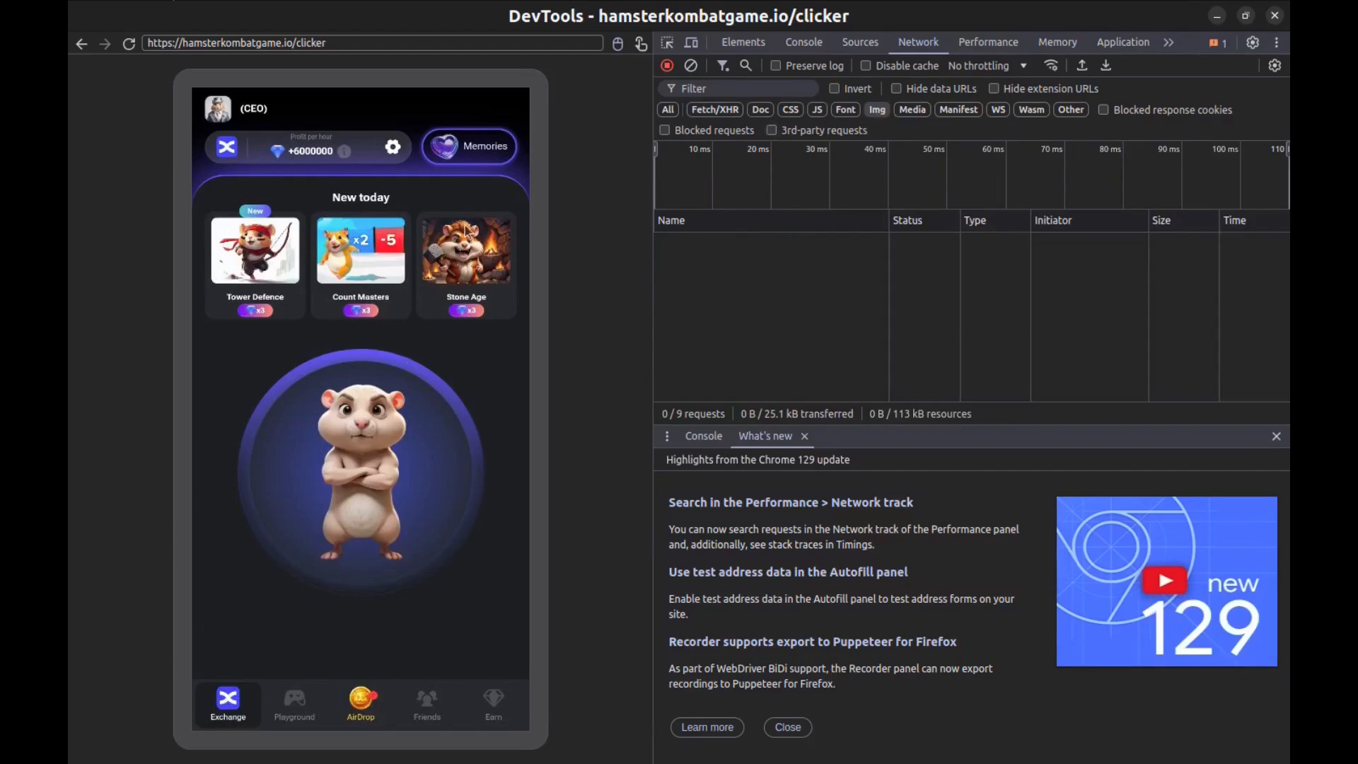
{"action": "left_click", "coordinate": [129, 42]}
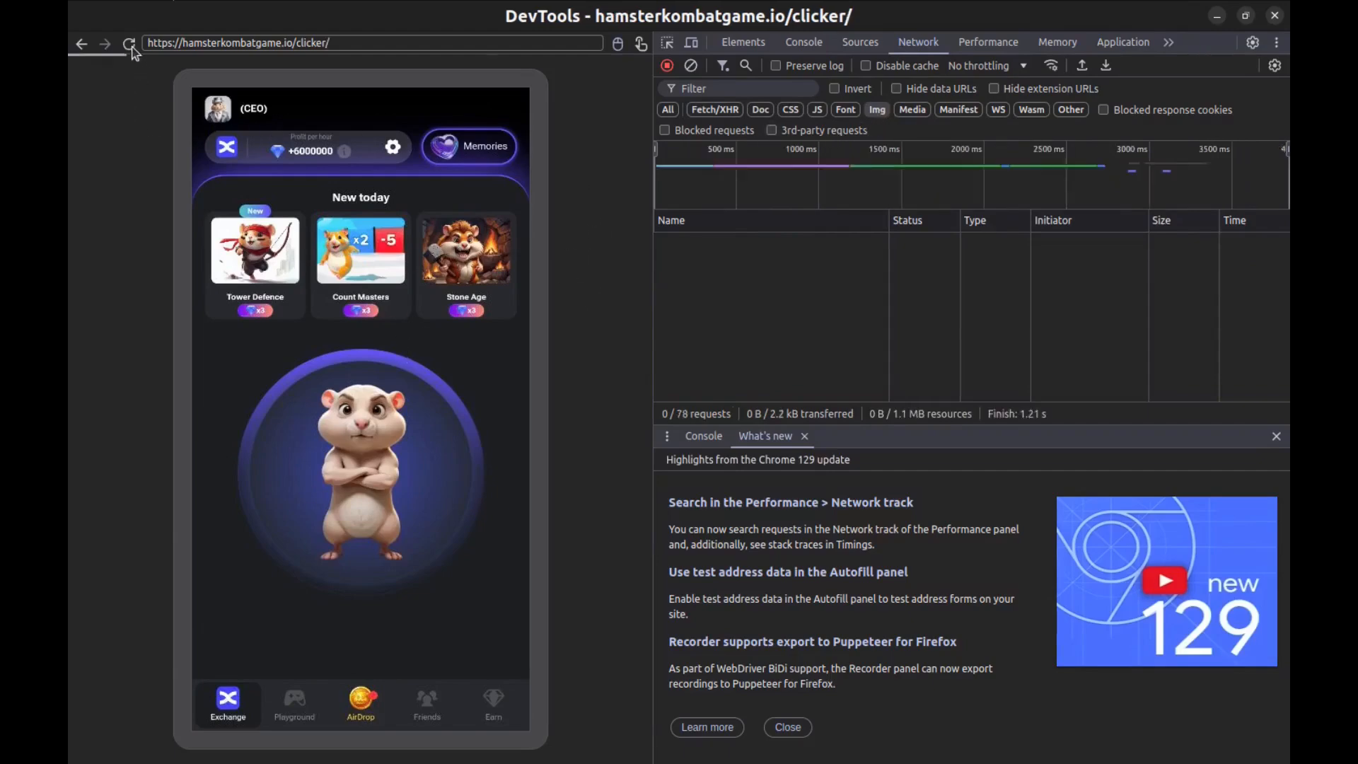
{"action": "left_click", "coordinate": [129, 43]}
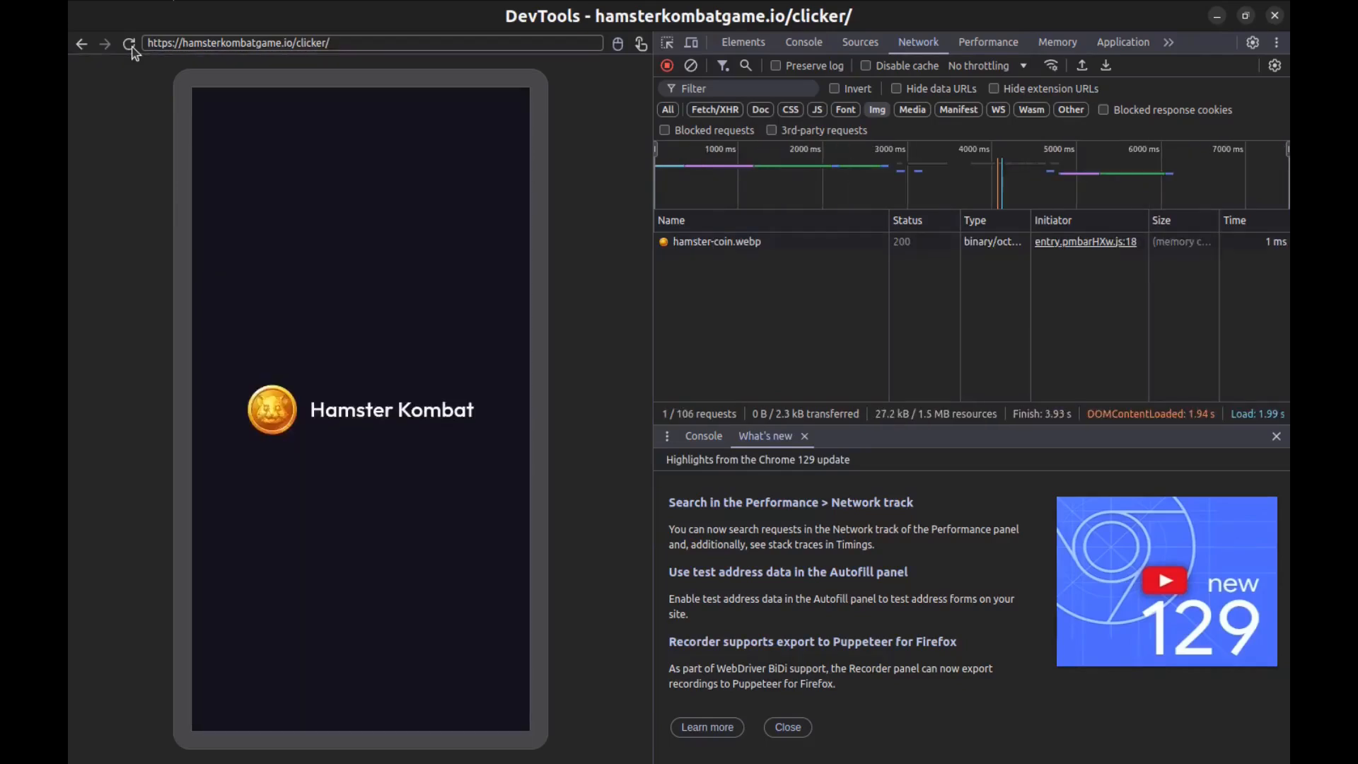
{"action": "left_click", "coordinate": [129, 42]}
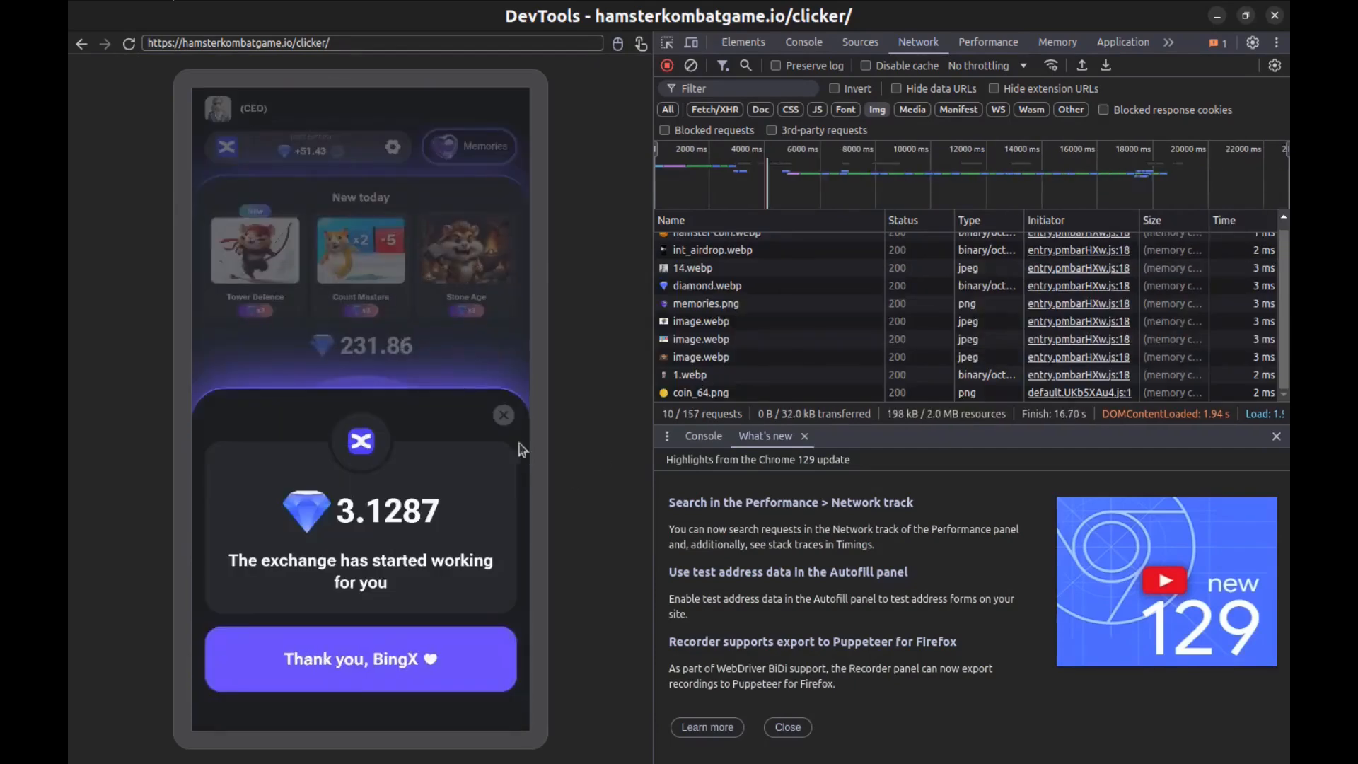
Step: Dismiss the exchange reward popup and reload the game page again
{"action": "left_click", "coordinate": [504, 415]}
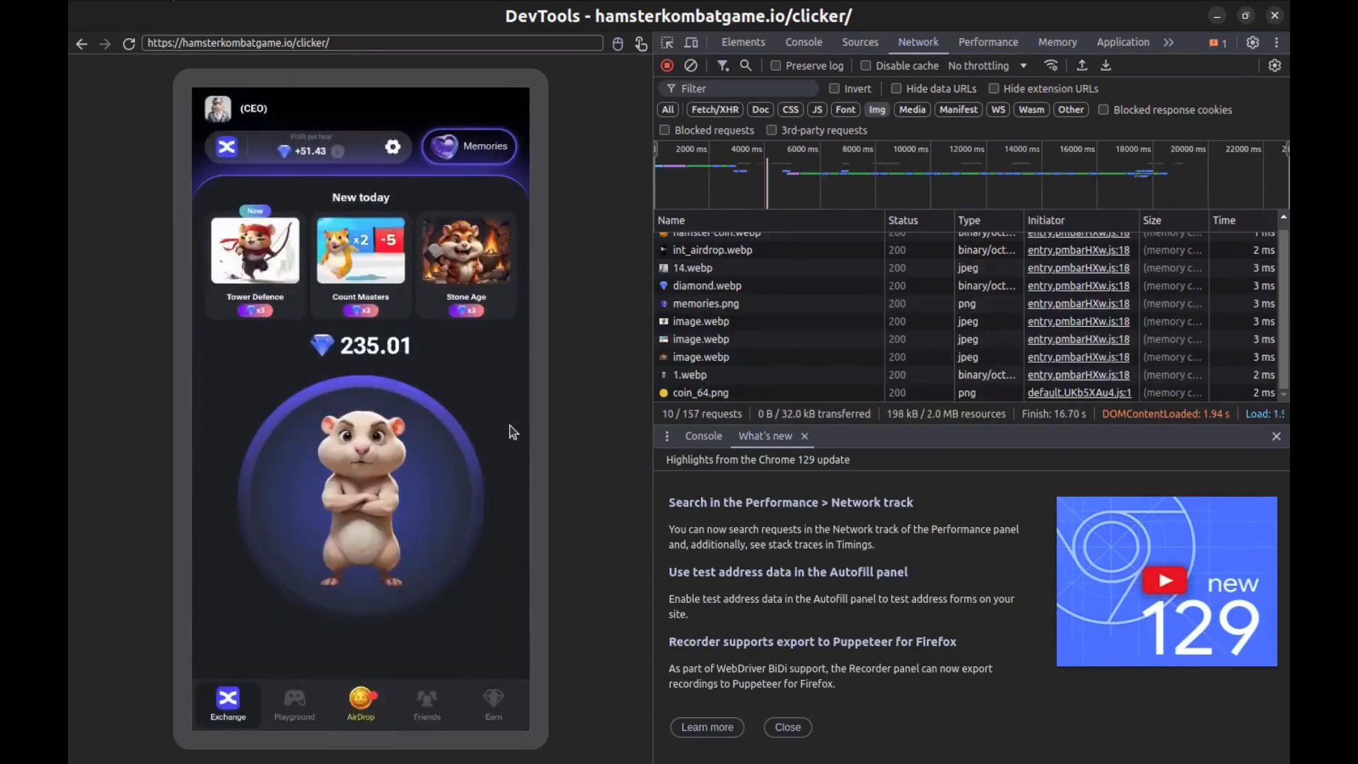
{"action": "left_click", "coordinate": [129, 42]}
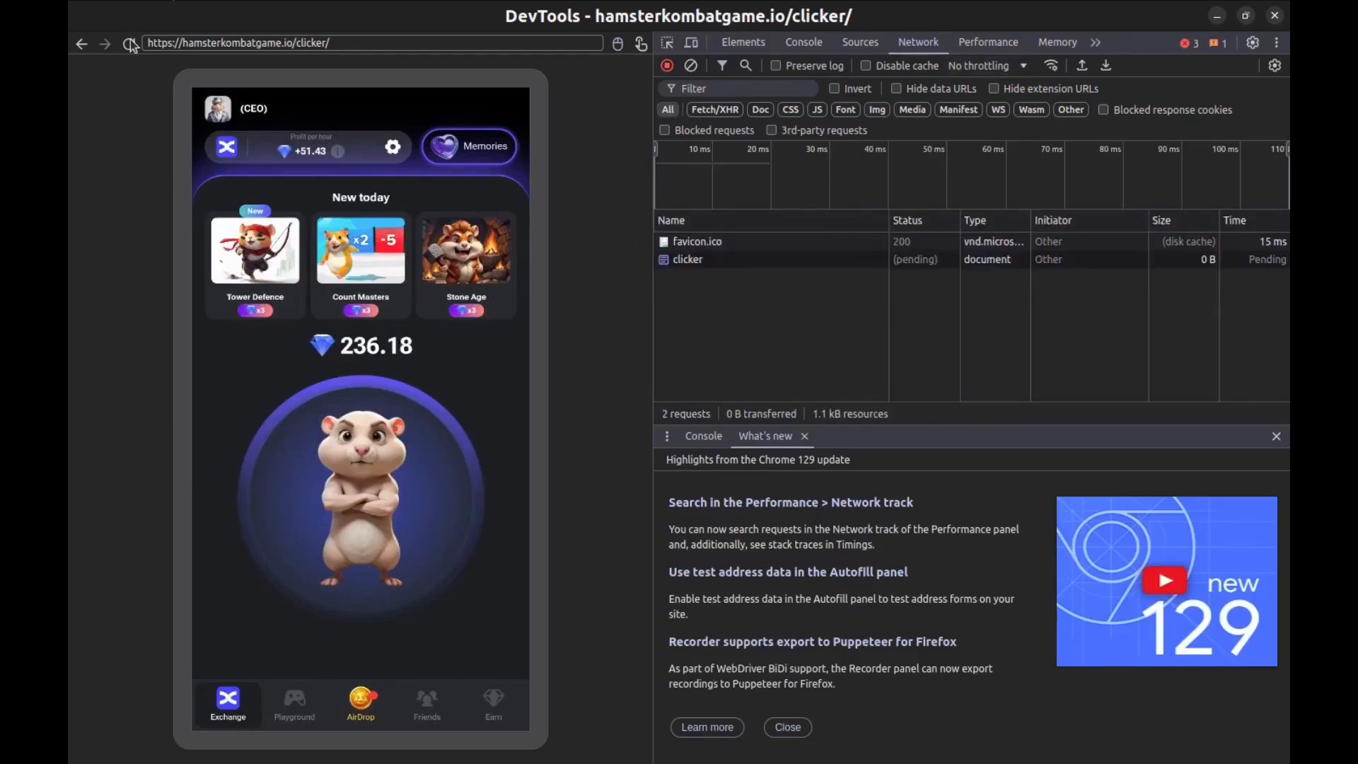
{"action": "left_click", "coordinate": [128, 42]}
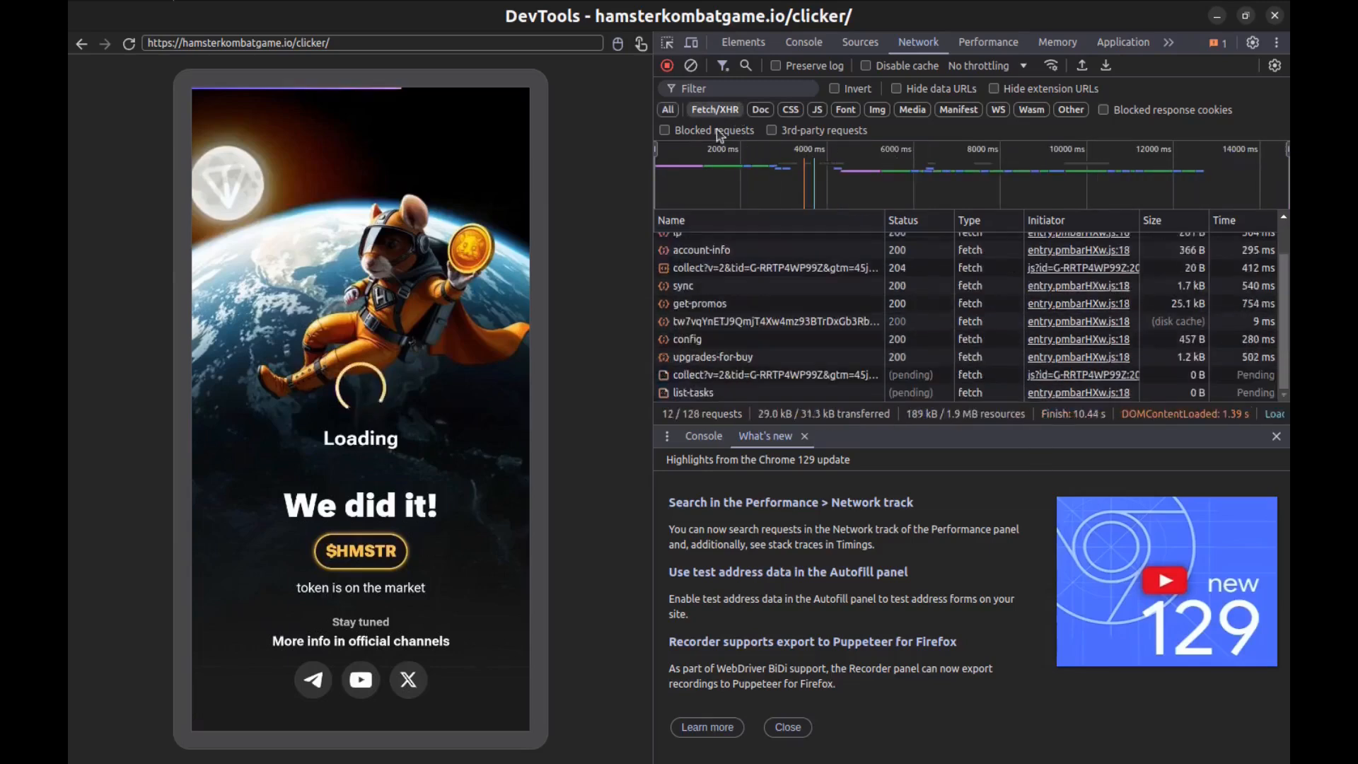
Step: Inspect the account-info POST request's headers and copy it as a cURL command
{"action": "left_click", "coordinate": [700, 294]}
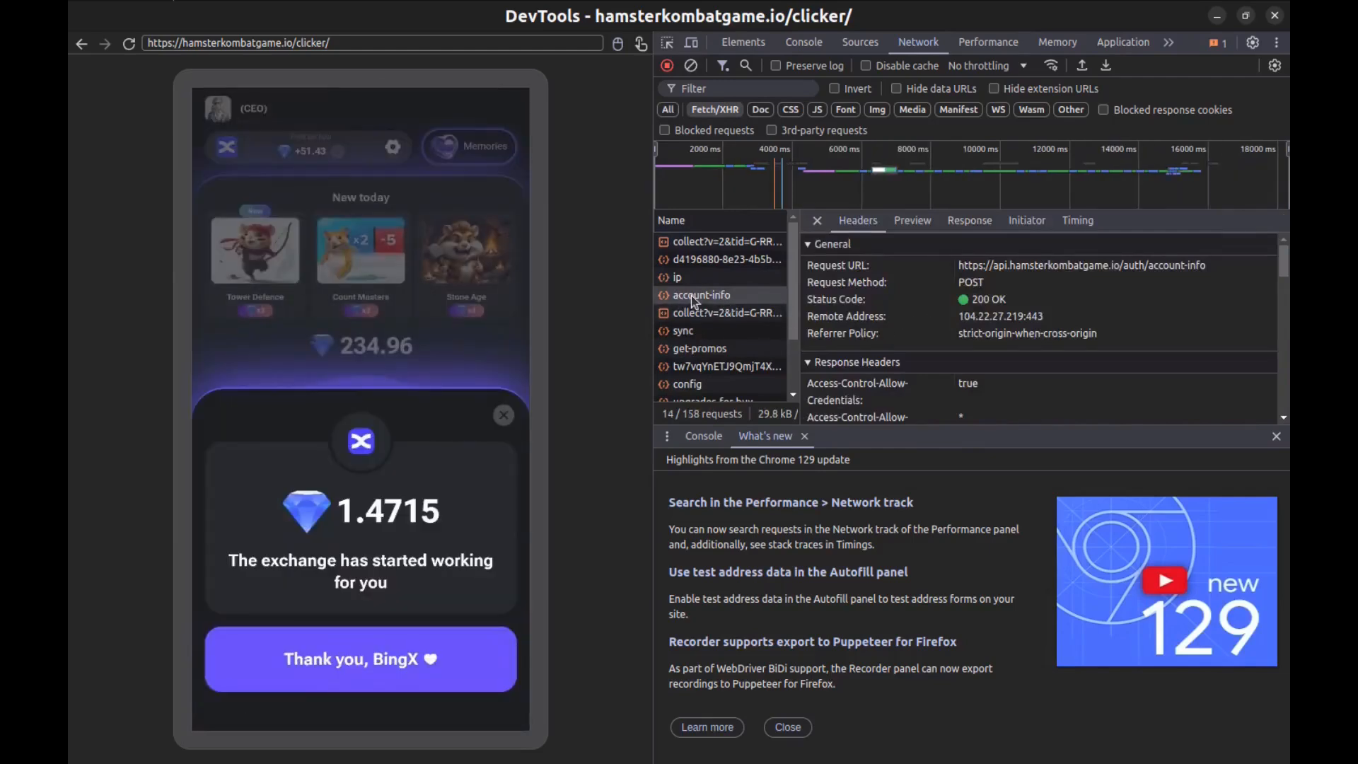
{"action": "right_click", "coordinate": [700, 294]}
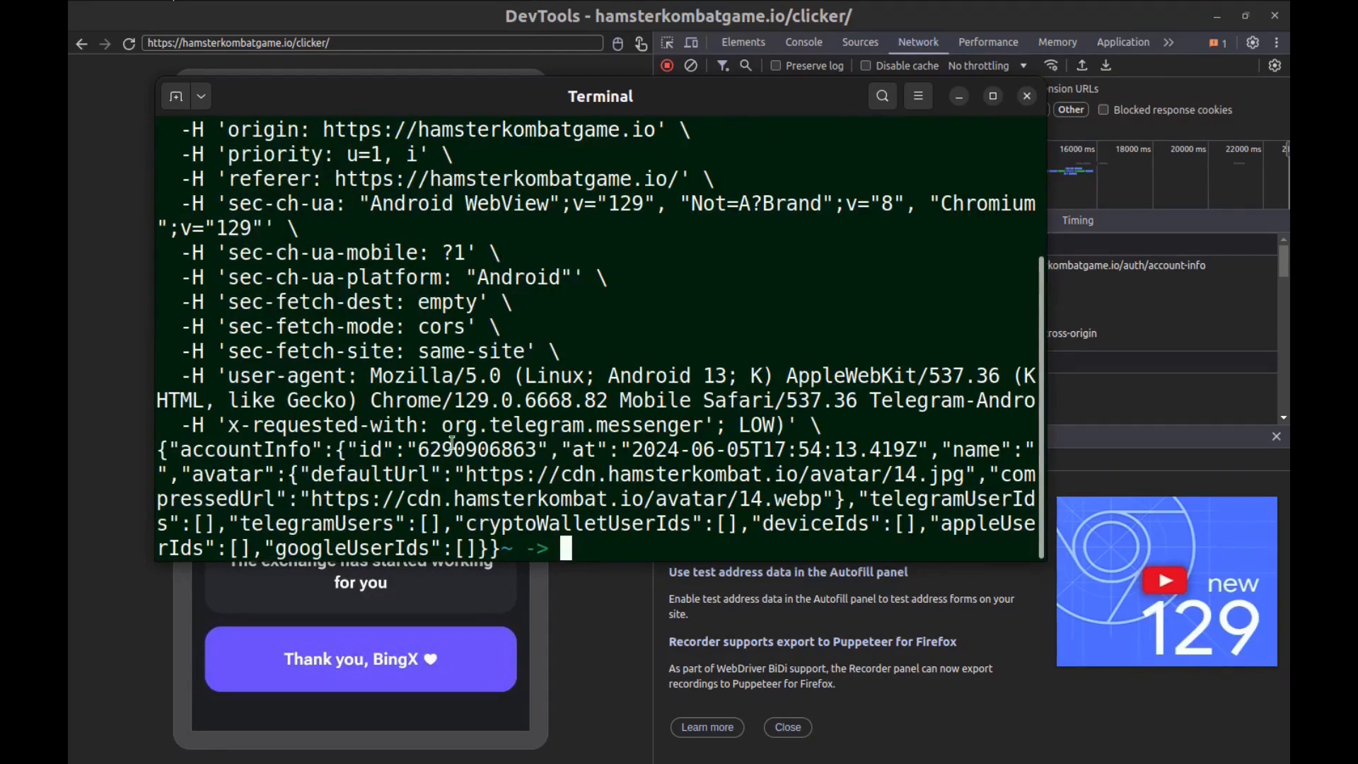
{"action": "mouse_move", "coordinate": [654, 232]}
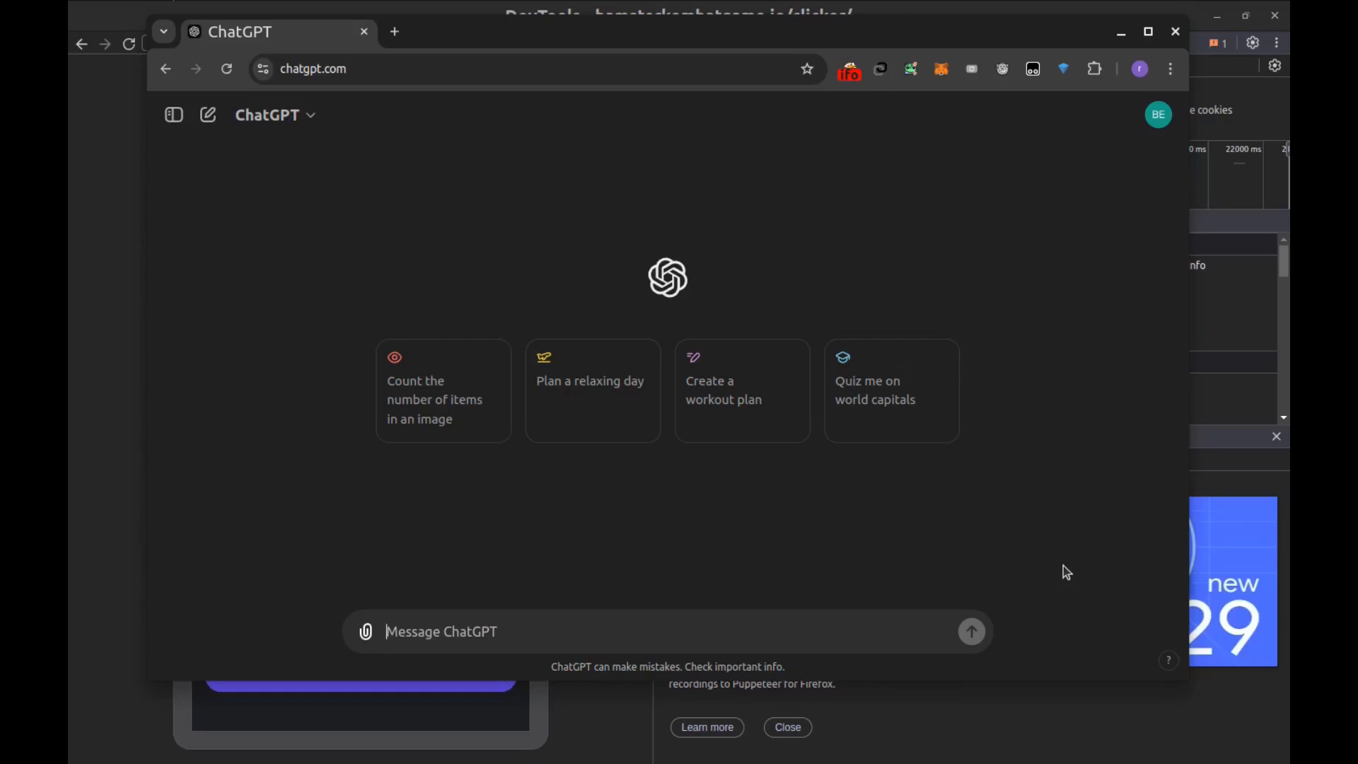
Step: Ask ChatGPT to 'convert this ... to php' with the pasted account-info curl command
{"action": "type", "text": "convert this"}
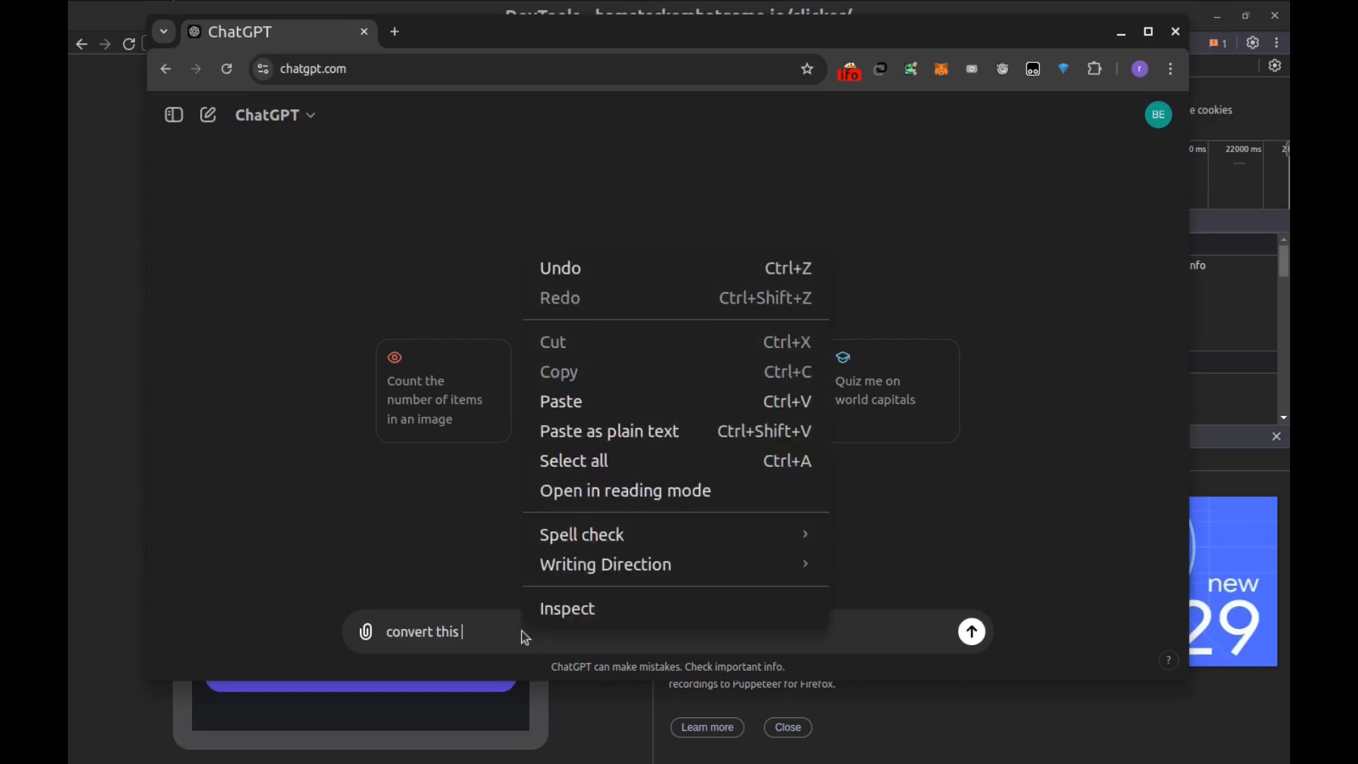
{"action": "left_click", "coordinate": [561, 400]}
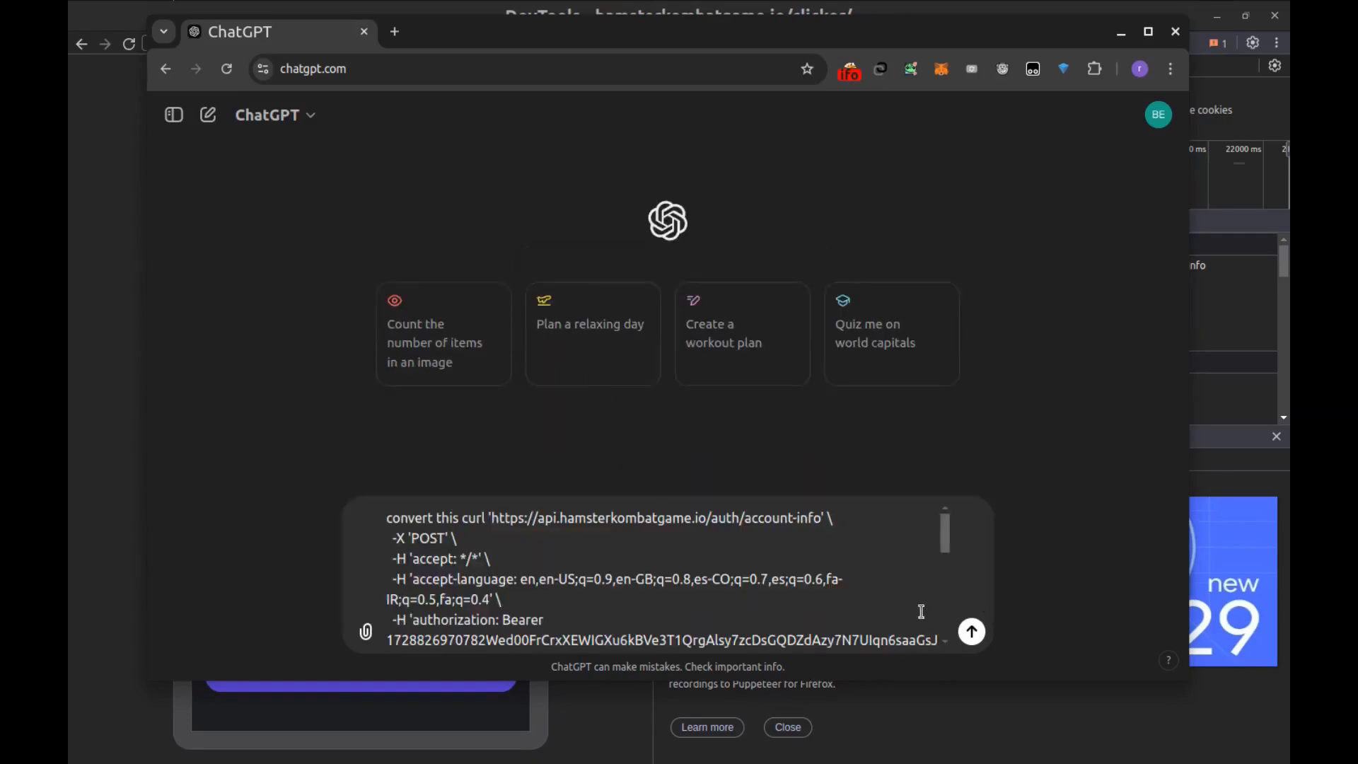
{"action": "scroll", "scroll_direction": "down", "scroll_amount": 3}
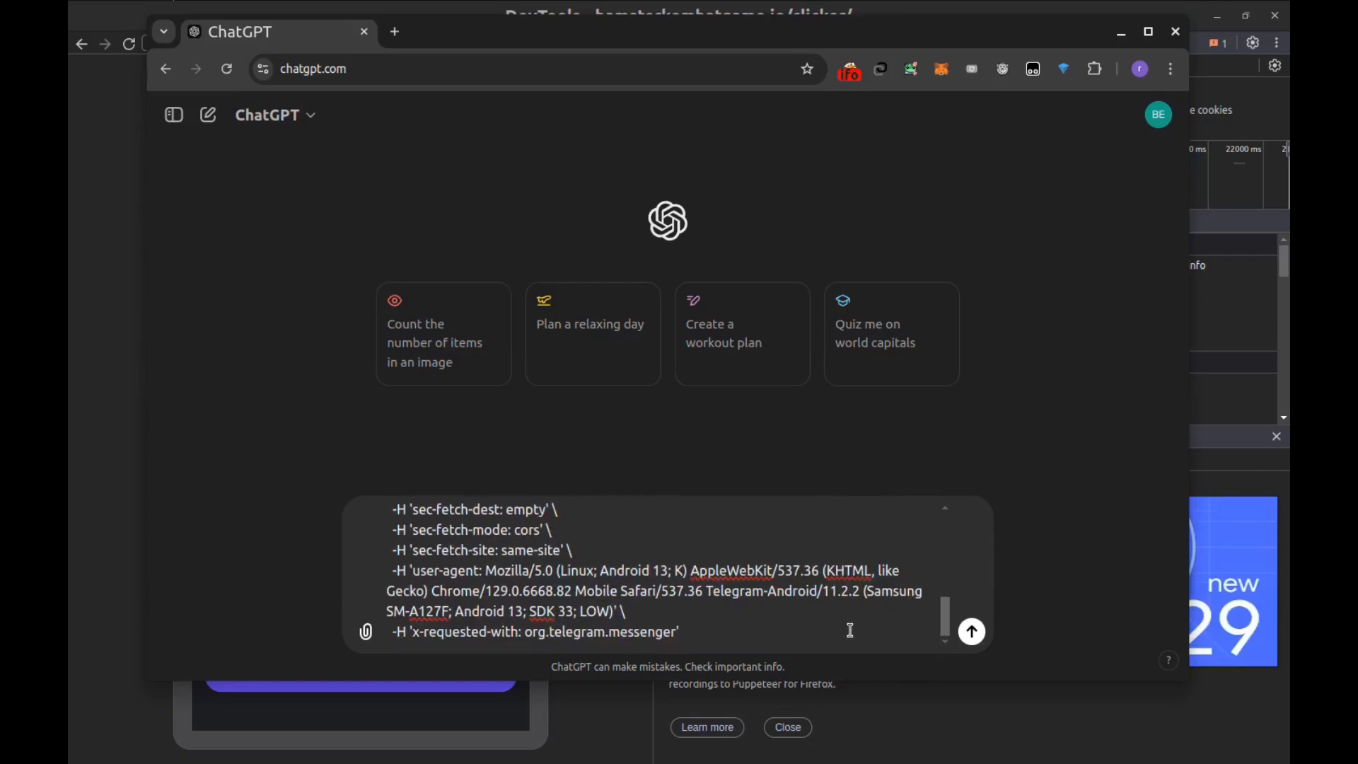
{"action": "type", "text": "to"}
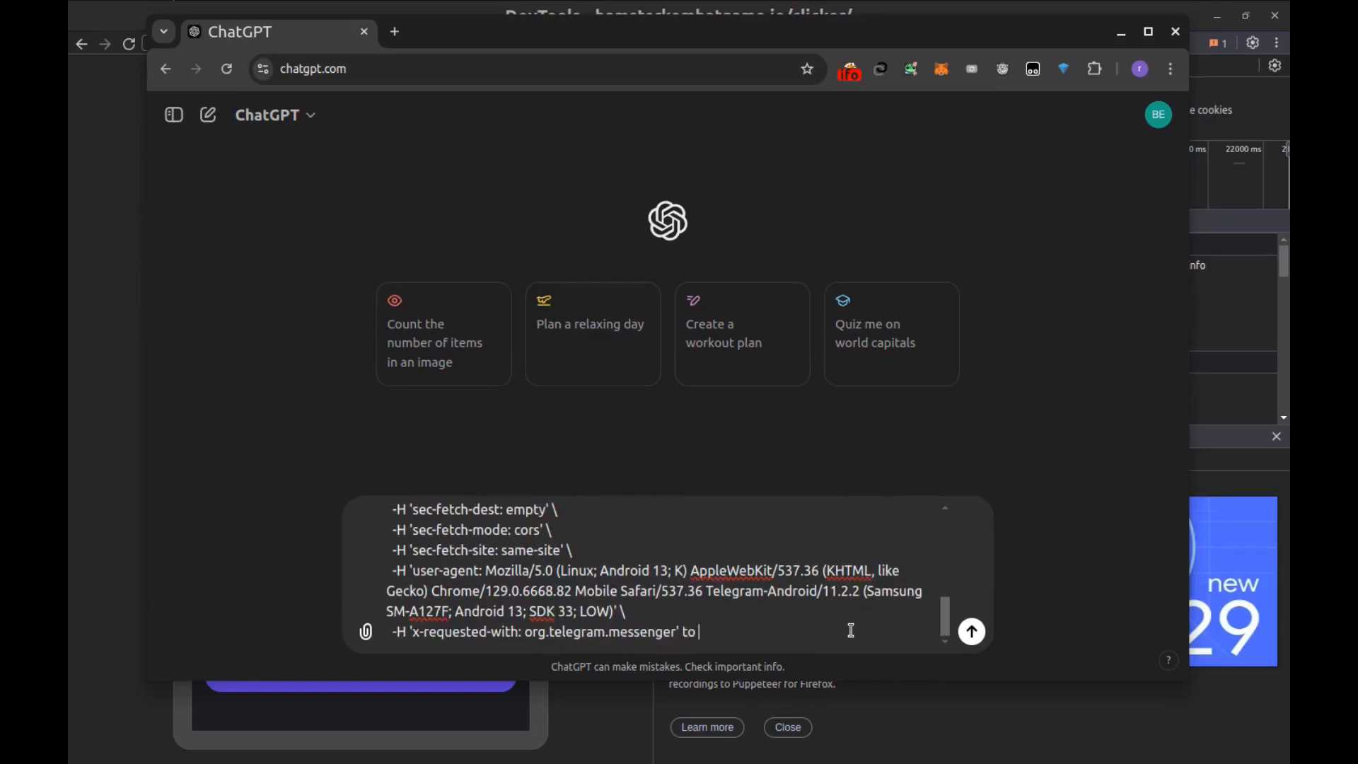
{"action": "left_click", "coordinate": [971, 632]}
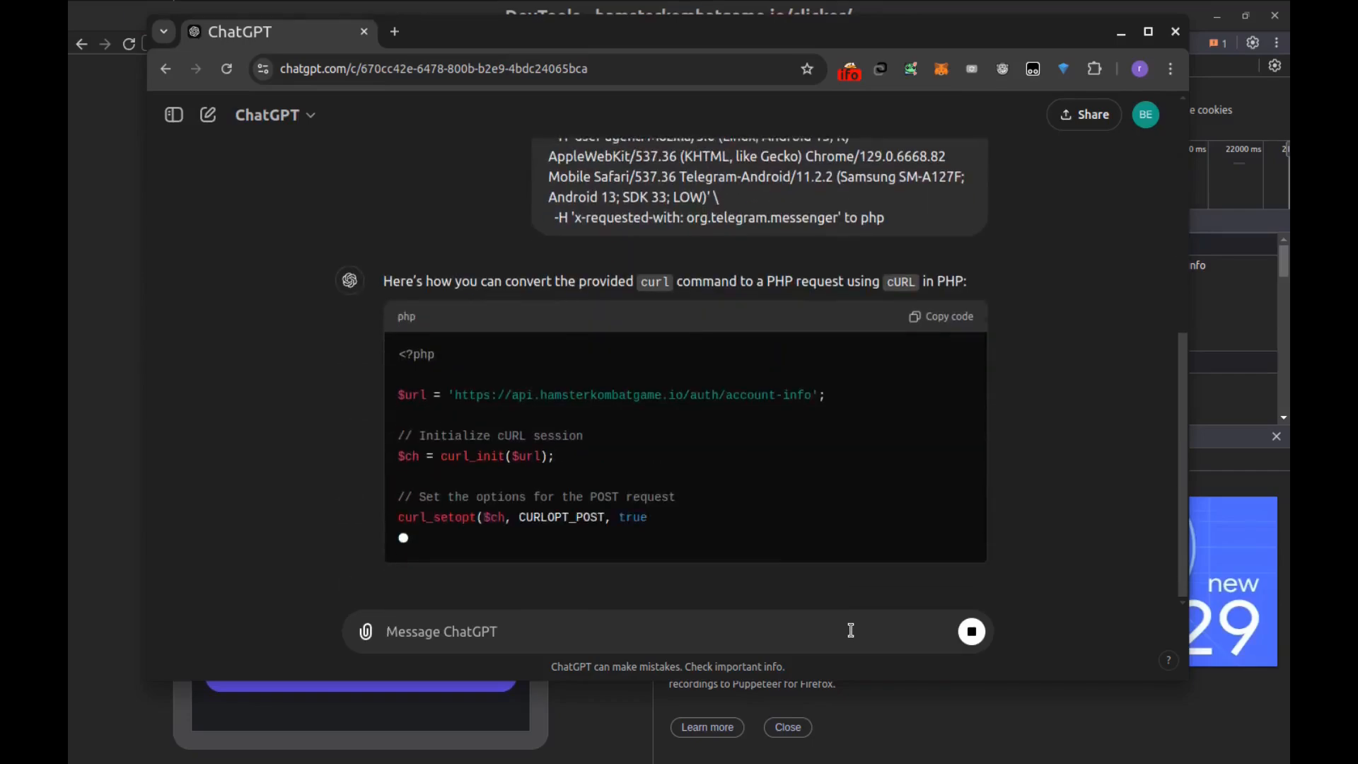
Step: Review ChatGPT's PHP cURL answer and copy the generated script
{"action": "scroll", "scroll_direction": "down", "scroll_amount": 3}
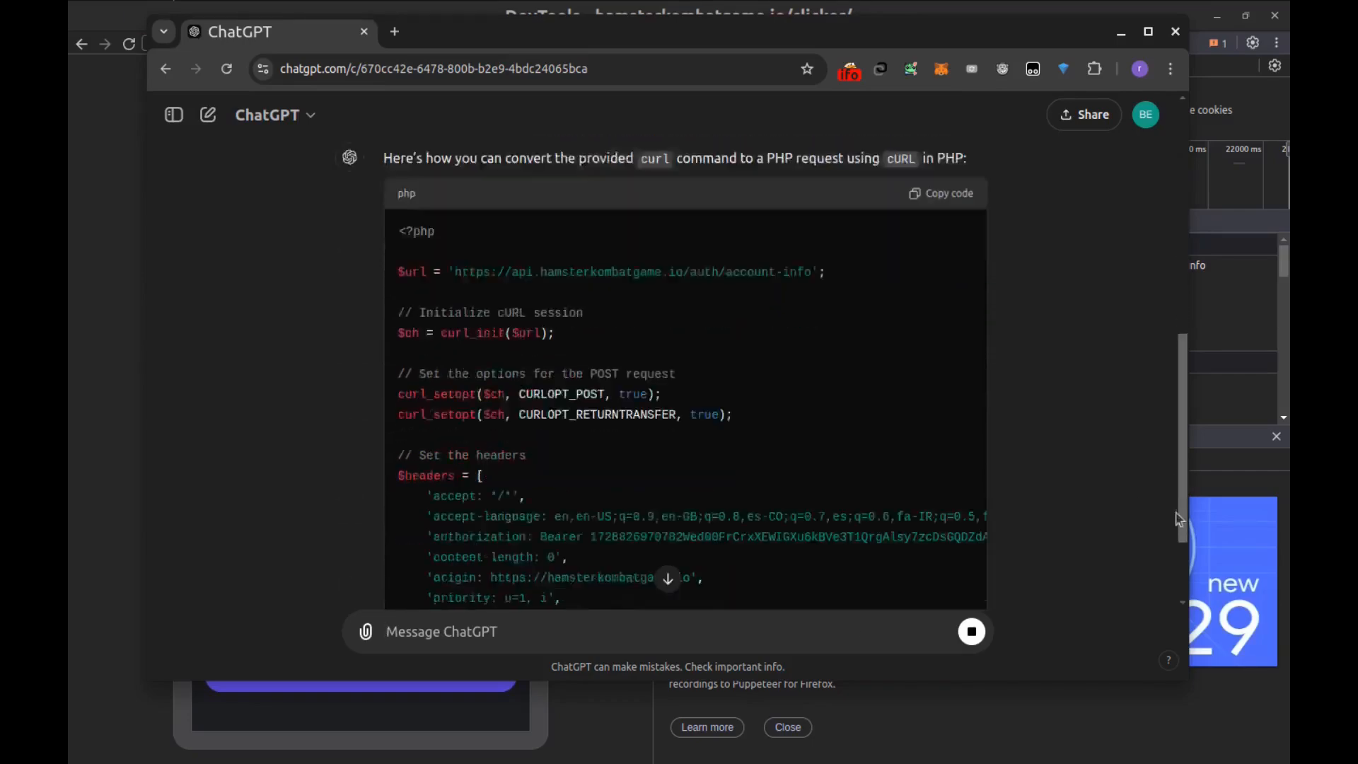
{"action": "scroll", "scroll_direction": "down", "scroll_amount": 3}
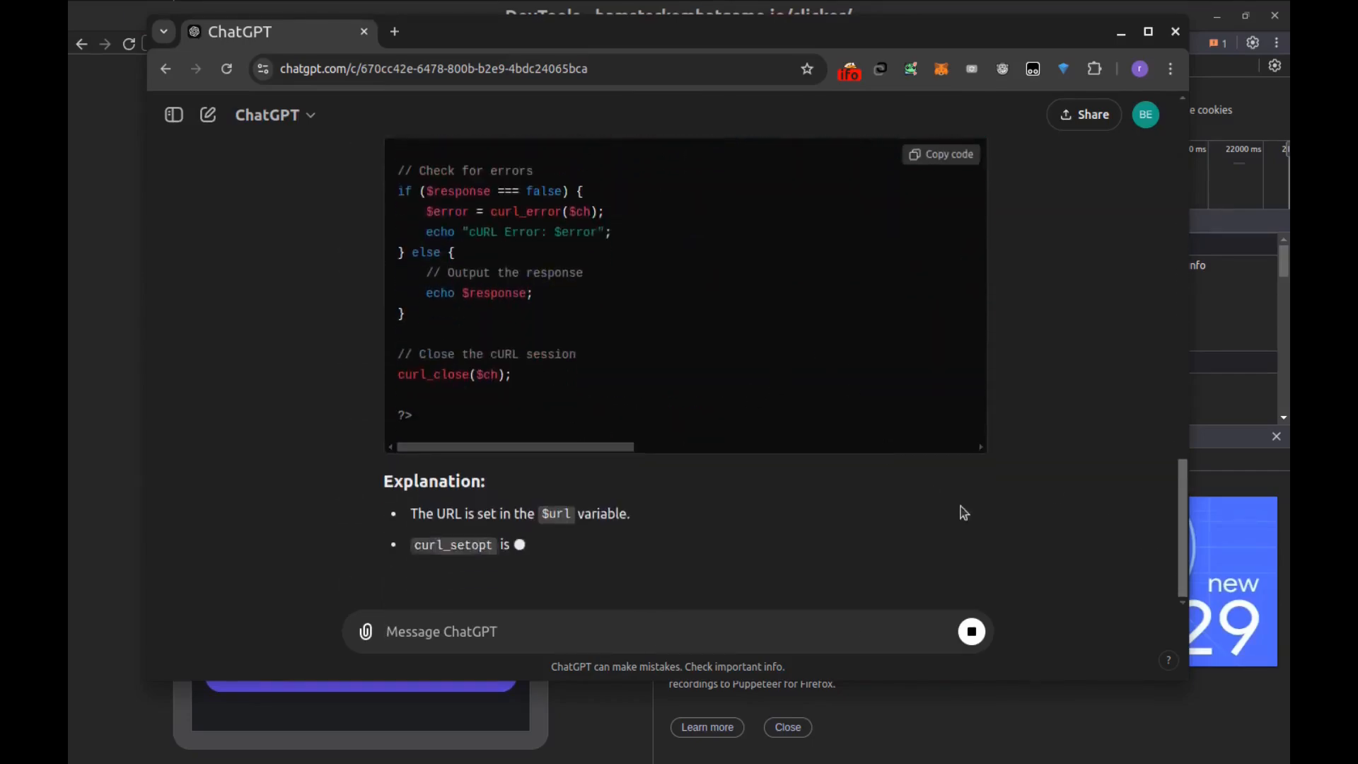
{"action": "scroll", "scroll_direction": "up", "scroll_amount": 3}
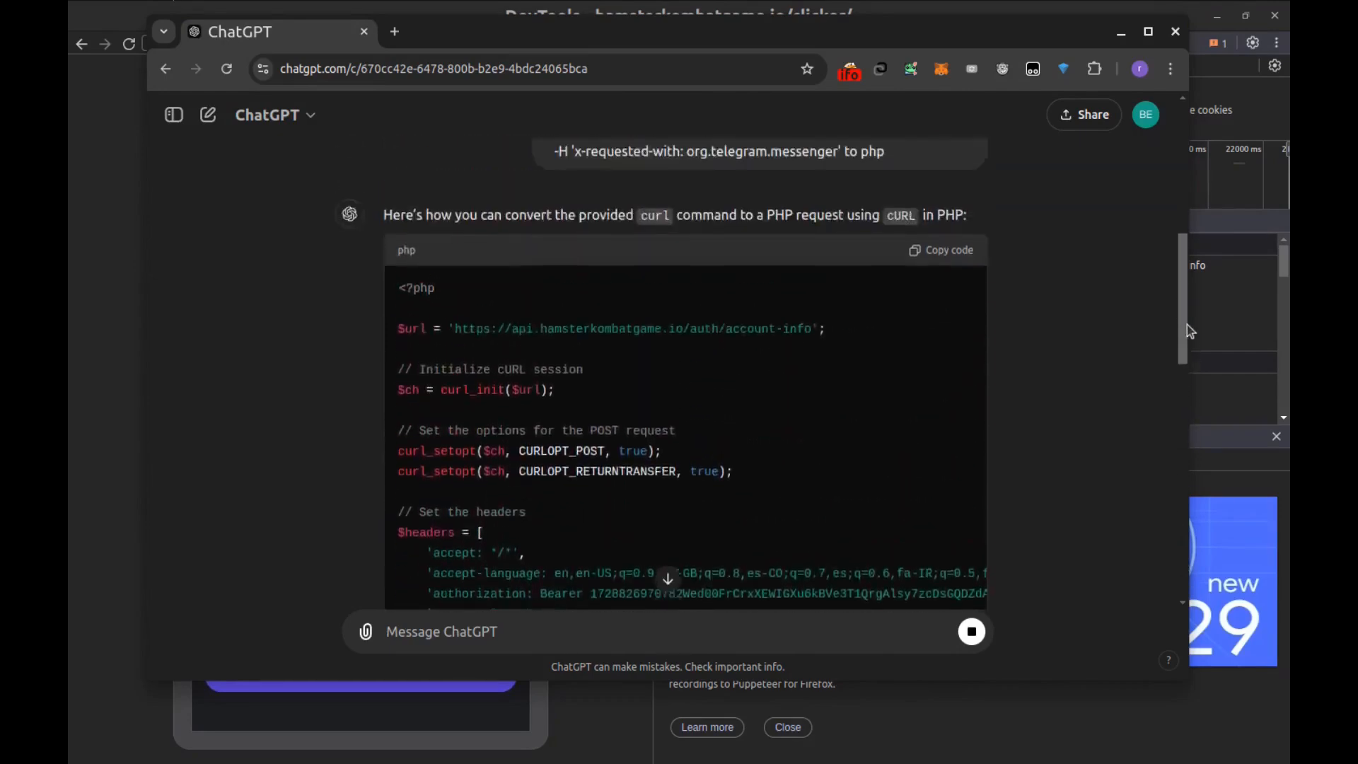
{"action": "left_click", "coordinate": [941, 249]}
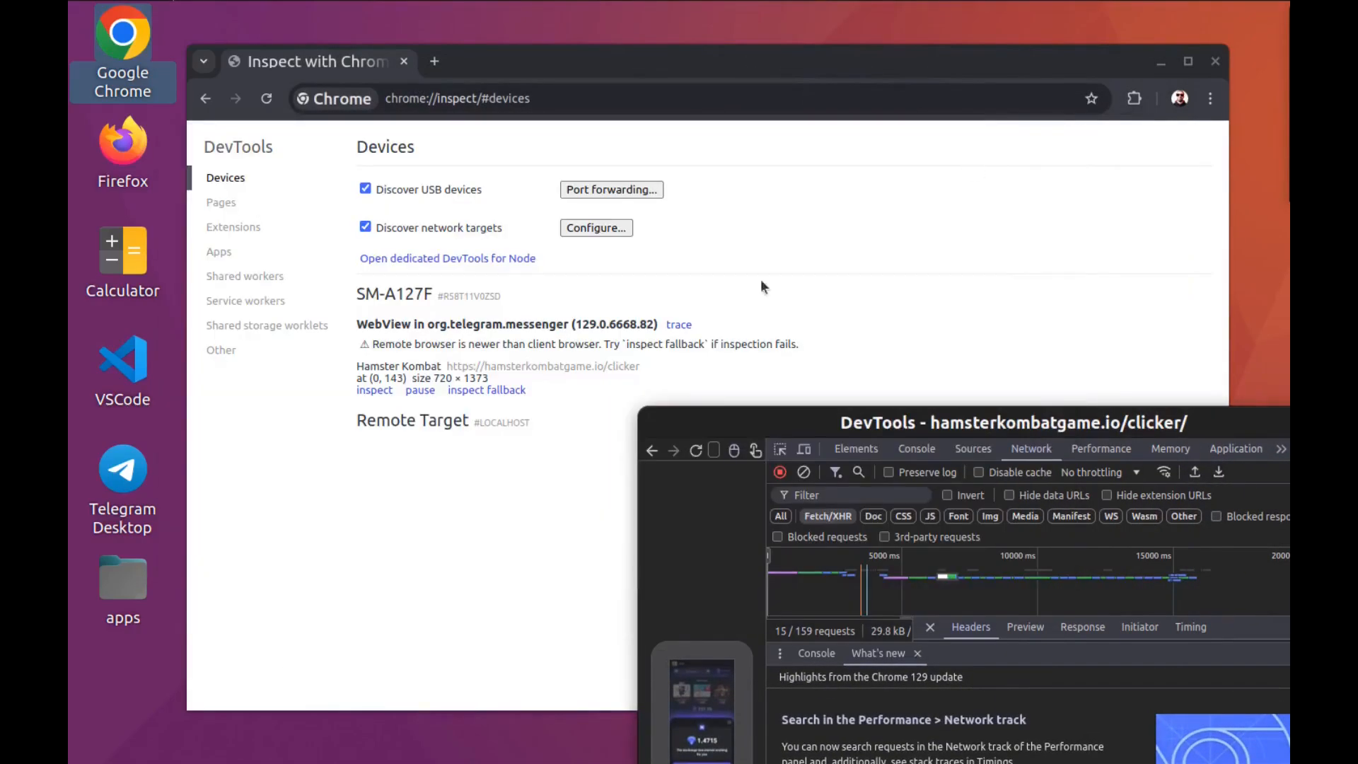
Step: In the Desktop apps folder, rename PHP Script.php to hamster.php and open it for editing
{"action": "double_click", "coordinate": [122, 580]}
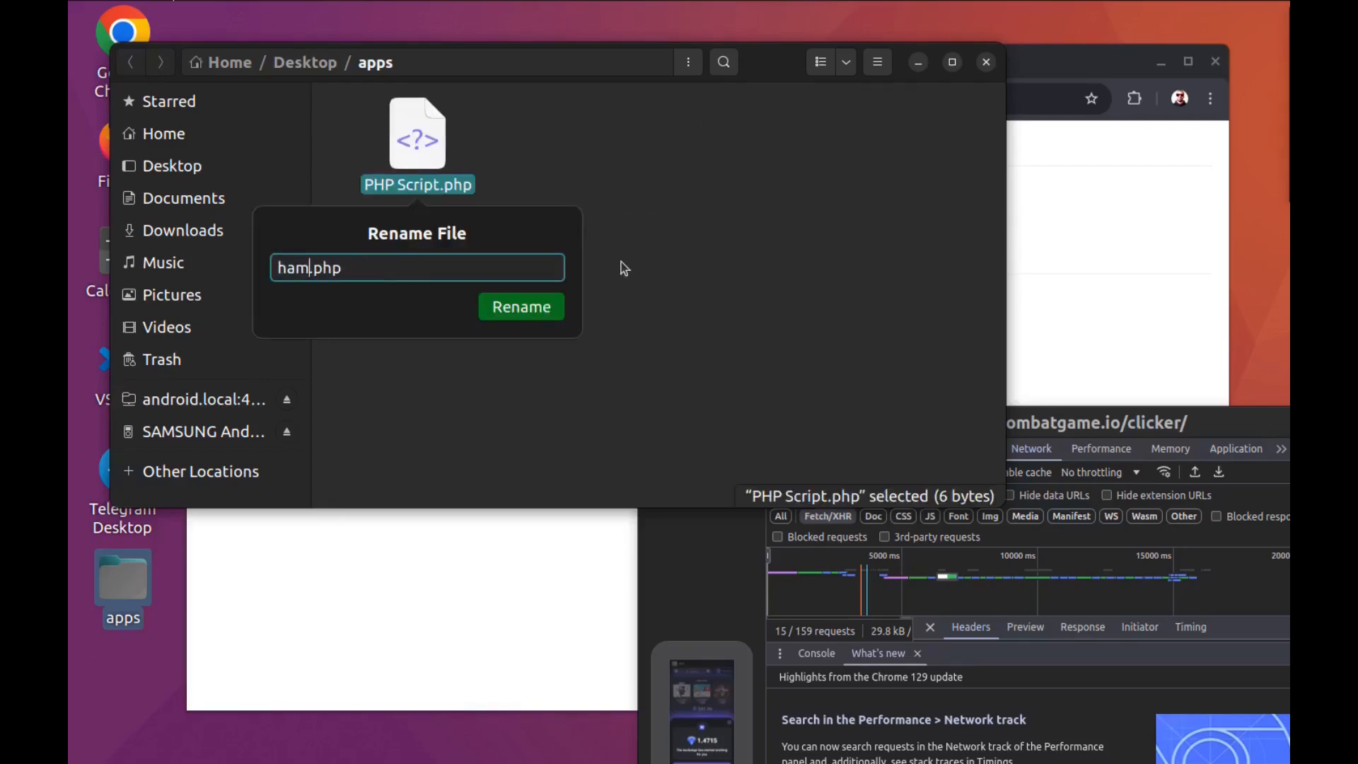
{"action": "left_click", "coordinate": [521, 307]}
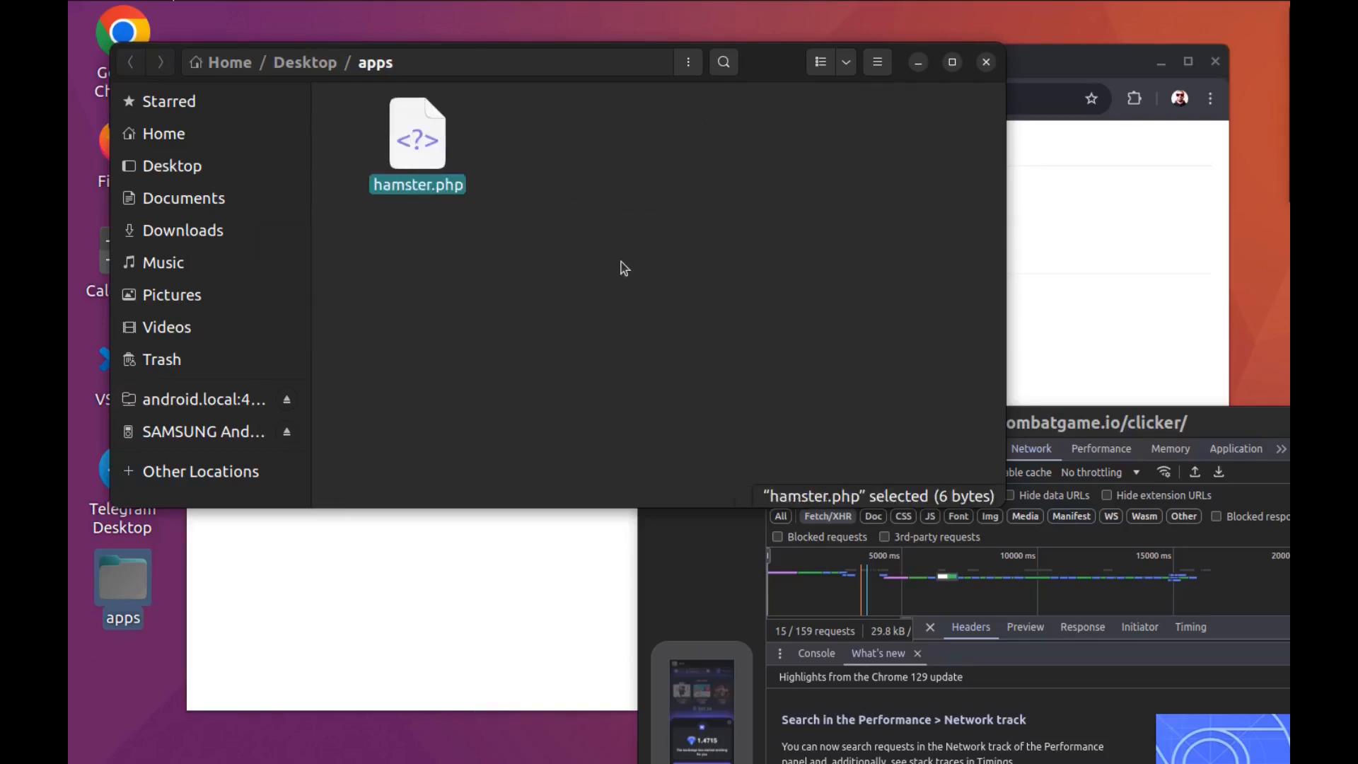
{"action": "double_click", "coordinate": [416, 139]}
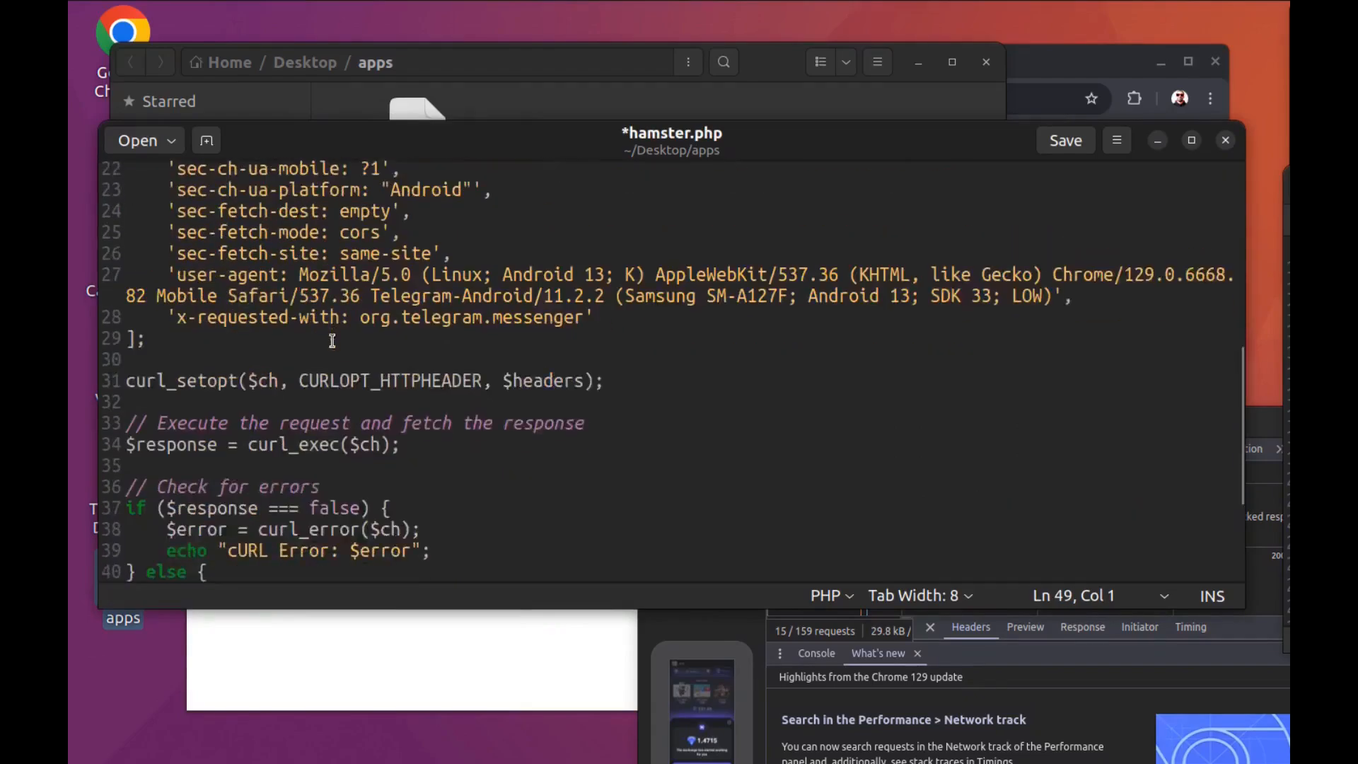
Step: Save the pasted PHP cURL account-info script into hamster.php
{"action": "scroll", "scroll_direction": "up", "scroll_amount": 3}
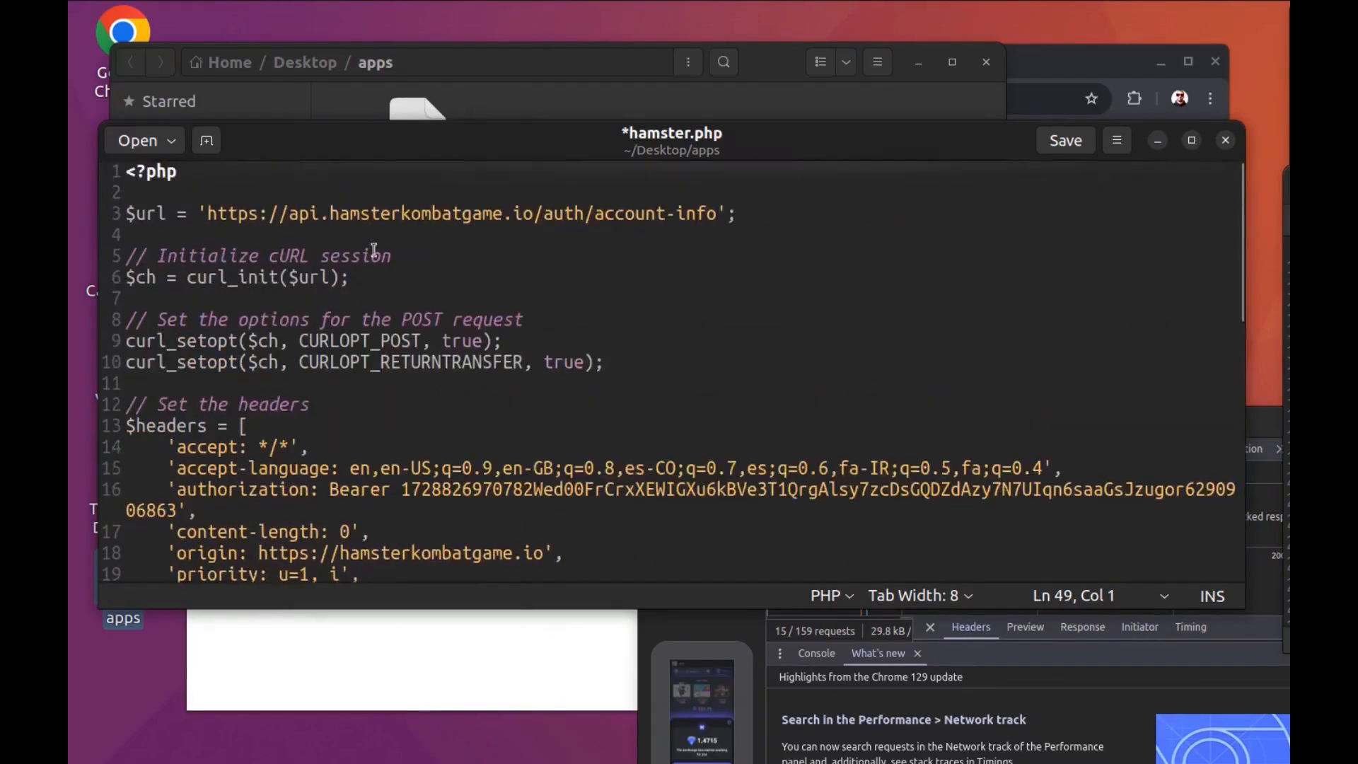
{"action": "left_click", "coordinate": [1064, 140]}
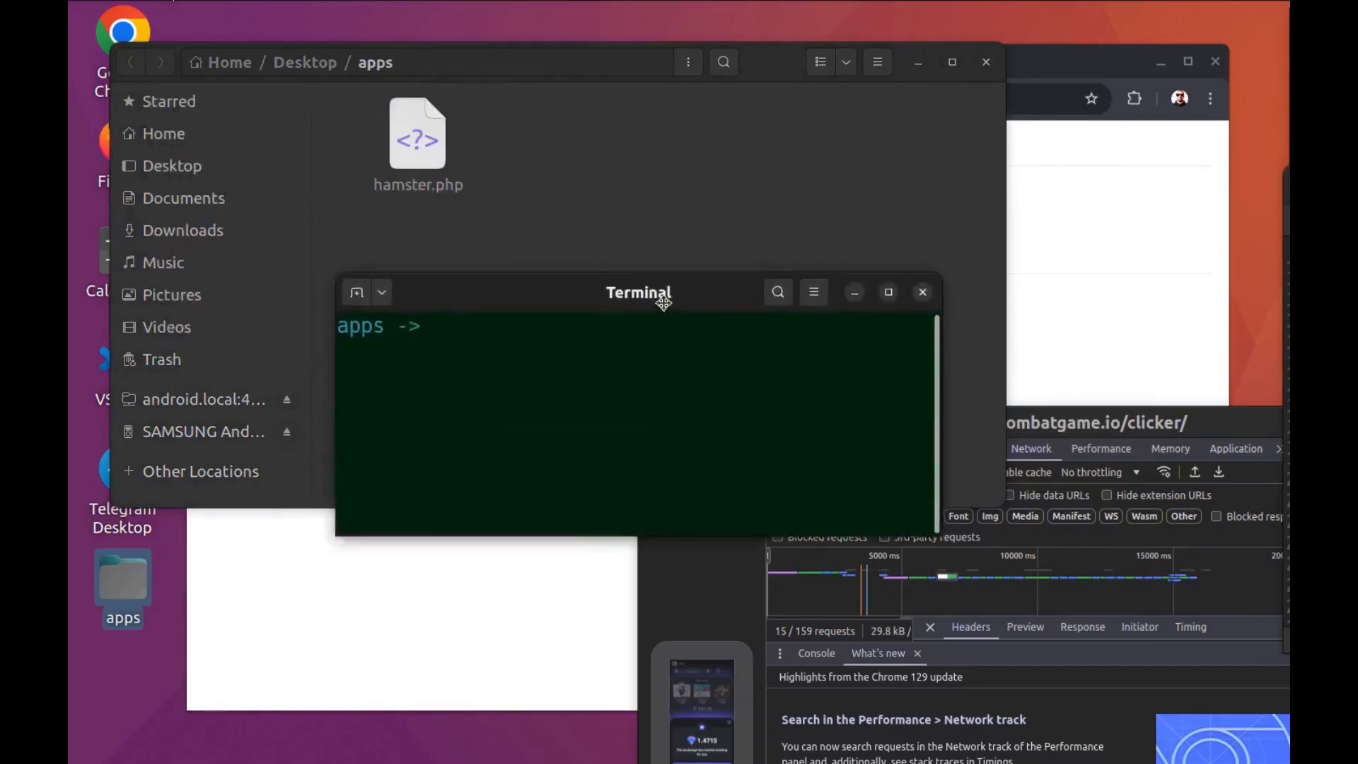
Step: Run 'php hamster.php' from the apps folder prompt
{"action": "type", "text": "php"}
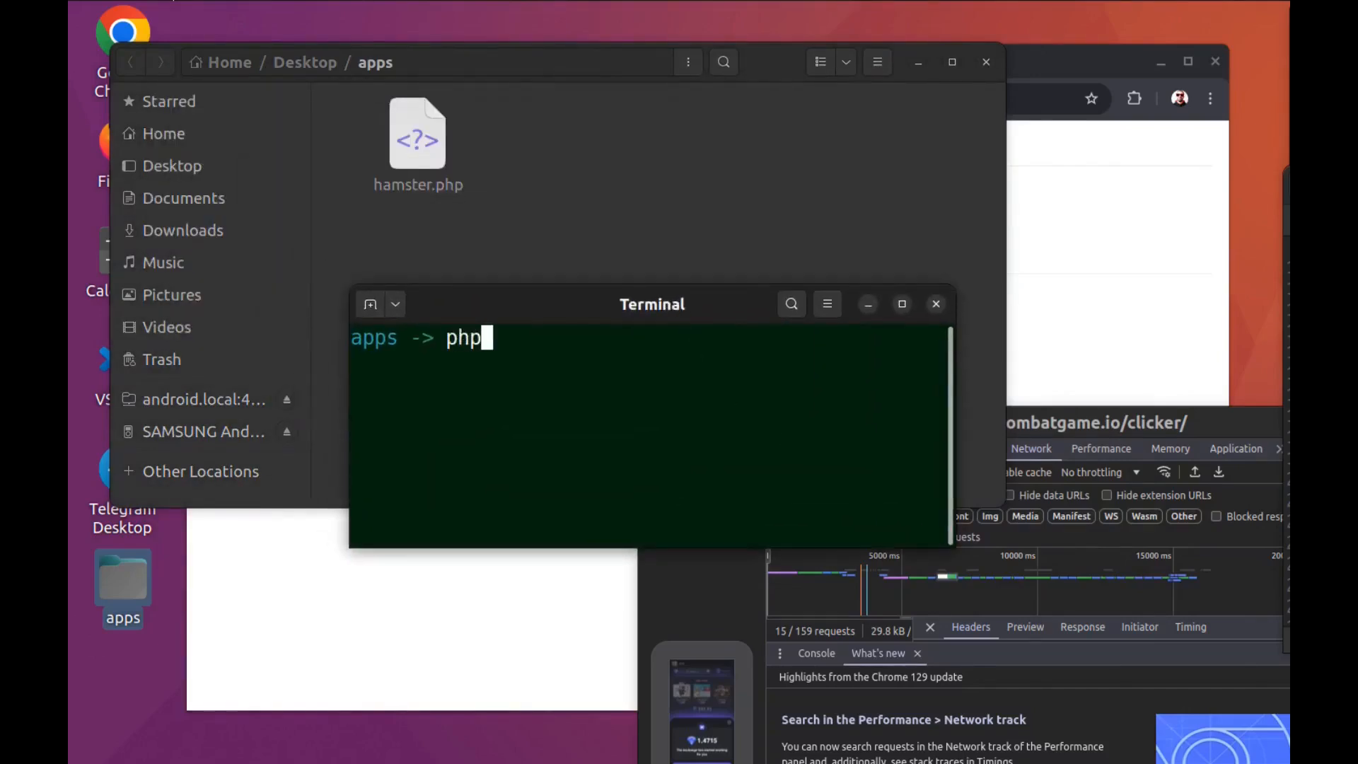
{"action": "type", "text": "hamster.php"}
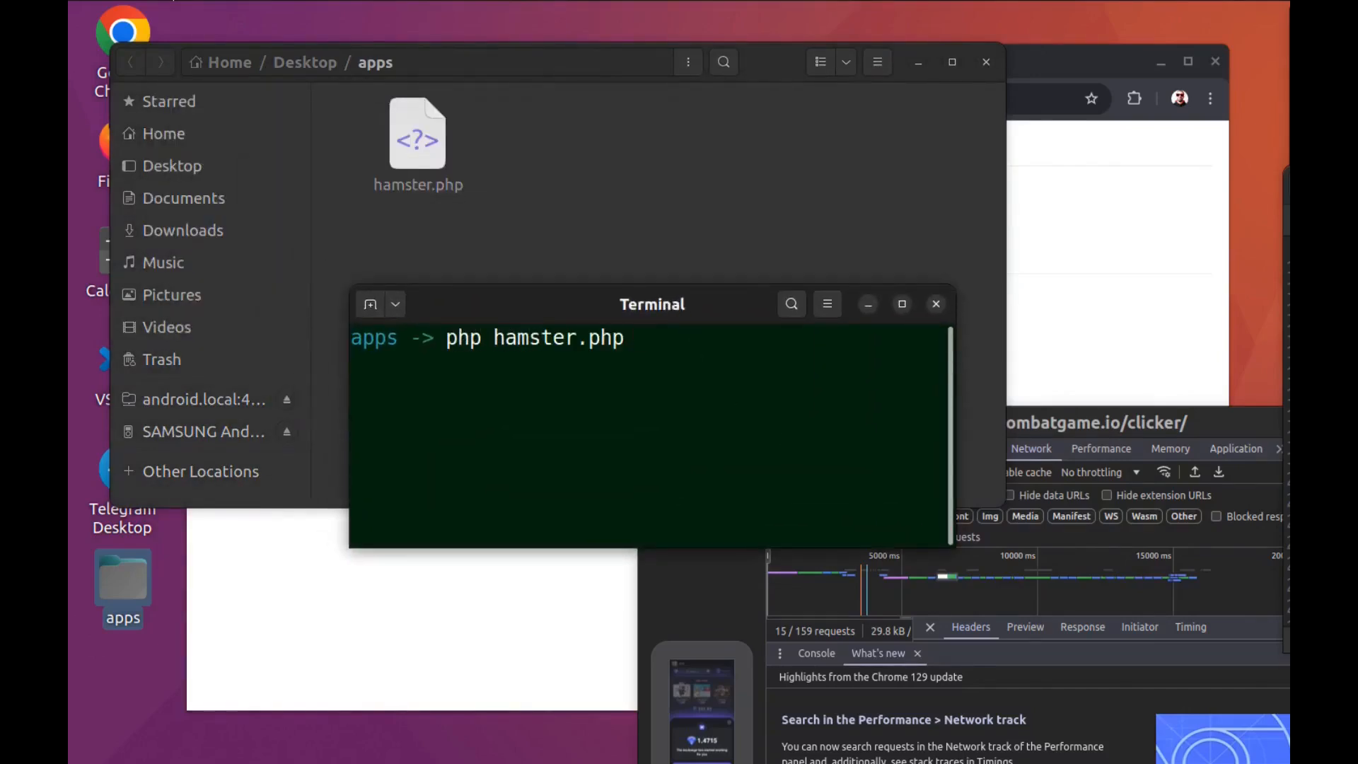
{"action": "key", "text": "Return"}
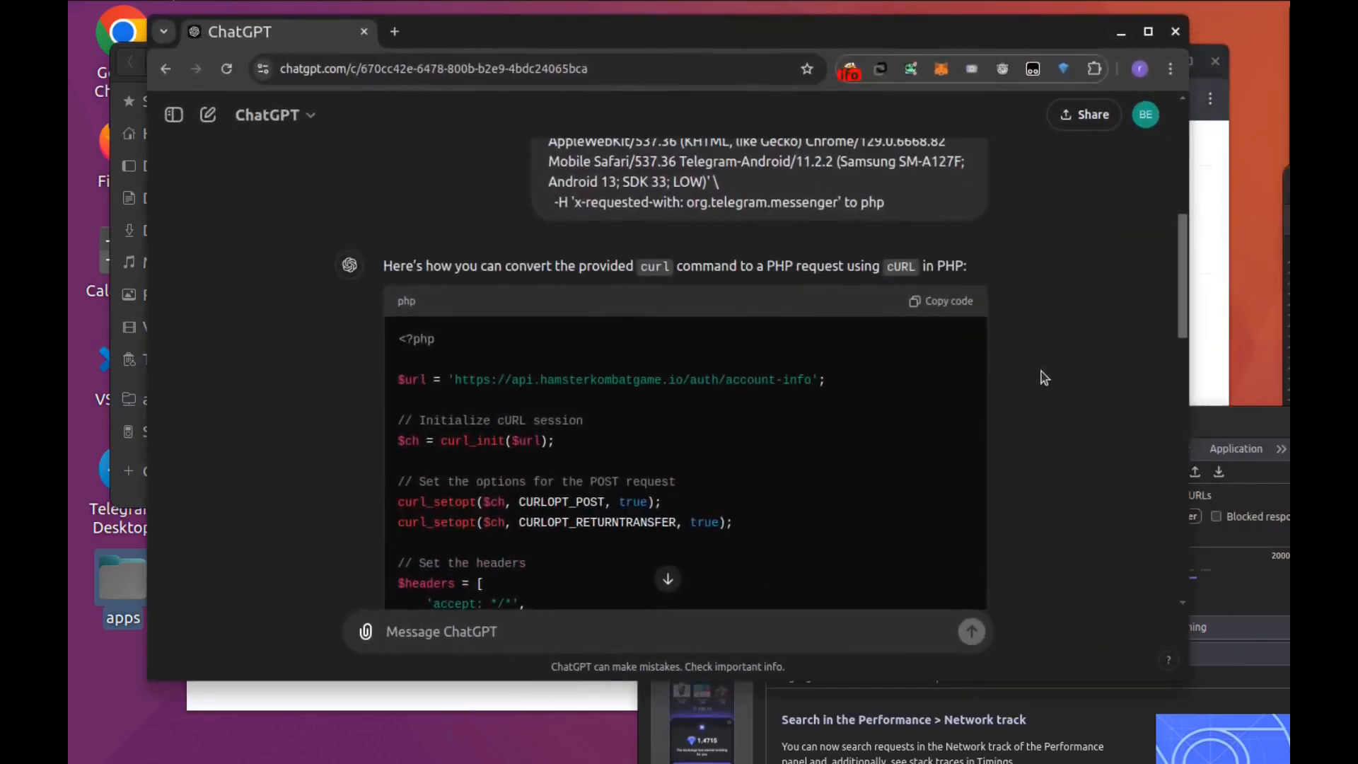
Step: Draft the follow-up message 'convert it to js to use it in cloudflare' without sending
{"action": "scroll", "scroll_direction": "down", "scroll_amount": 3}
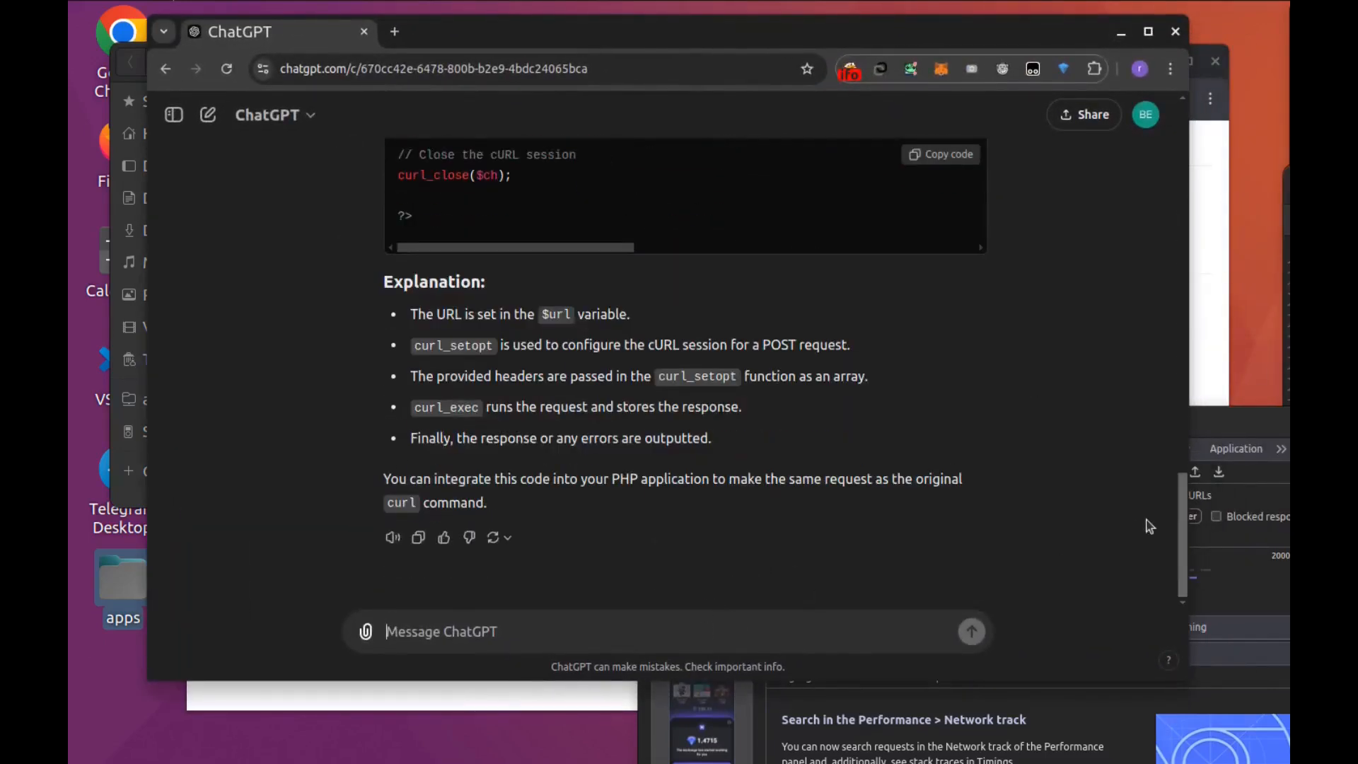
{"action": "type", "text": "conv"}
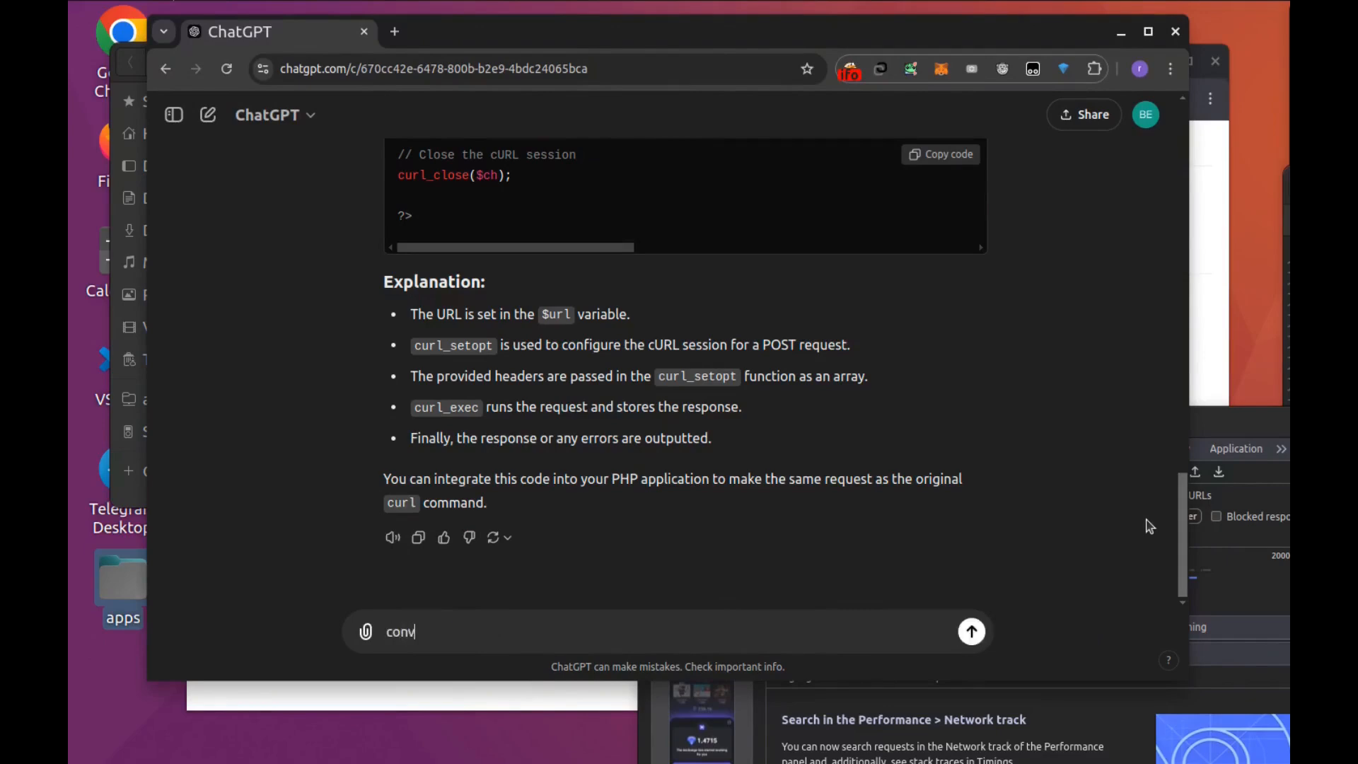
{"action": "type", "text": "ert it"}
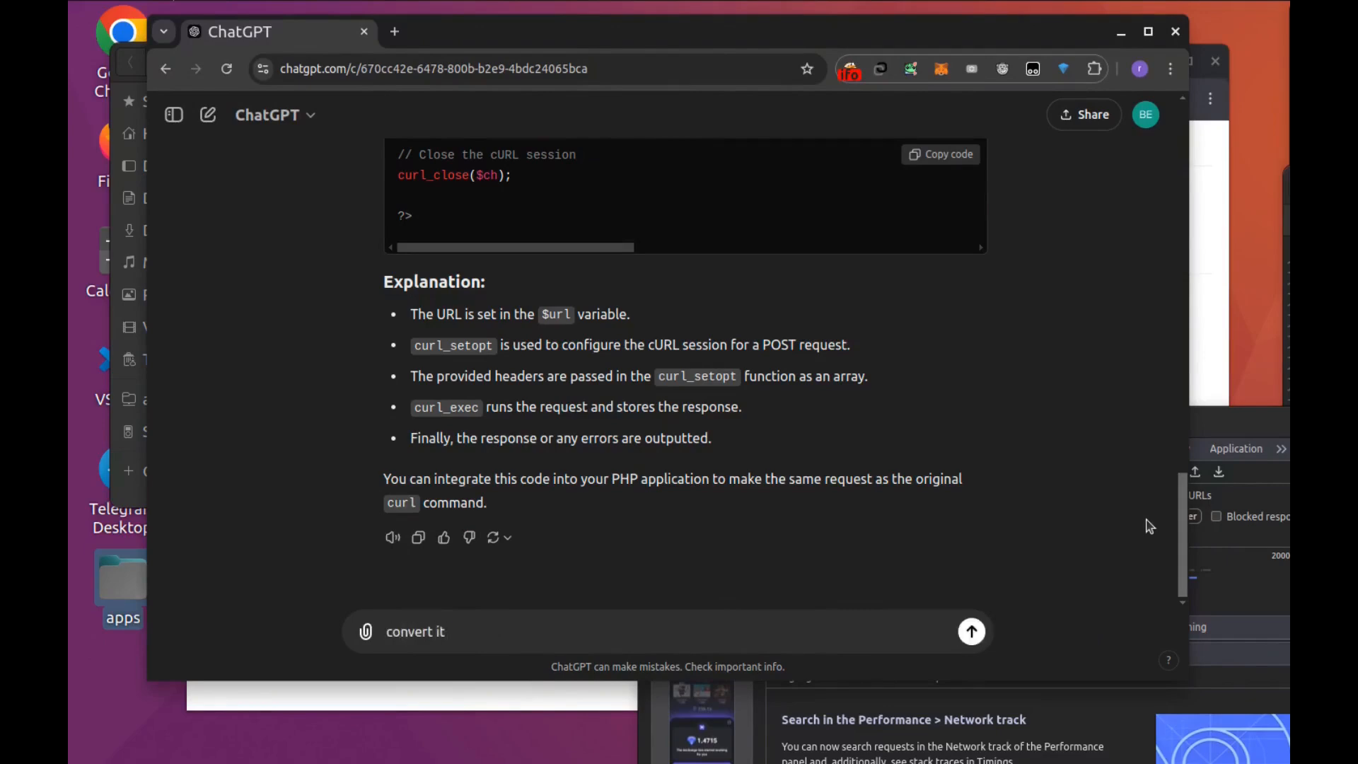
{"action": "type", "text": "to js"}
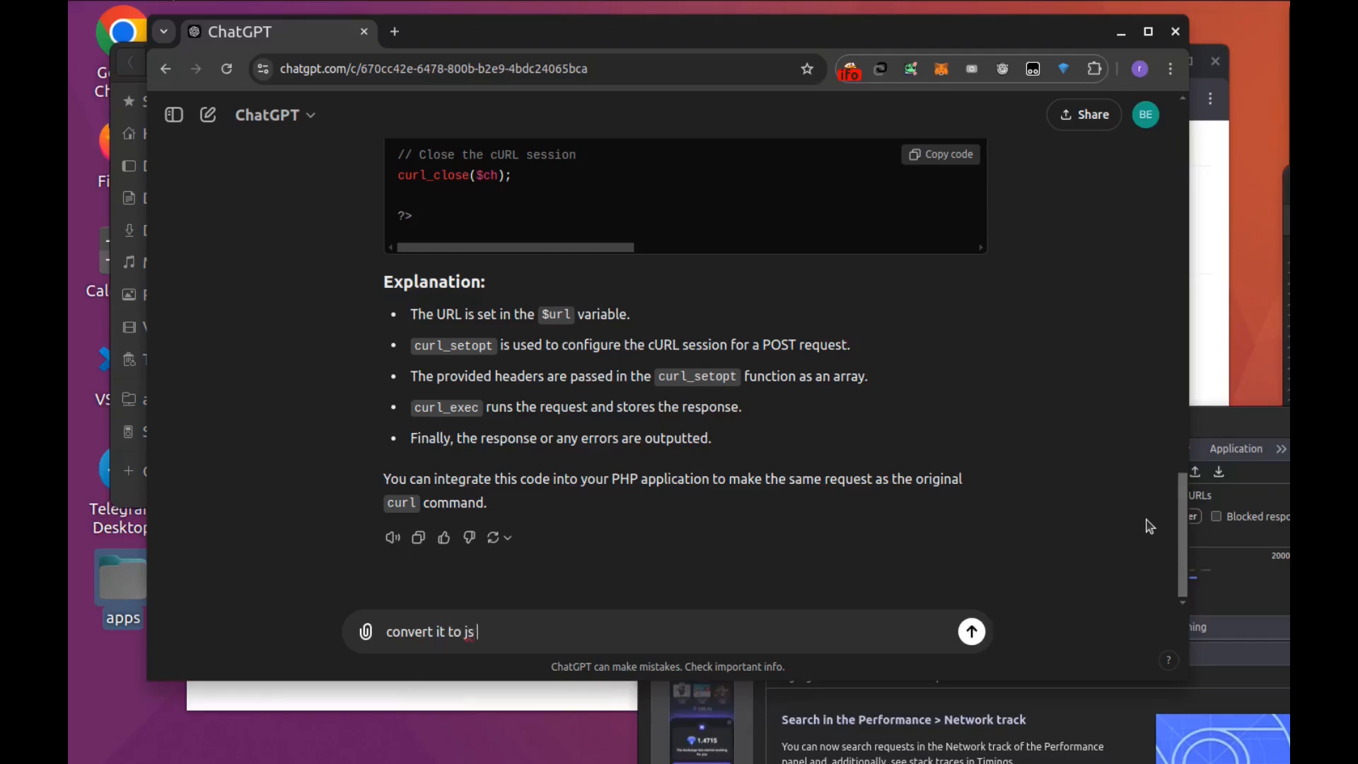
{"action": "type", "text": "to use it"}
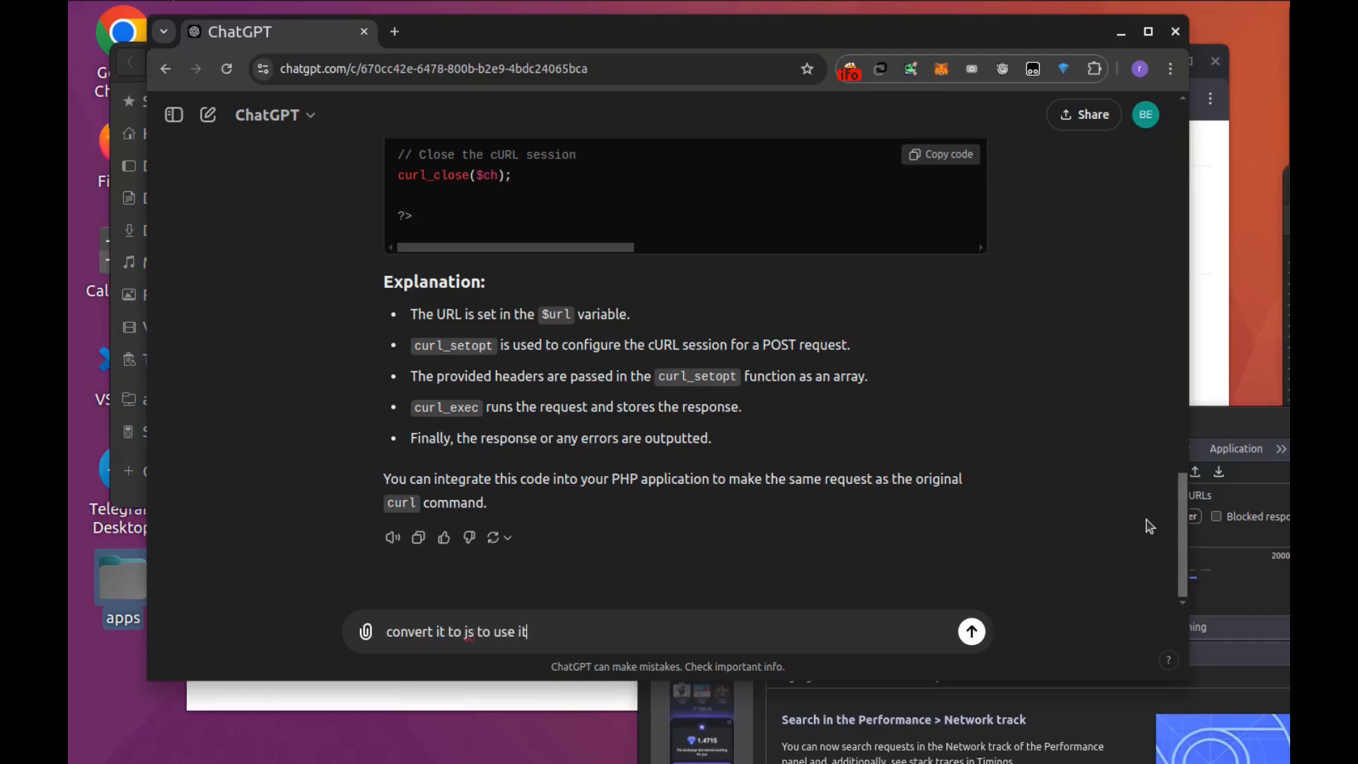
{"action": "type", "text": "in cl"}
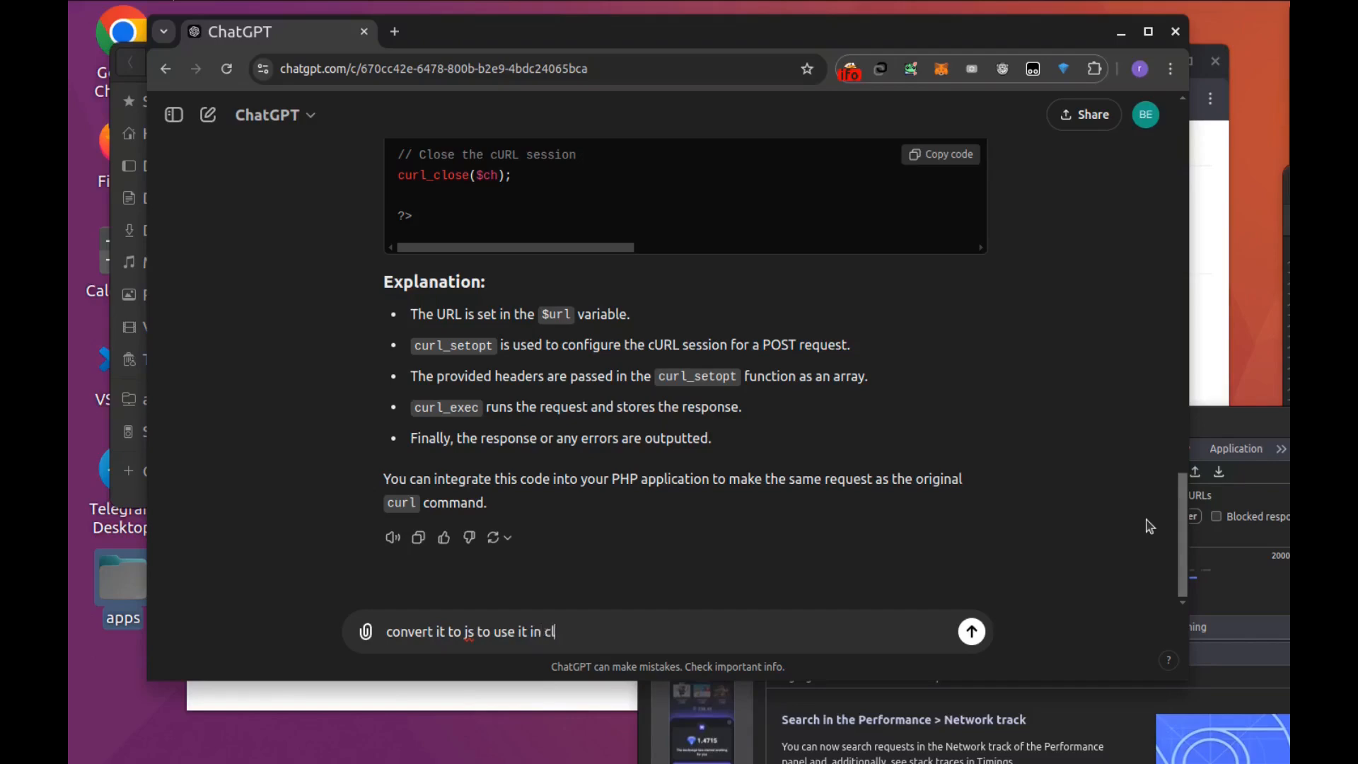
{"action": "type", "text": "oudflare"}
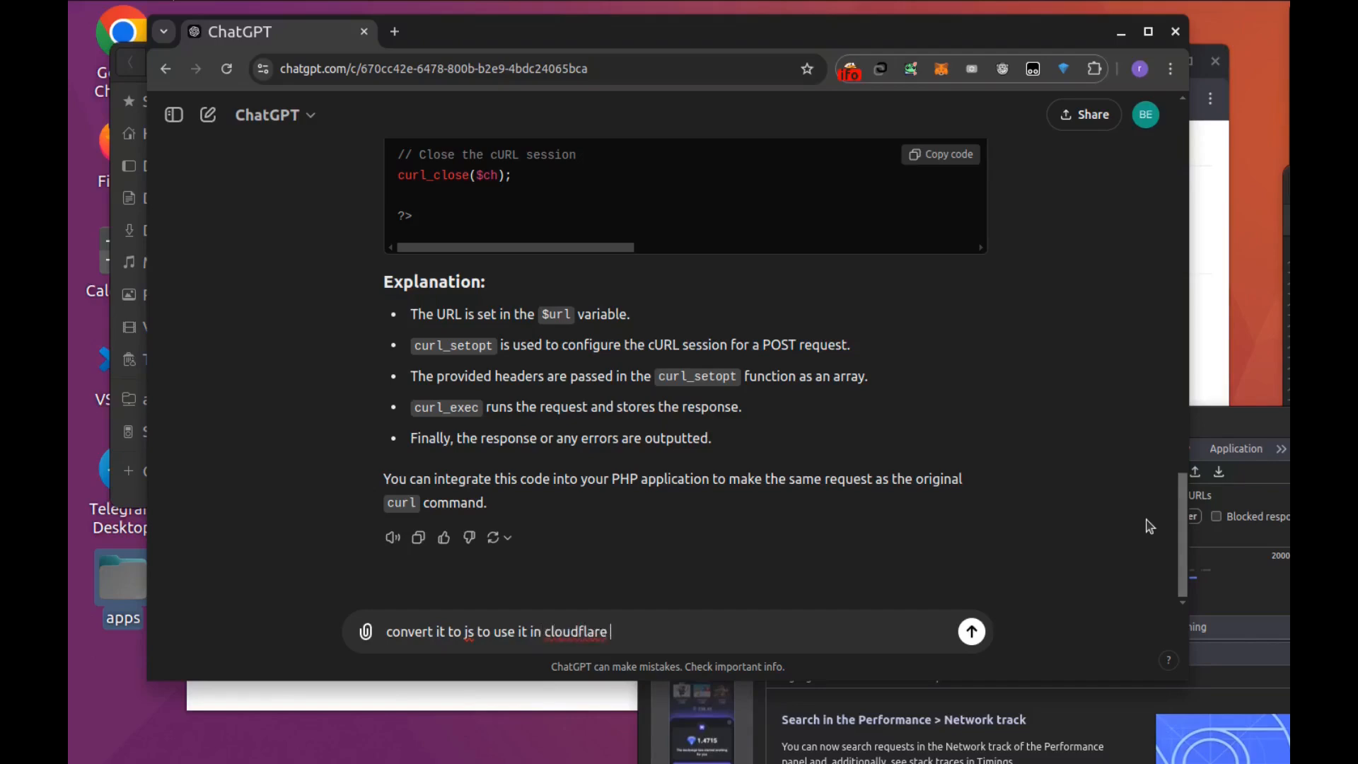